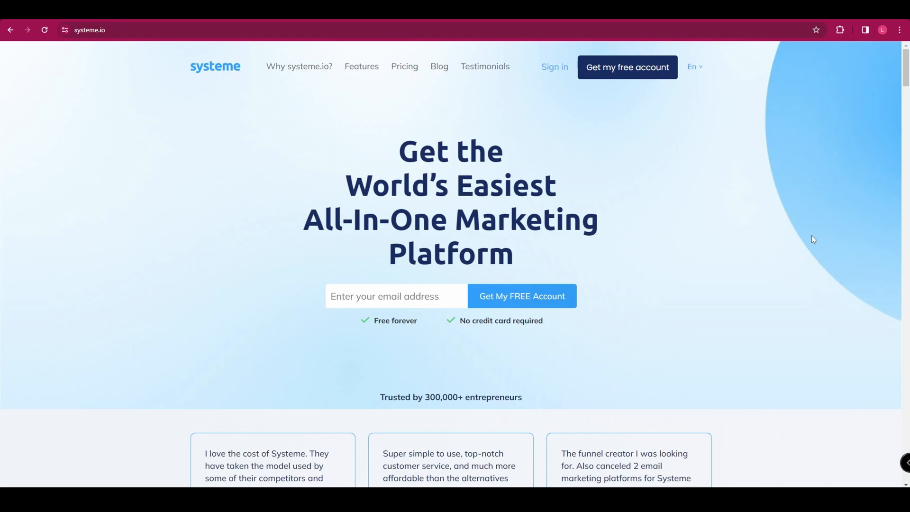
pyautogui.moveTo(778, 263)
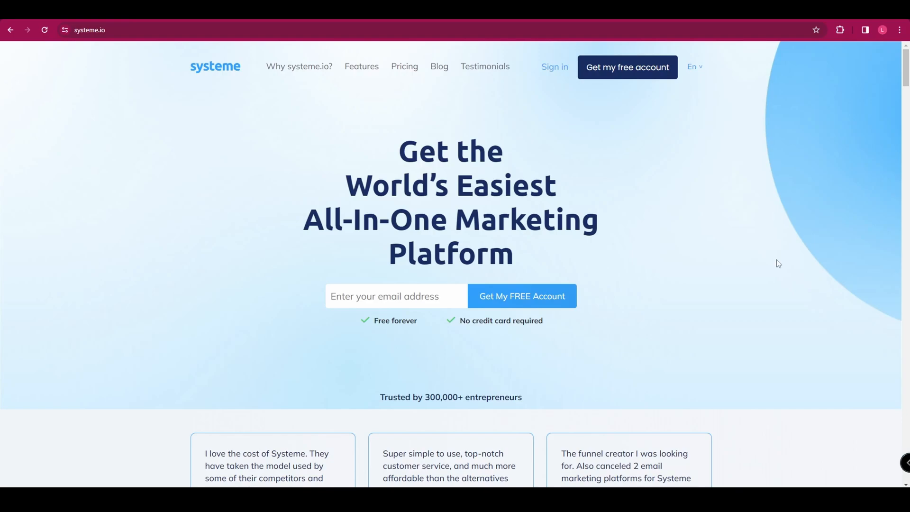
# Step: Browse to the Pricing page and switch the plan comparison to annual billing
pyautogui.scroll(-3)
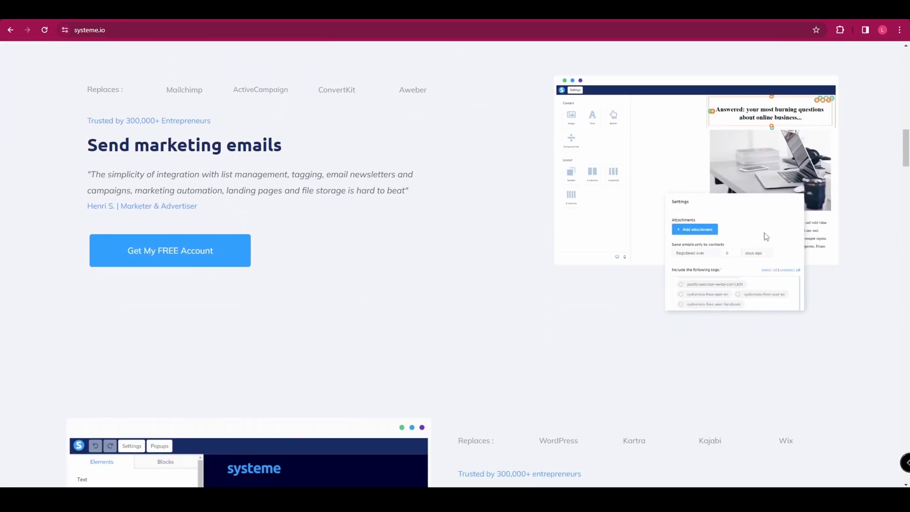
pyautogui.scroll(-3)
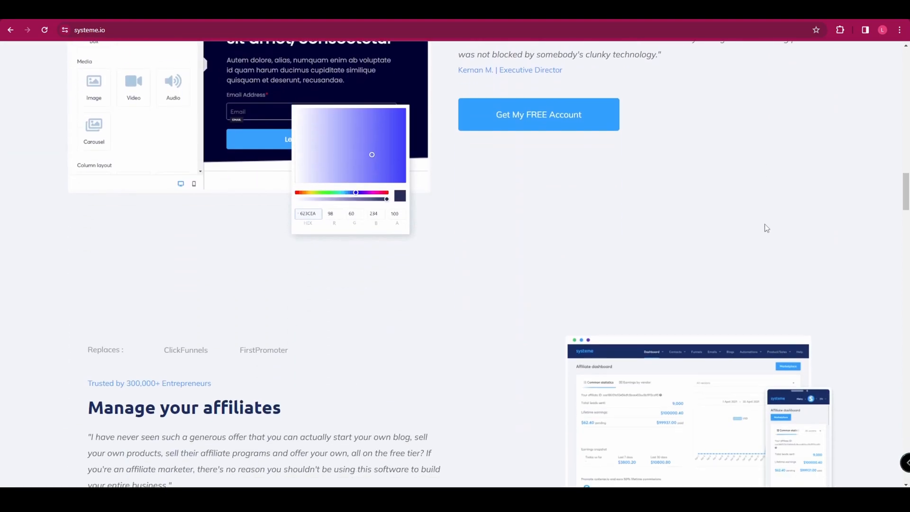
pyautogui.scroll(-3)
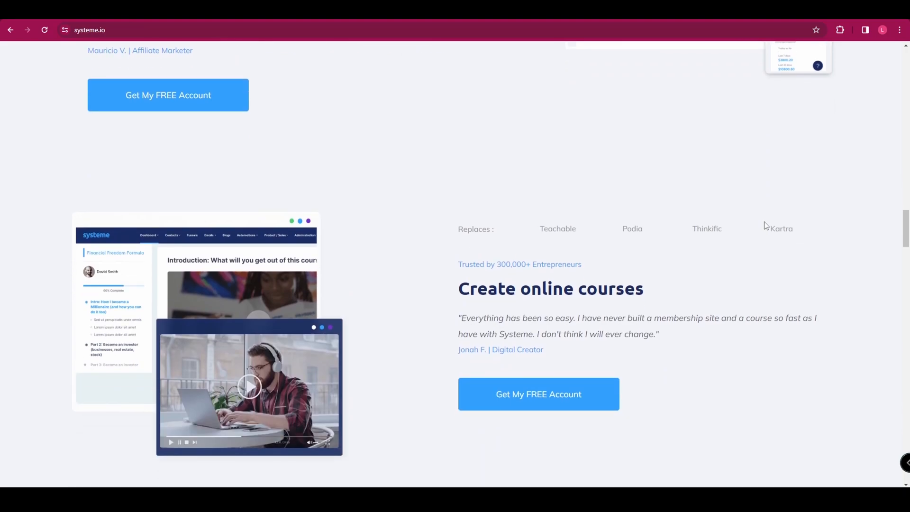
pyautogui.scroll(-3)
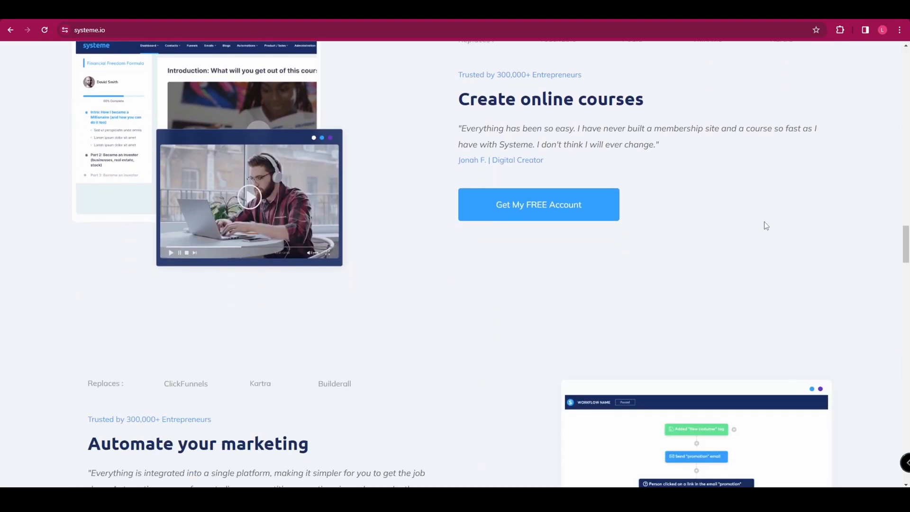
pyautogui.scroll(-3)
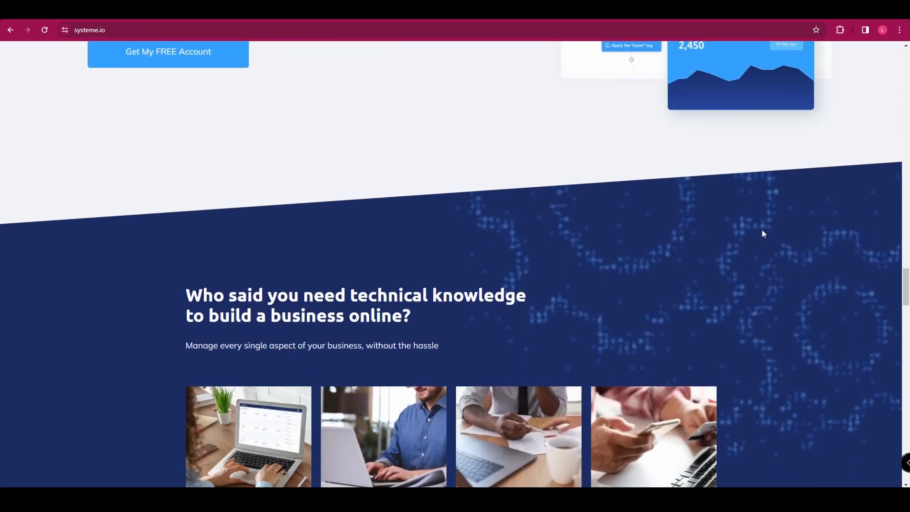
pyautogui.scroll(-3)
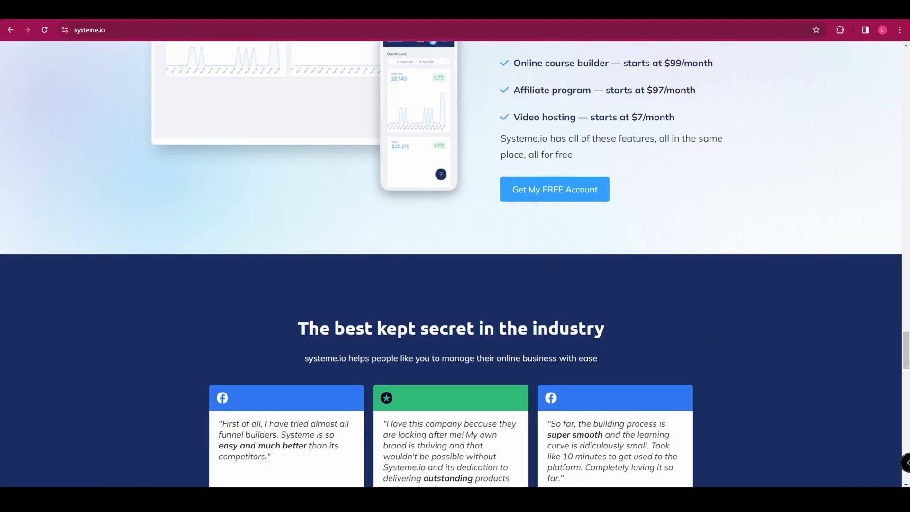
pyautogui.click(404, 66)
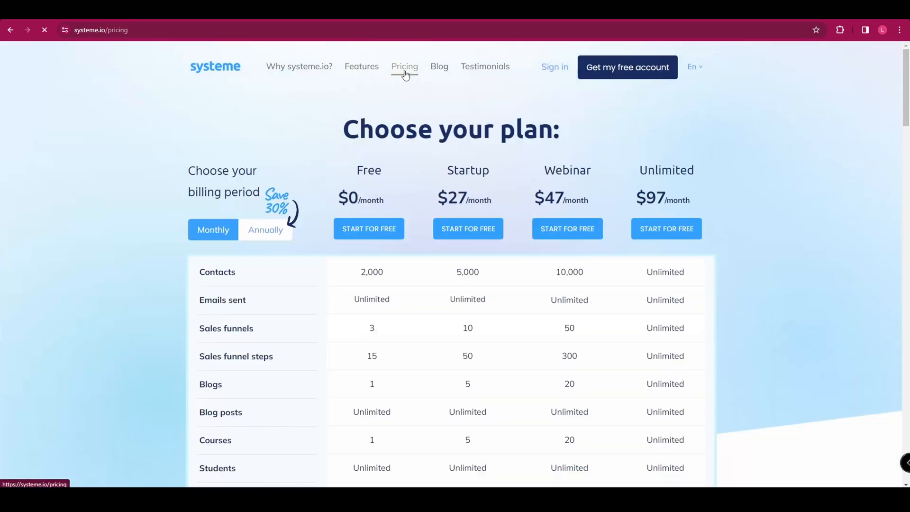
pyautogui.scroll(-3)
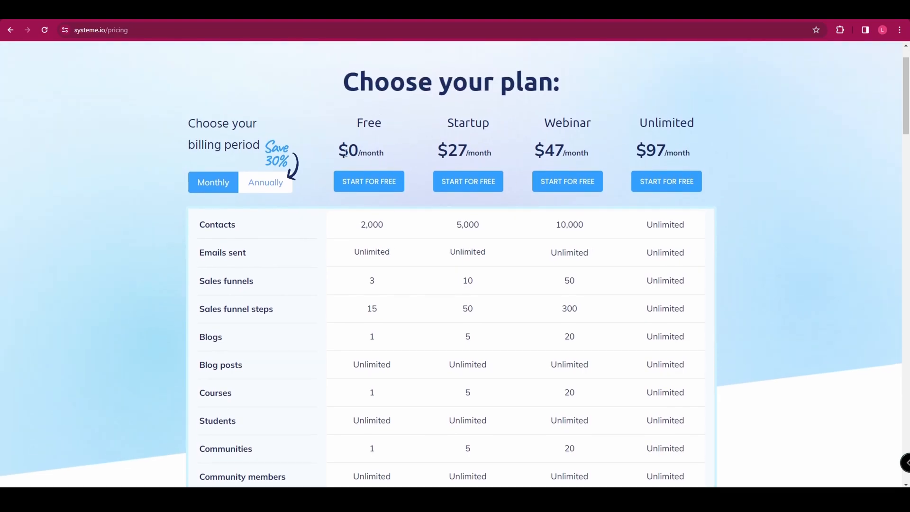
pyautogui.moveTo(429, 246)
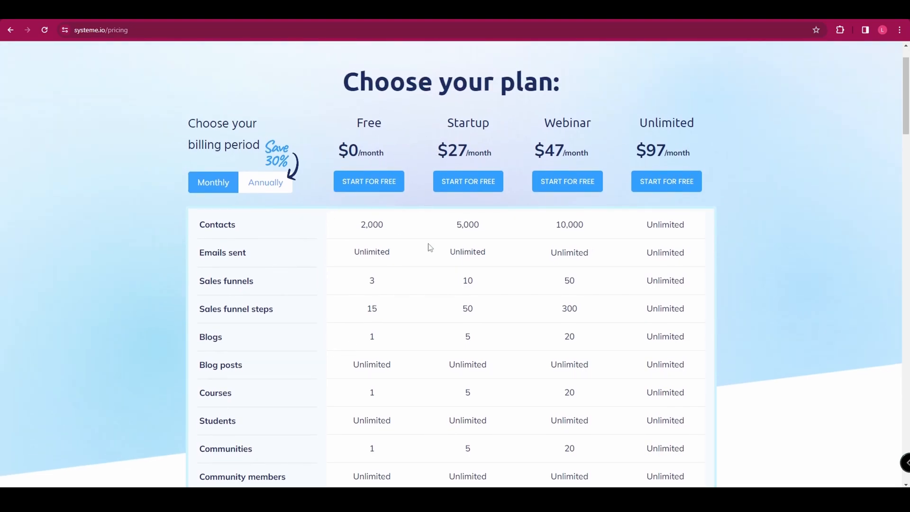
pyautogui.moveTo(557, 106)
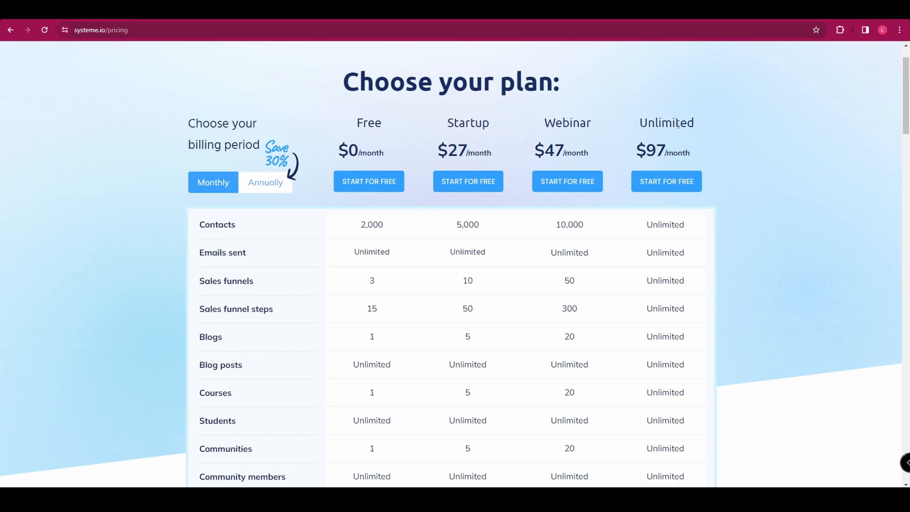
pyautogui.moveTo(696, 165)
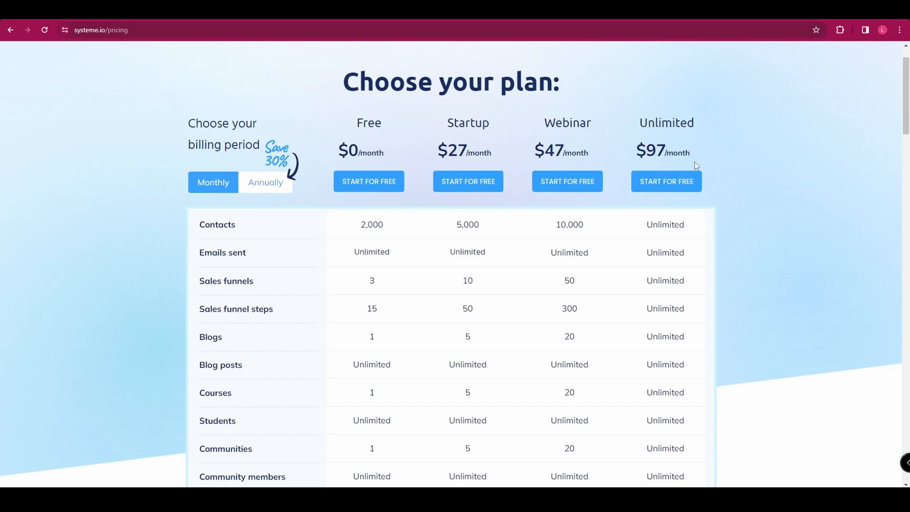
pyautogui.moveTo(352, 301)
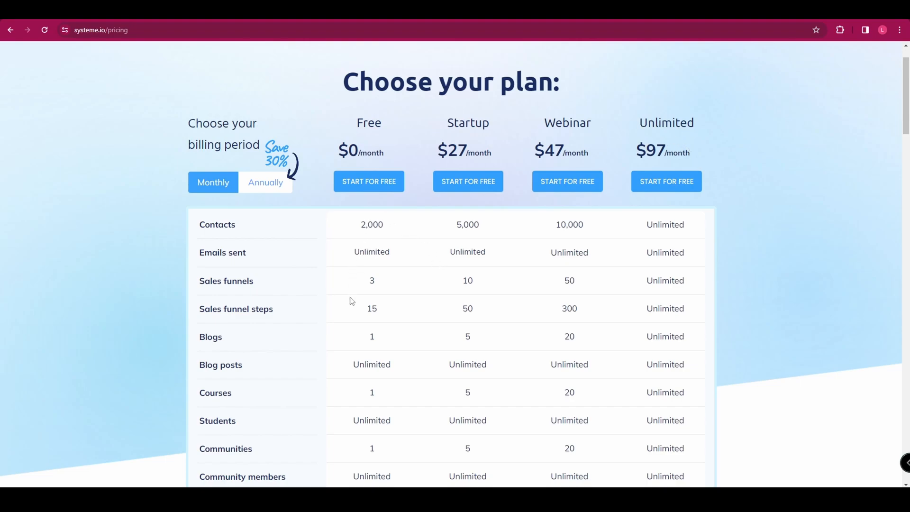
pyautogui.moveTo(446, 324)
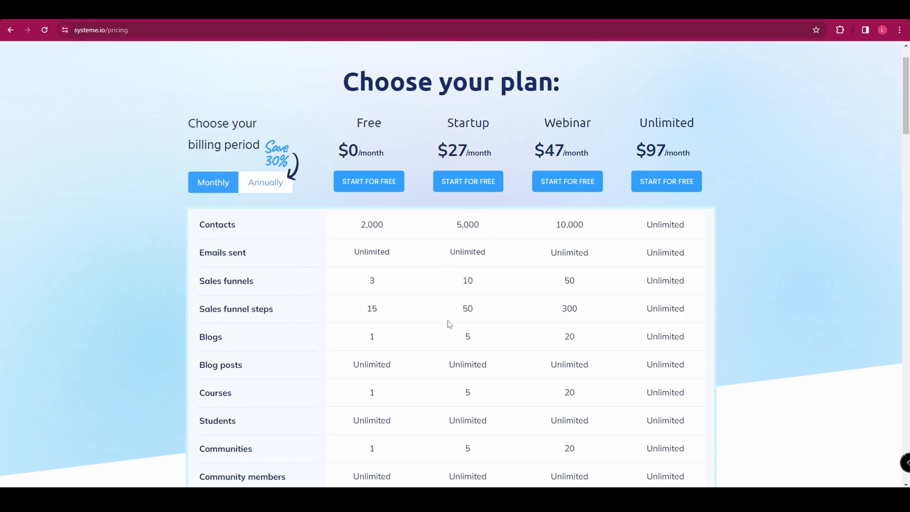
pyautogui.moveTo(404, 226)
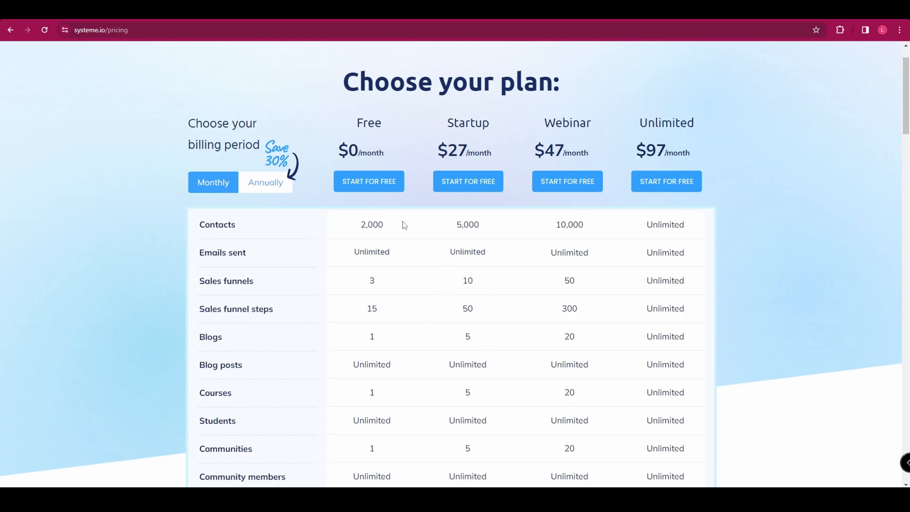
pyautogui.moveTo(412, 236)
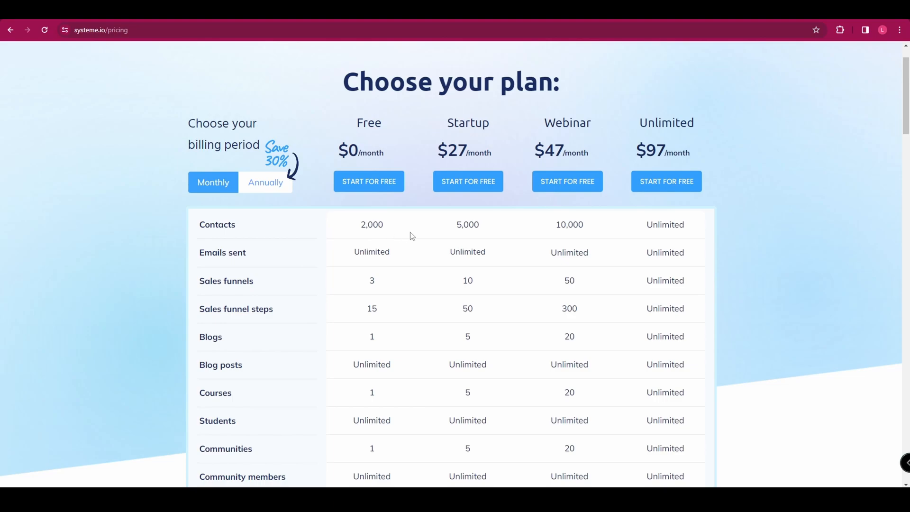
pyautogui.moveTo(674, 218)
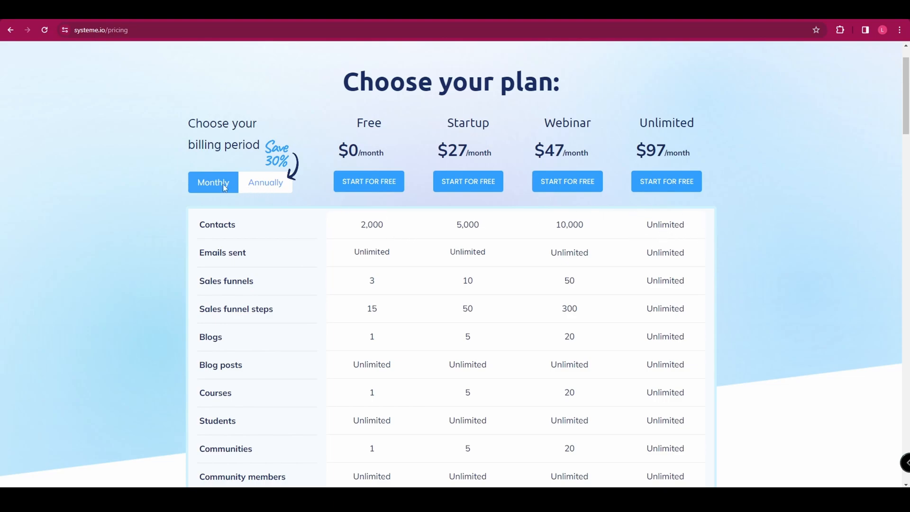
pyautogui.click(266, 182)
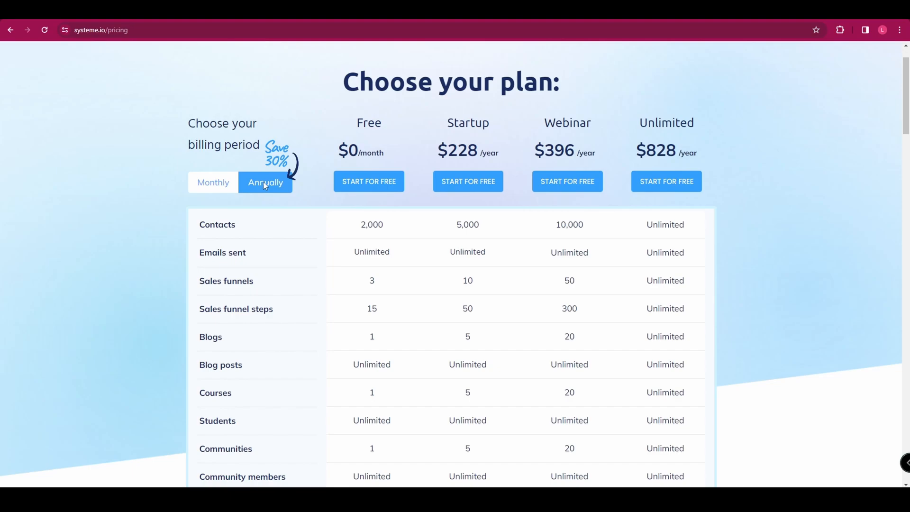
pyautogui.moveTo(369, 181)
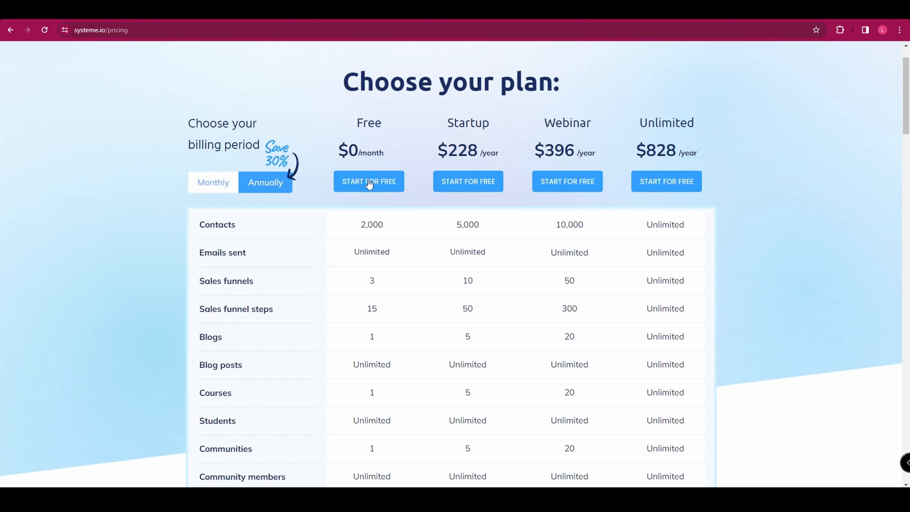
pyautogui.click(368, 181)
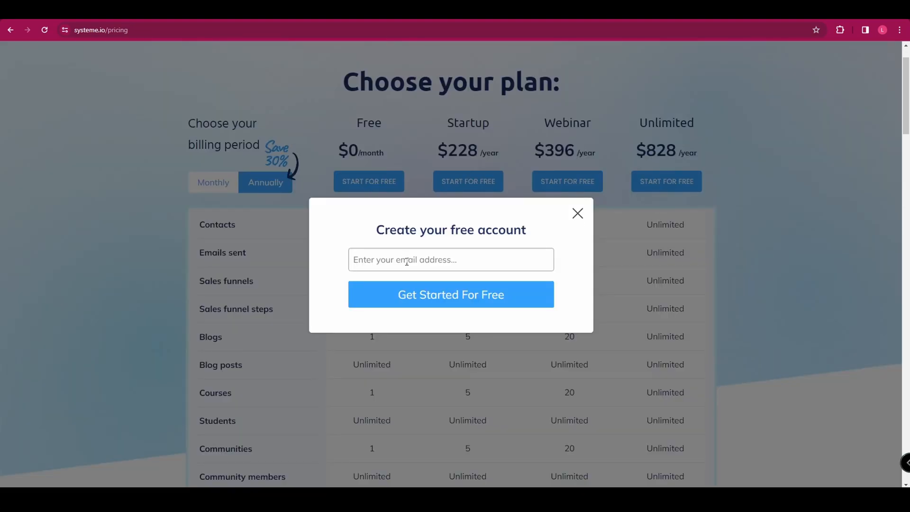
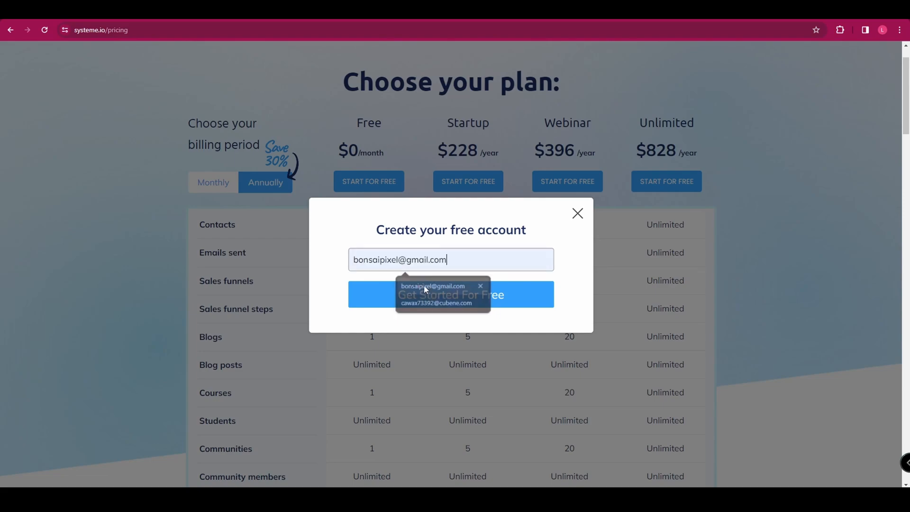
pyautogui.click(450, 294)
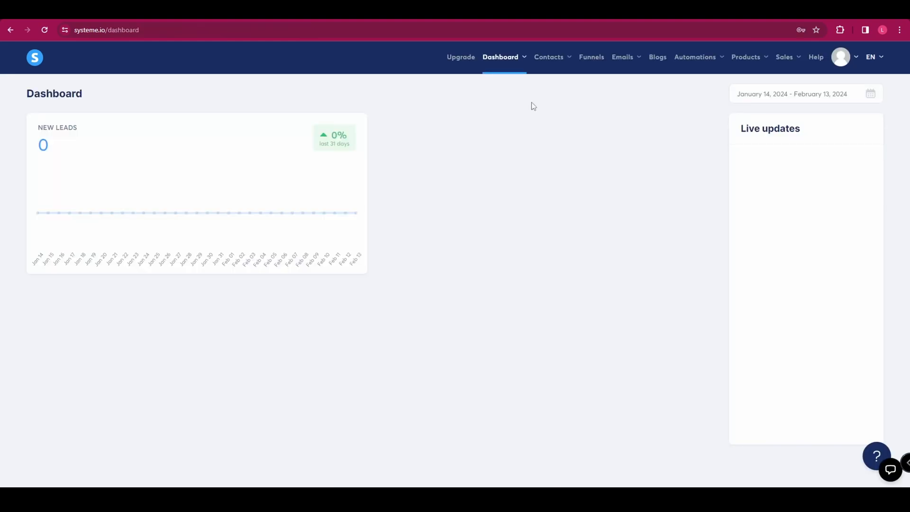
# Step: View the Affiliate dashboard, then go to the affiliate Marketplace of offers
pyautogui.click(500, 57)
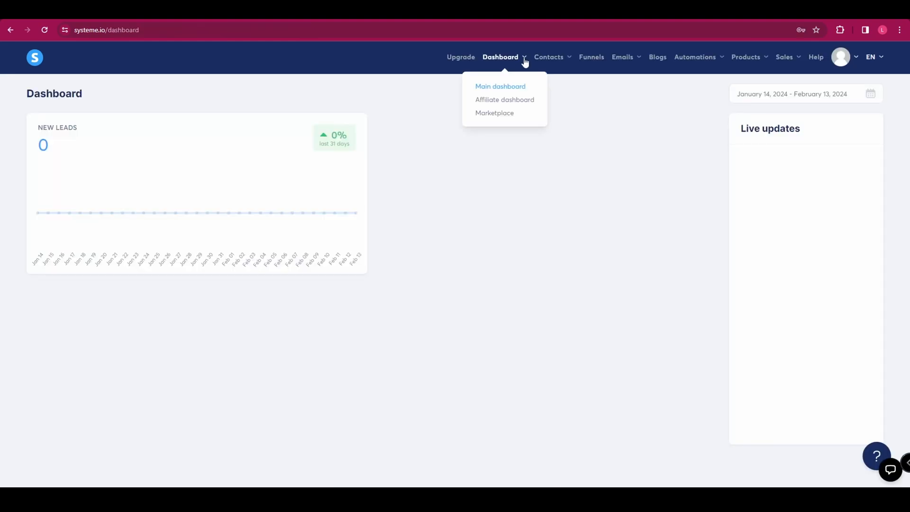
pyautogui.moveTo(501, 87)
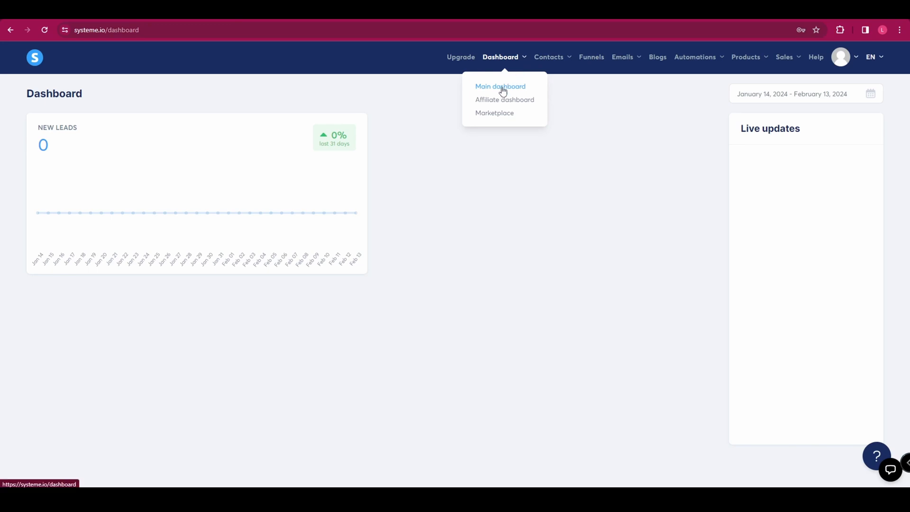
pyautogui.click(503, 99)
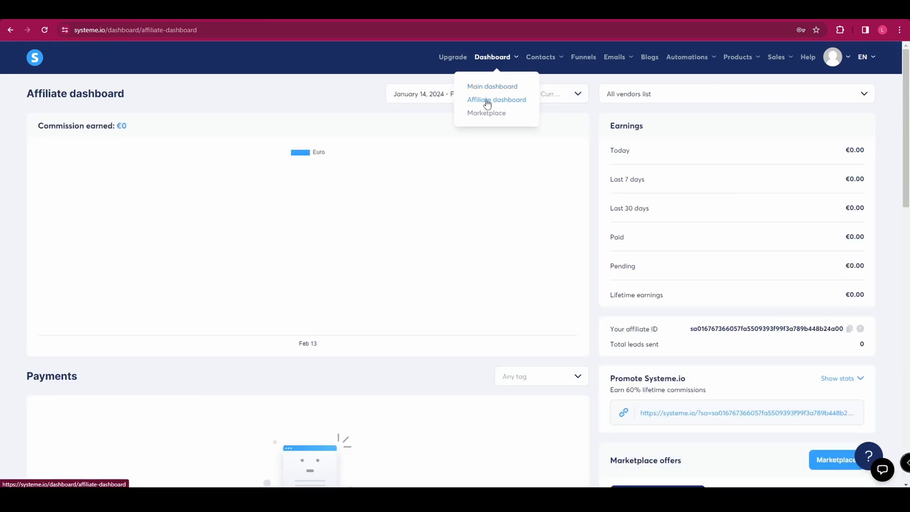
pyautogui.click(486, 113)
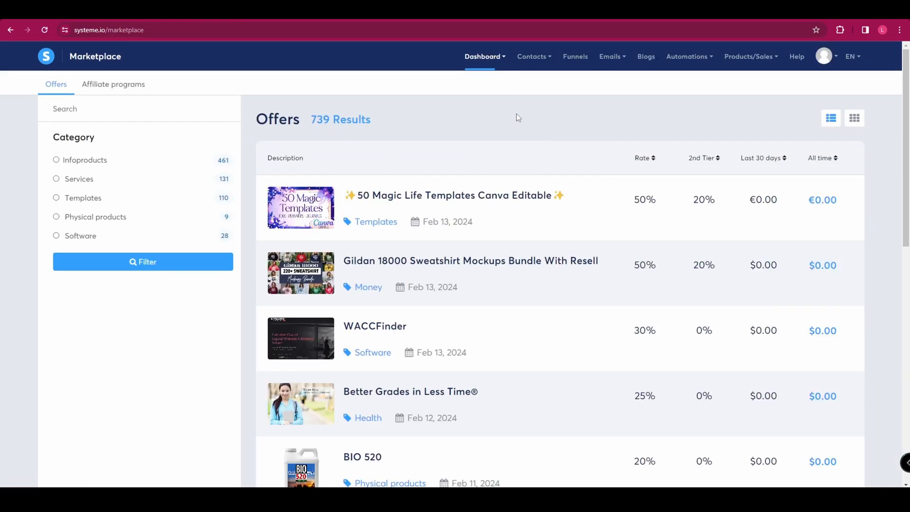
pyautogui.moveTo(575, 56)
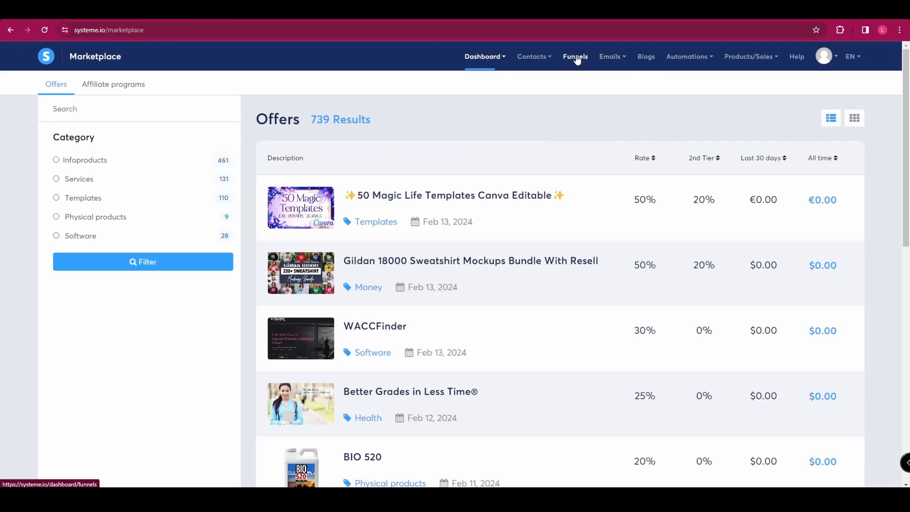
# Step: Create a funnel named Test with the Build an audience goal in Euro and save it
pyautogui.click(575, 56)
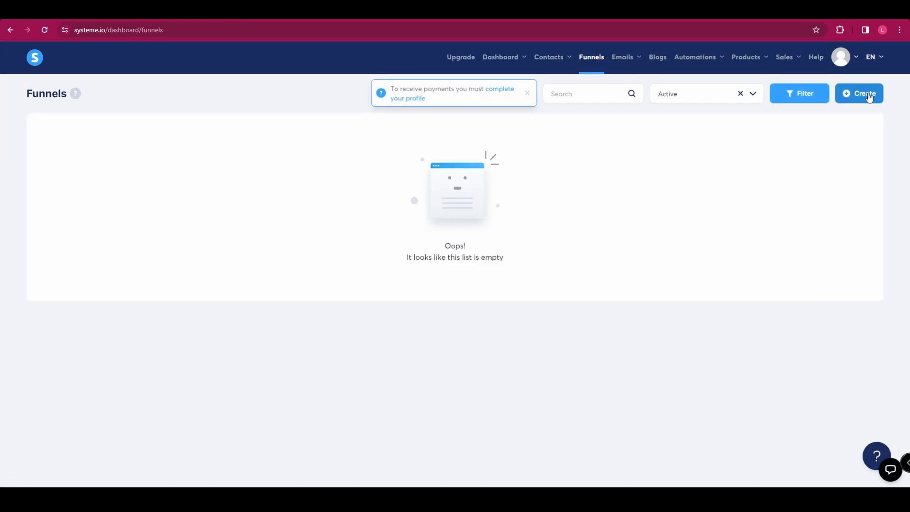
pyautogui.click(859, 94)
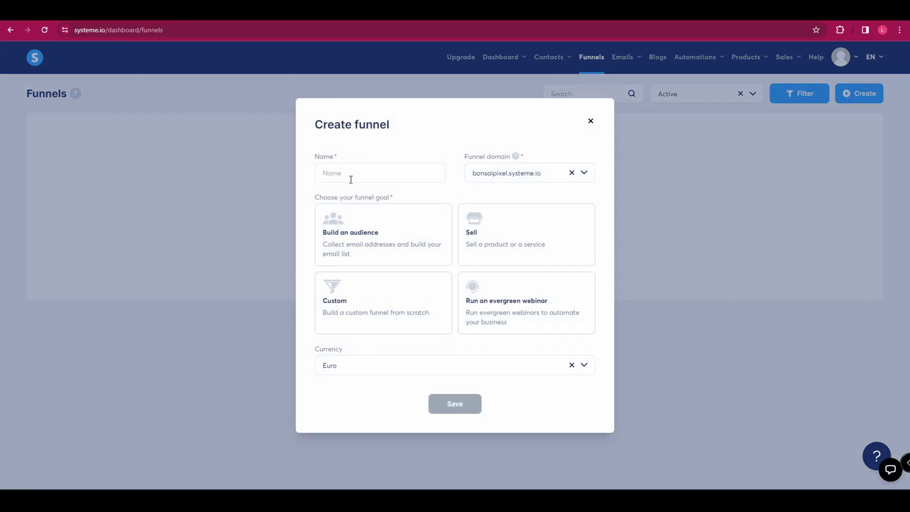
pyautogui.click(379, 173)
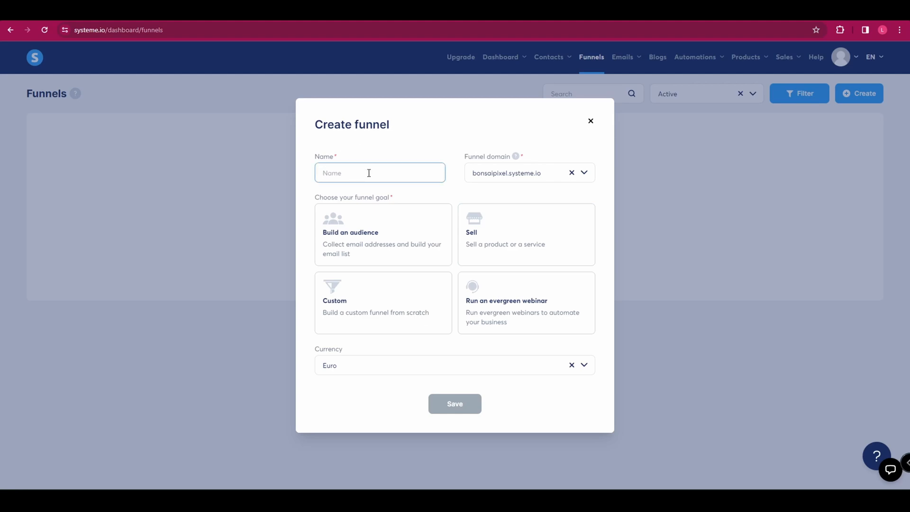
pyautogui.write('Test')
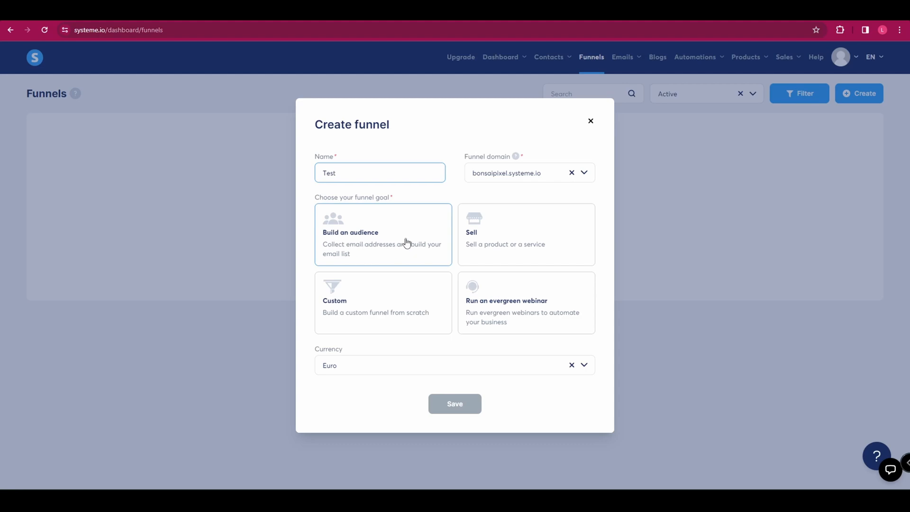
pyautogui.moveTo(413, 314)
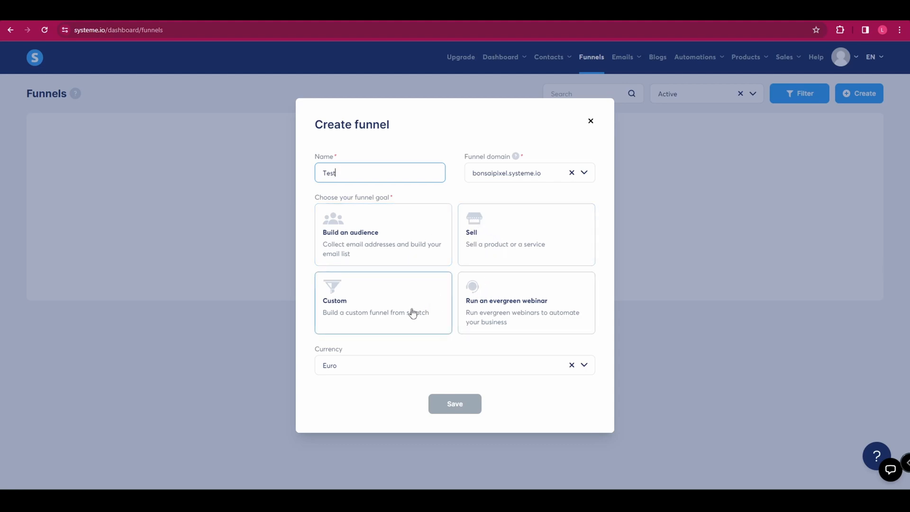
pyautogui.moveTo(537, 310)
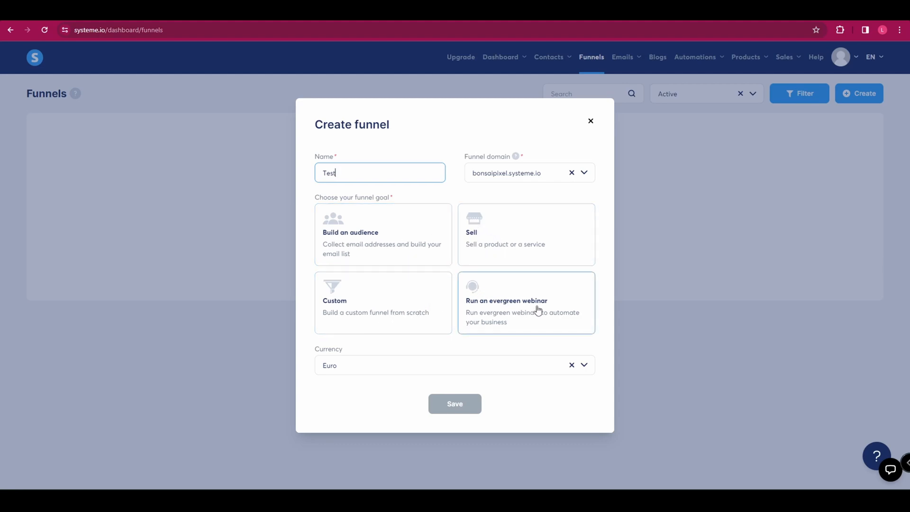
pyautogui.click(382, 234)
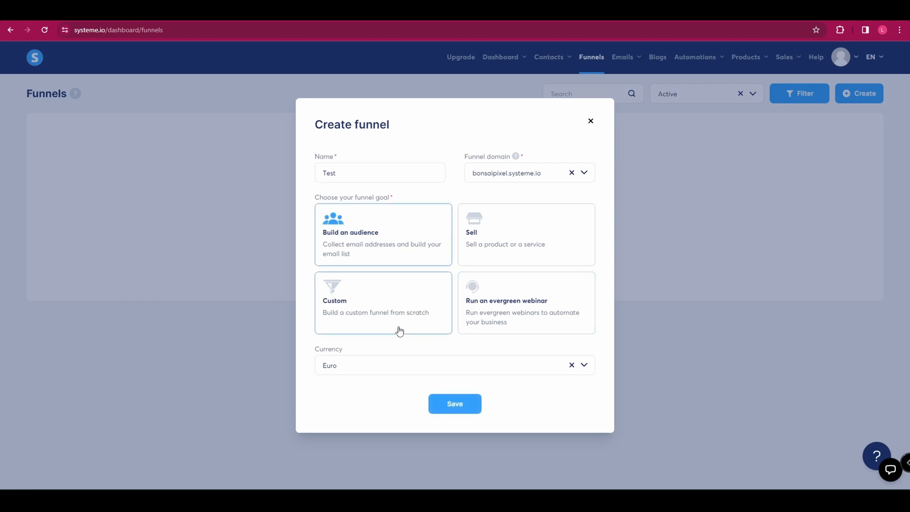
pyautogui.click(584, 365)
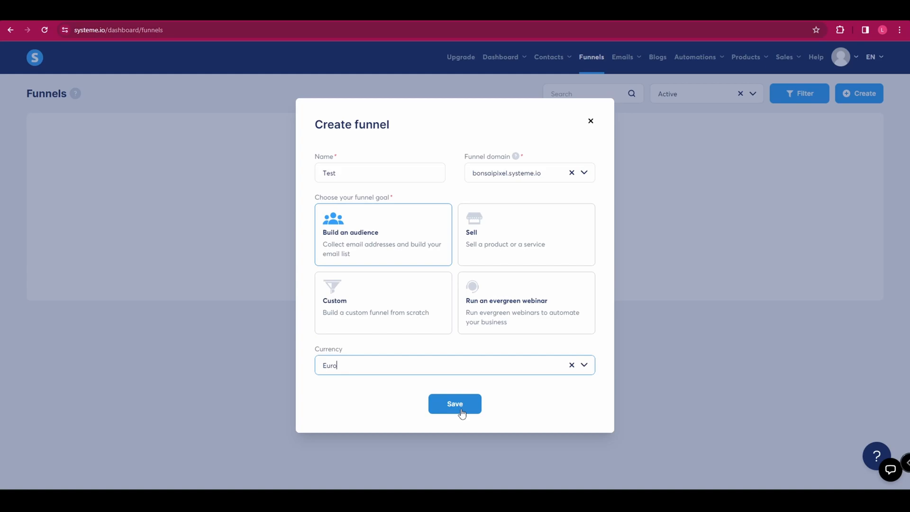
pyautogui.click(453, 404)
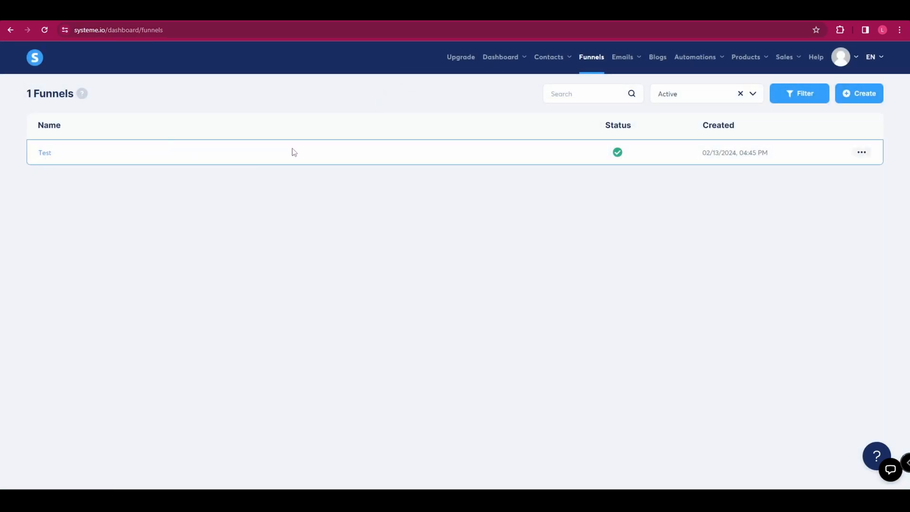
pyautogui.moveTo(44, 154)
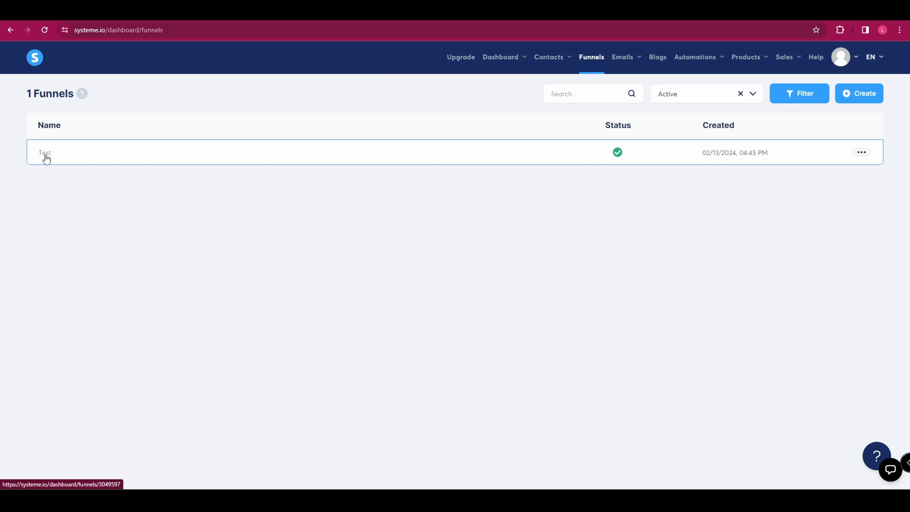
# Step: Open the Test funnel and browse its squeeze page templates
pyautogui.click(44, 153)
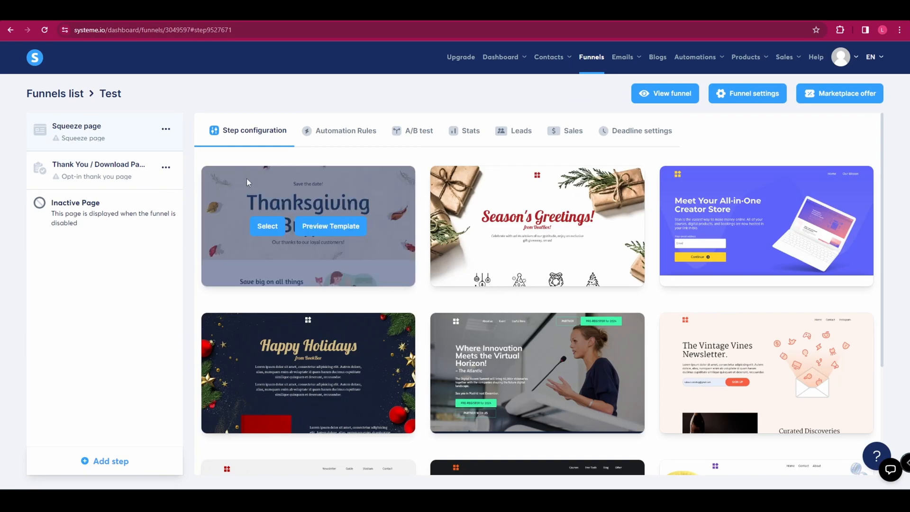
pyautogui.moveTo(632, 258)
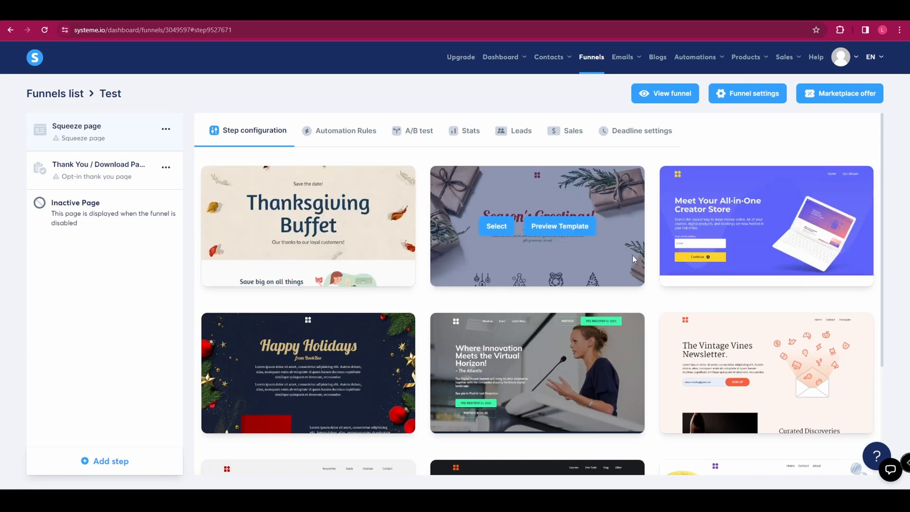
pyautogui.moveTo(765, 271)
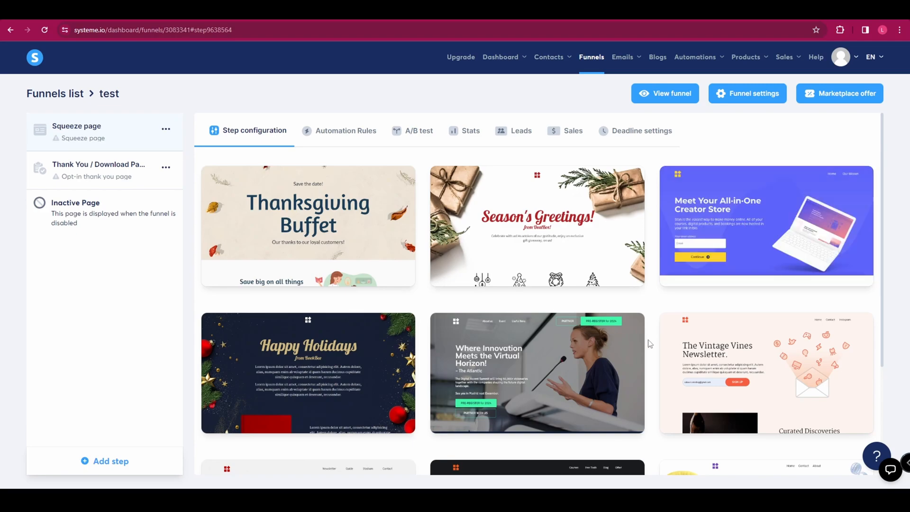
pyautogui.scroll(-3)
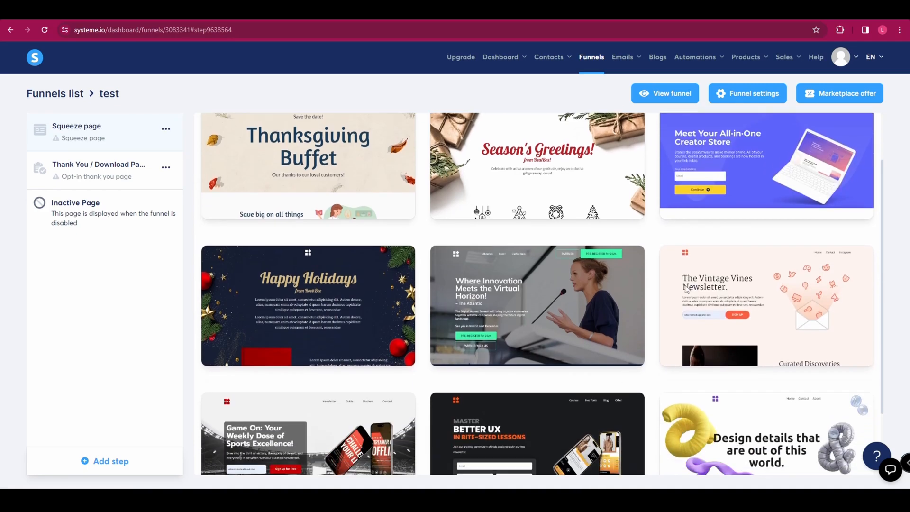
pyautogui.scroll(-3)
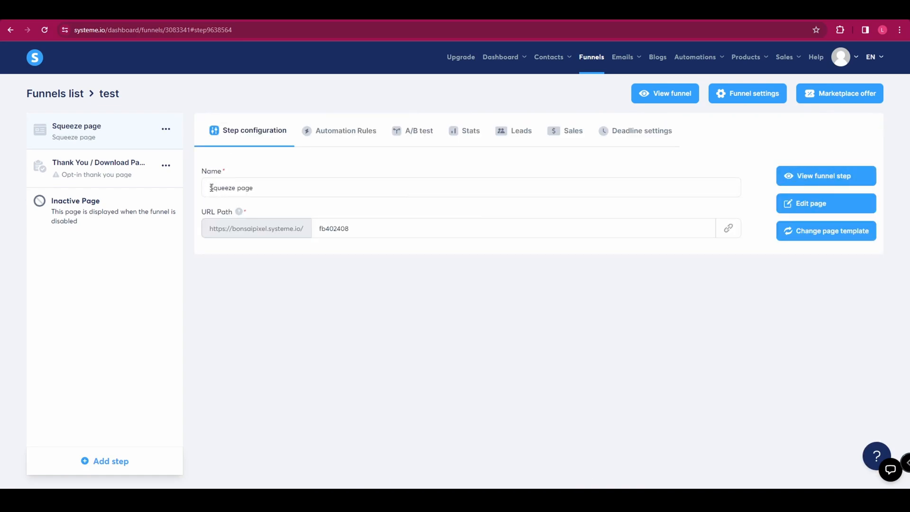
# Step: Set the squeeze page's URL path to Deal and open it in the page editor
pyautogui.doubleClick(334, 229)
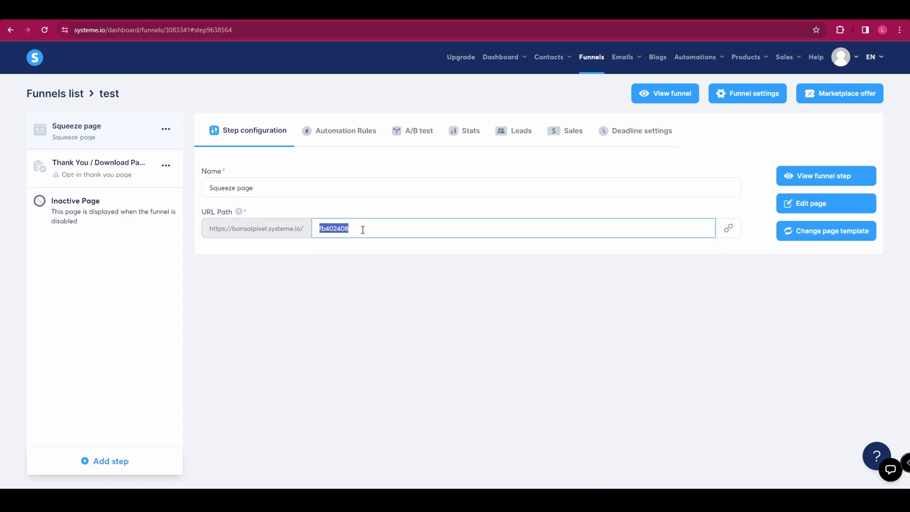
pyautogui.click(372, 228)
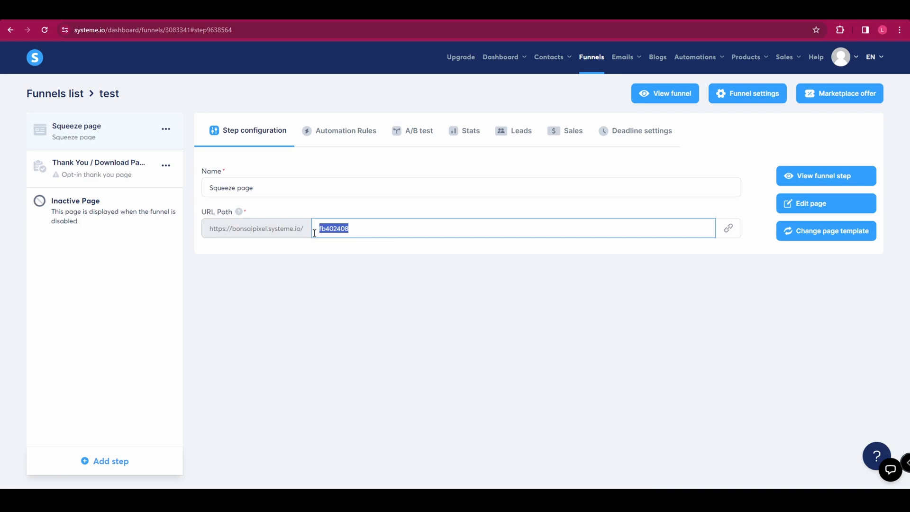
pyautogui.write('Deal')
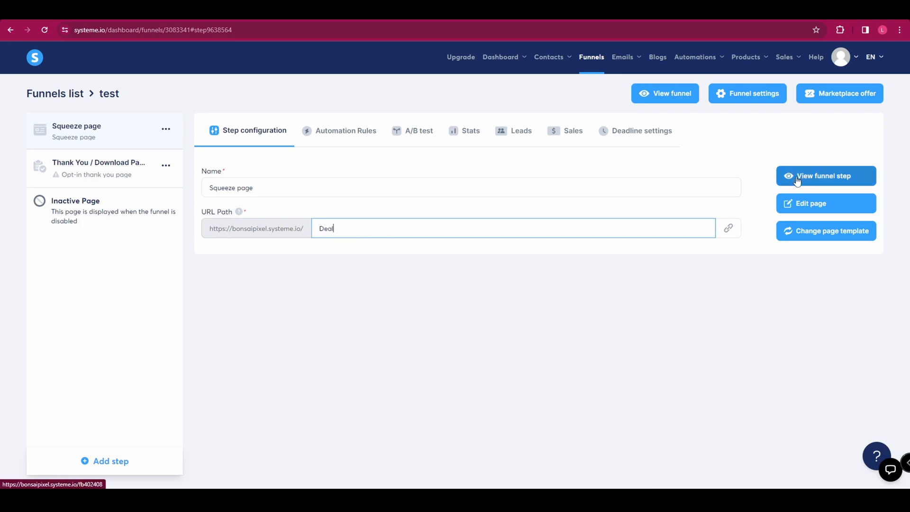
pyautogui.moveTo(823, 229)
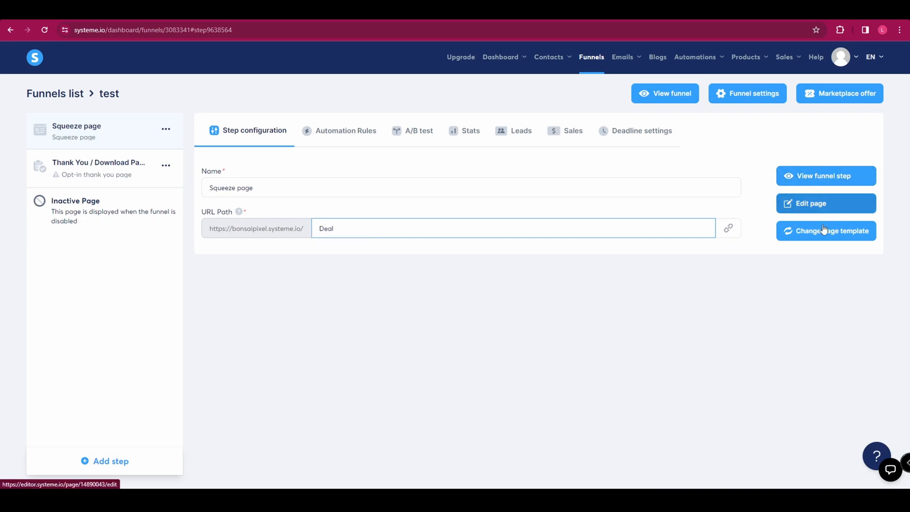
pyautogui.moveTo(794, 209)
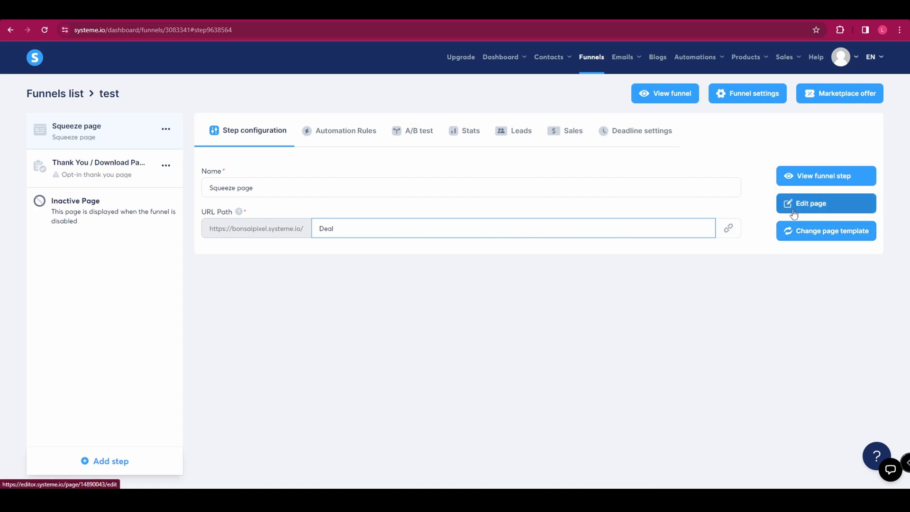
pyautogui.click(825, 203)
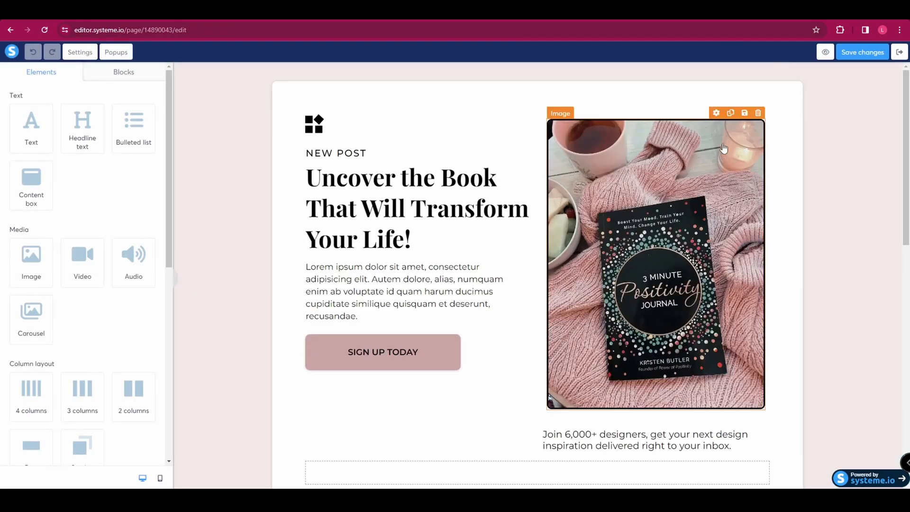
pyautogui.moveTo(682, 188)
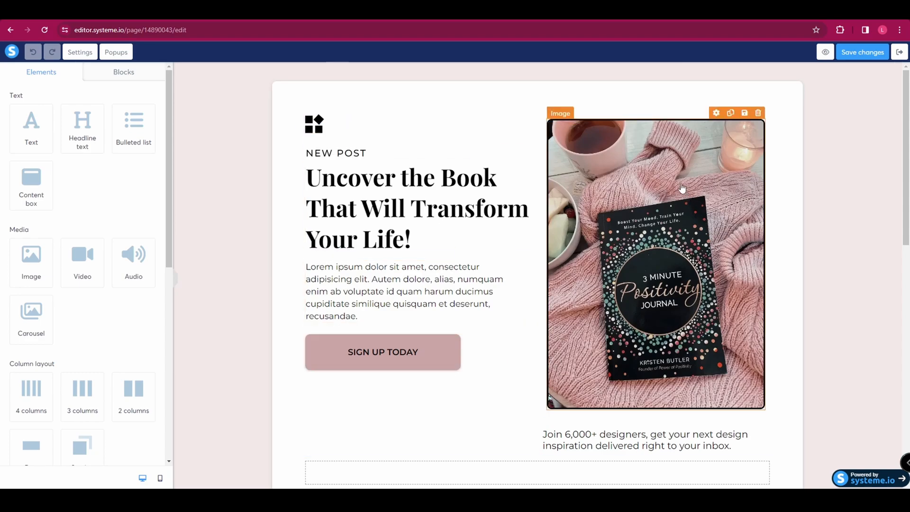
pyautogui.moveTo(663, 171)
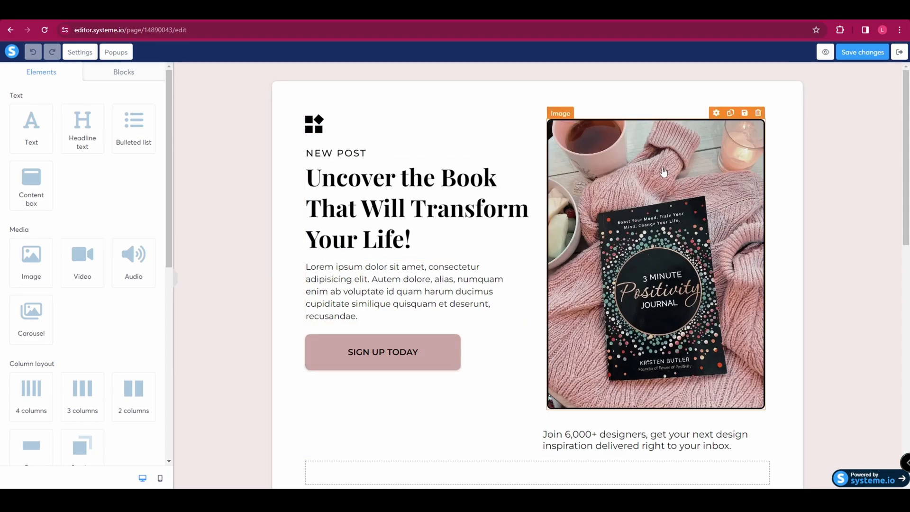
# Step: Scroll the loaded squeeze page template in the editor
pyautogui.scroll(-3)
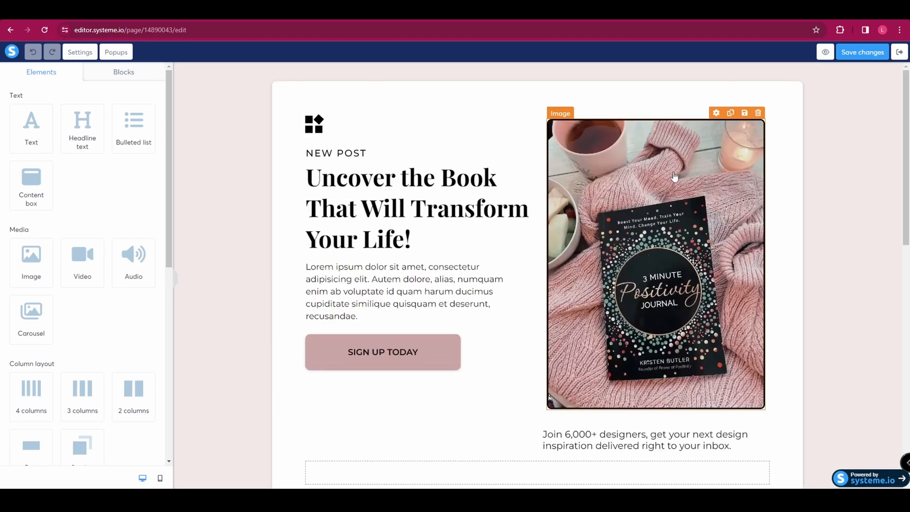
pyautogui.moveTo(655, 213)
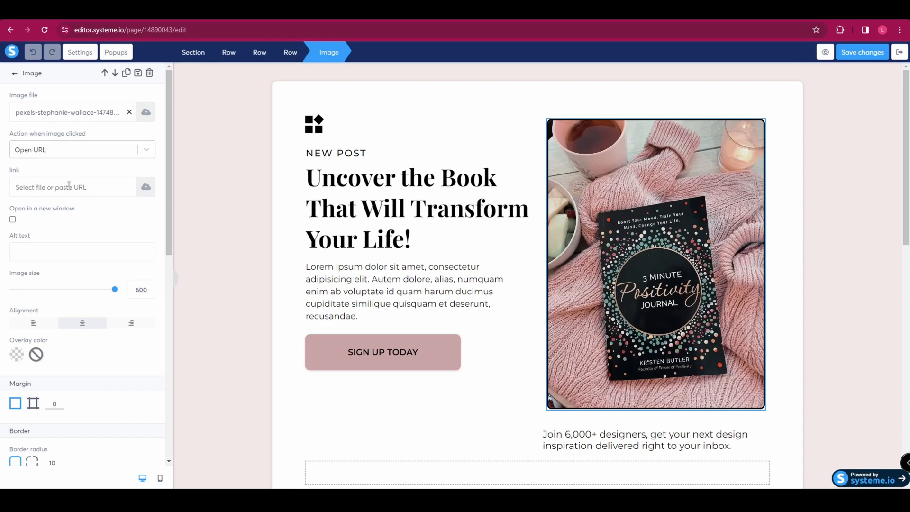
pyautogui.moveTo(651, 222)
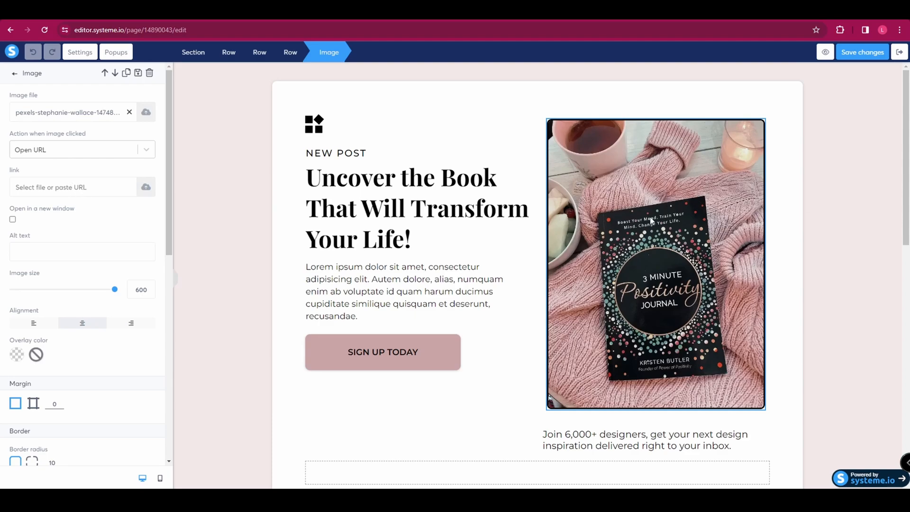
# Step: Try editing the NEW POST label text, then revert the added letters
pyautogui.click(314, 124)
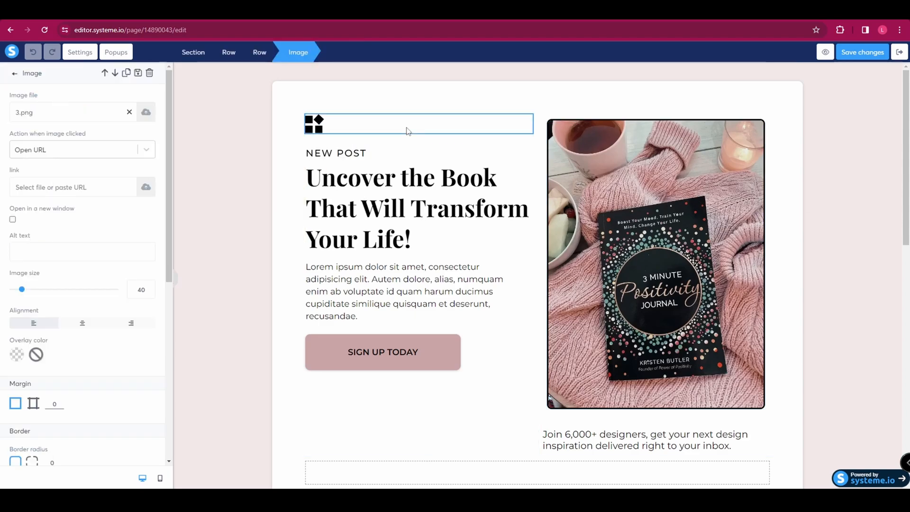
pyautogui.click(336, 153)
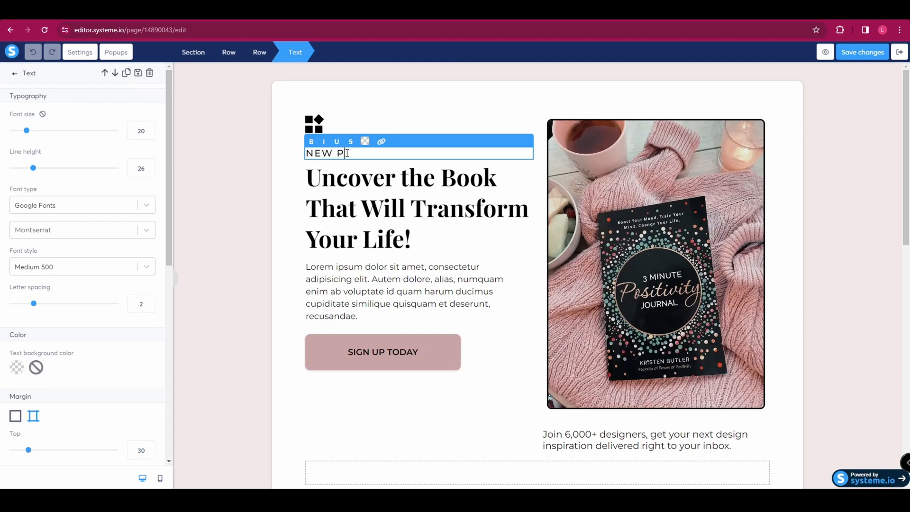
pyautogui.write('roduct')
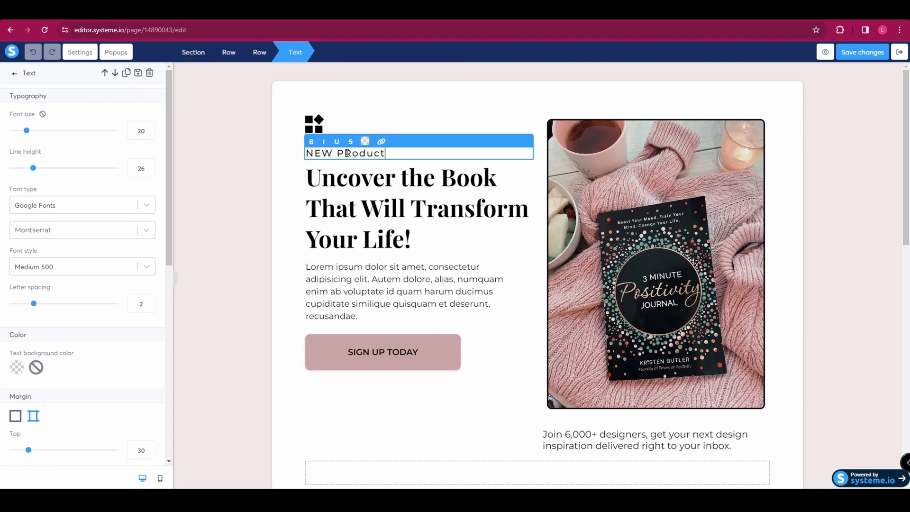
pyautogui.press('Backspace')
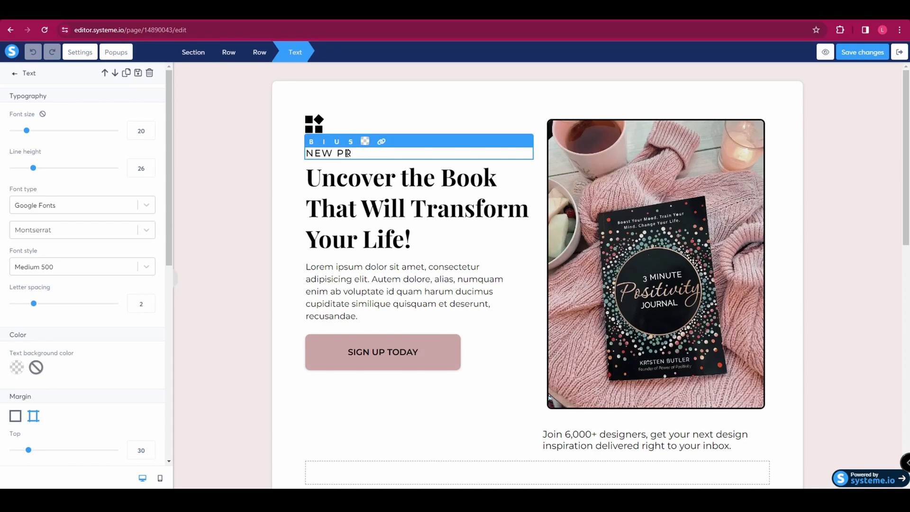
pyautogui.click(400, 207)
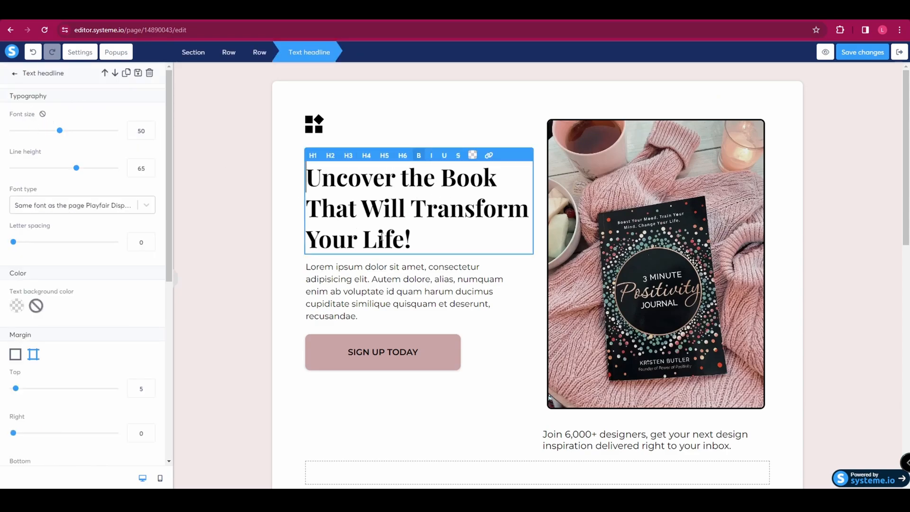
# Step: Adjust the headline's font size and line height, then delete the lorem paragraph below it
pyautogui.moveTo(58, 131); pyautogui.dragTo(63, 131)
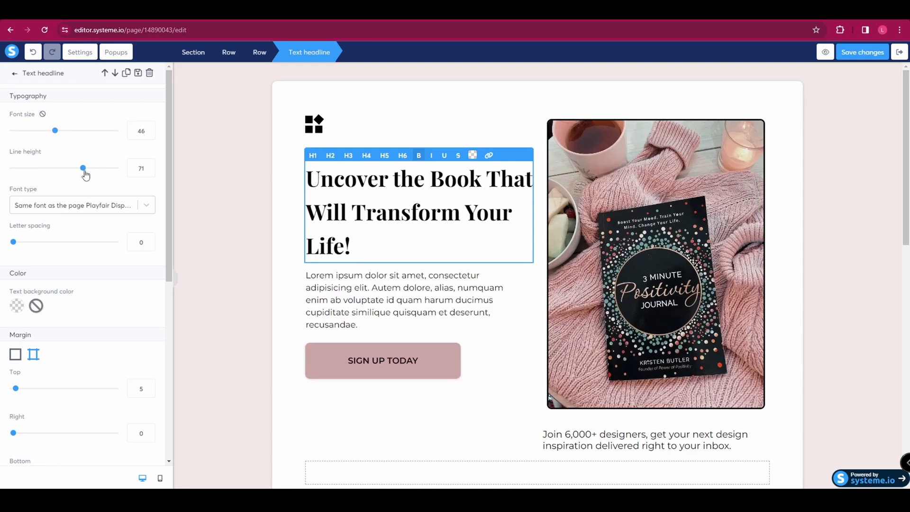
pyautogui.click(82, 205)
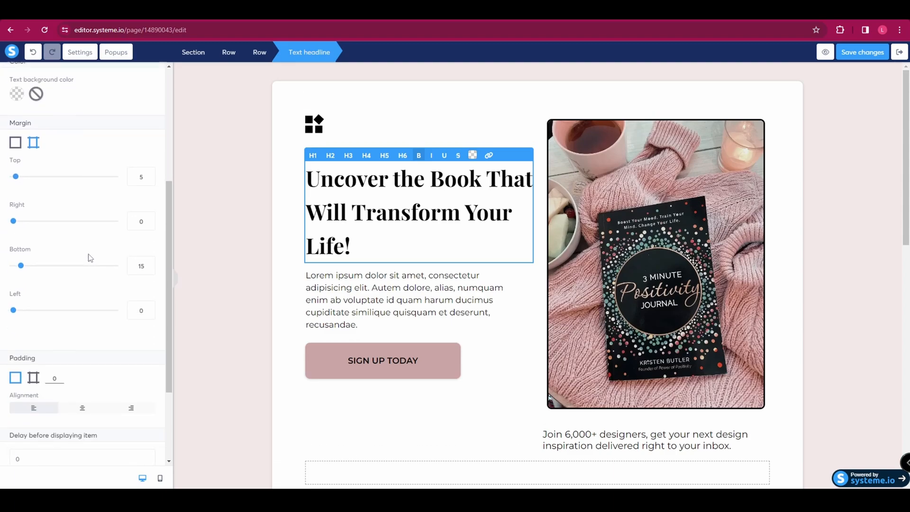
pyautogui.click(400, 300)
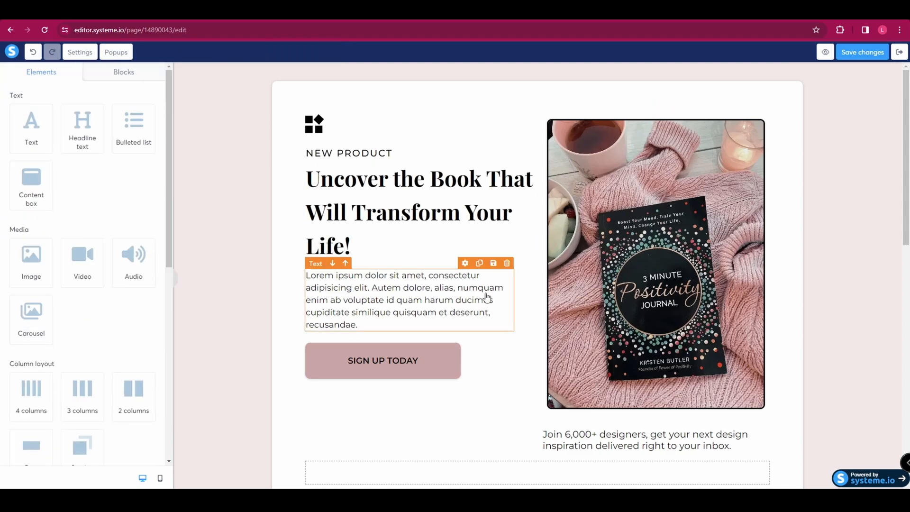
pyautogui.moveTo(467, 273)
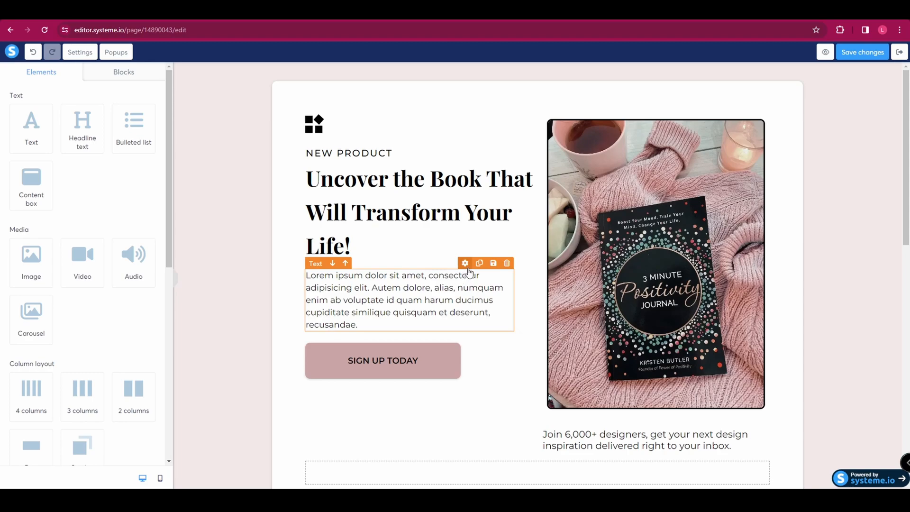
pyautogui.moveTo(505, 264)
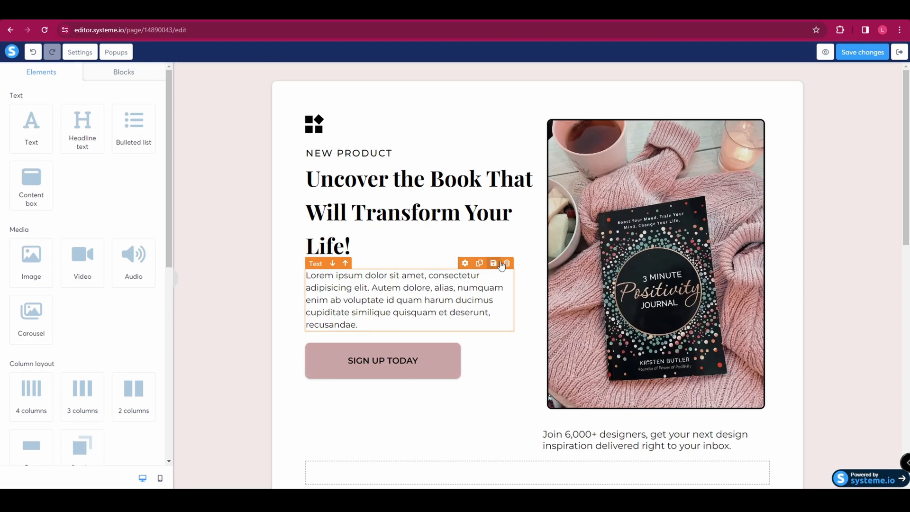
pyautogui.moveTo(506, 263)
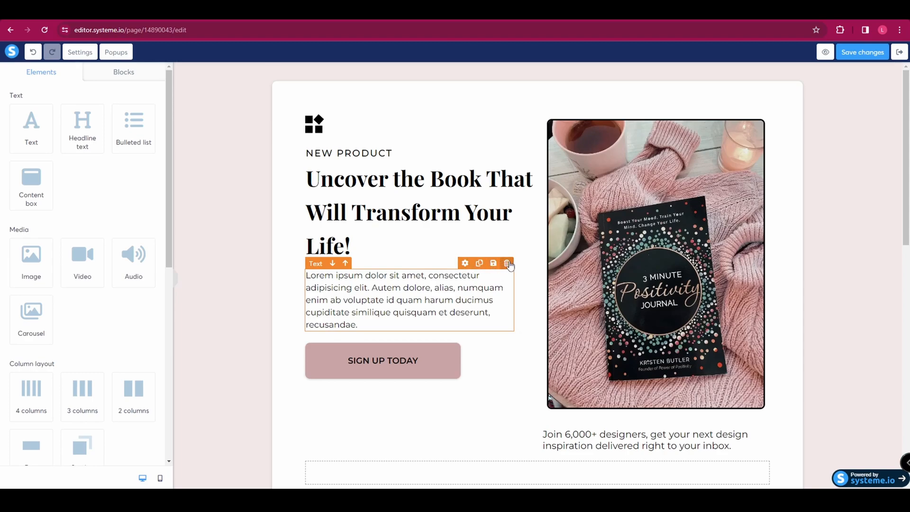
pyautogui.click(507, 263)
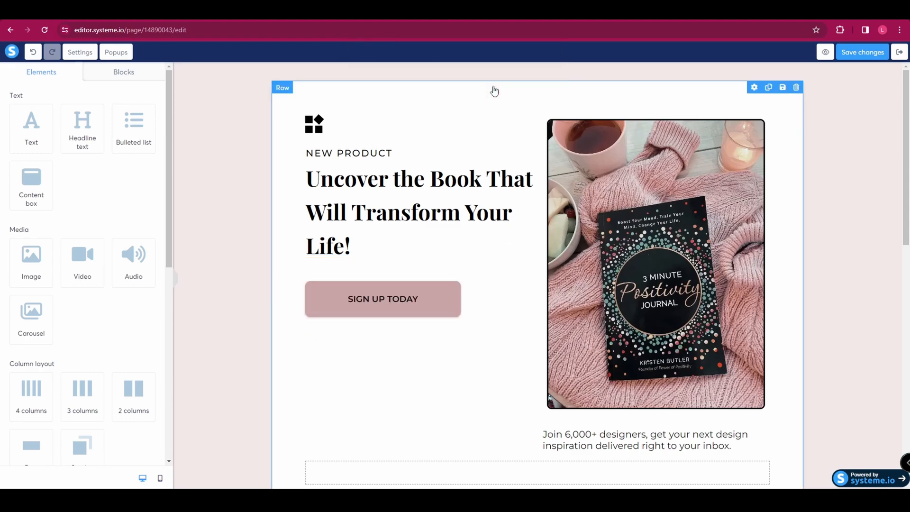
# Step: Select the SIGN UP TODAY button and list its click-action choices (currently Show popup)
pyautogui.click(382, 299)
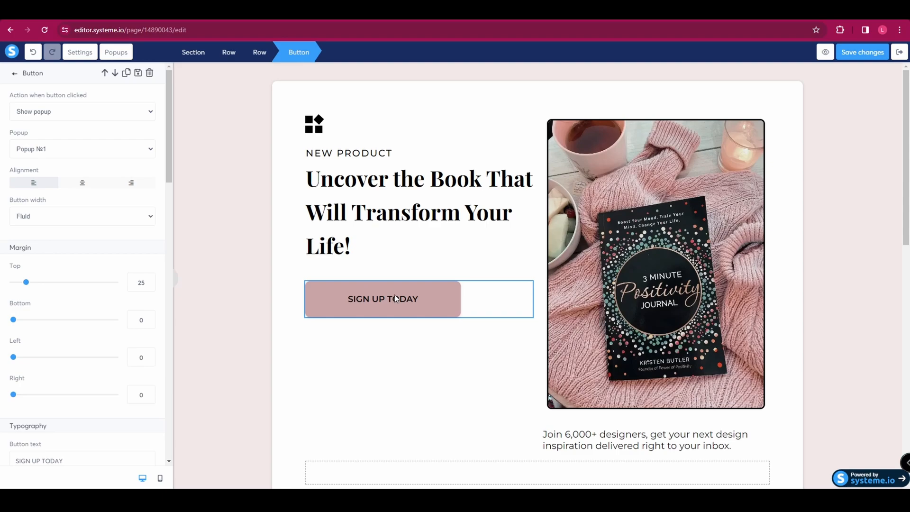
pyautogui.moveTo(55, 114)
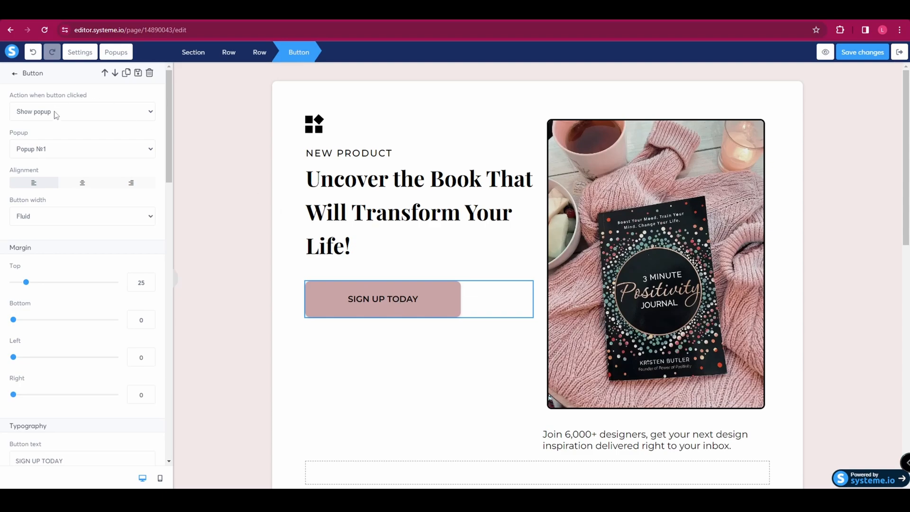
pyautogui.moveTo(39, 105)
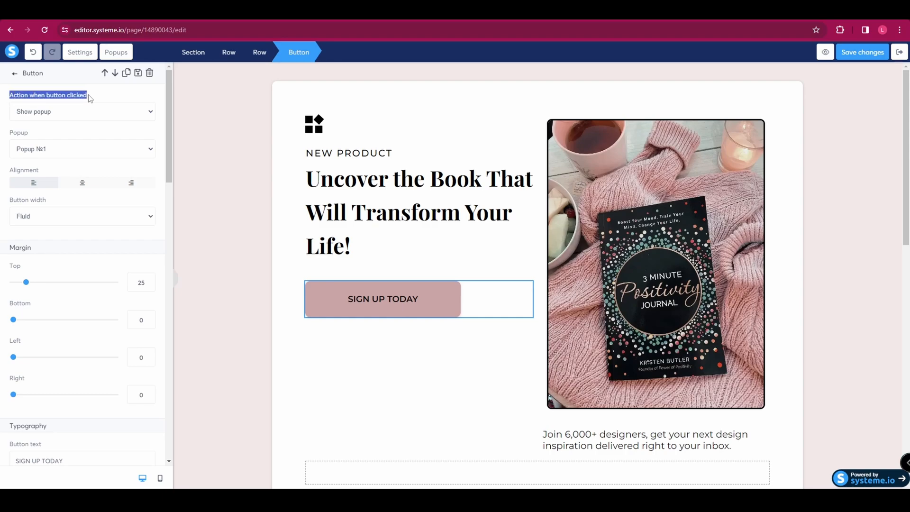
pyautogui.click(82, 111)
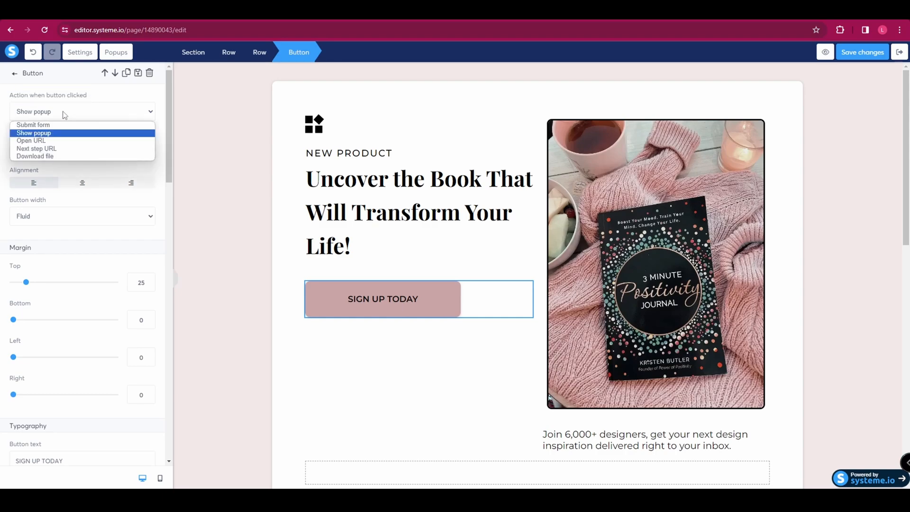
pyautogui.moveTo(34, 125)
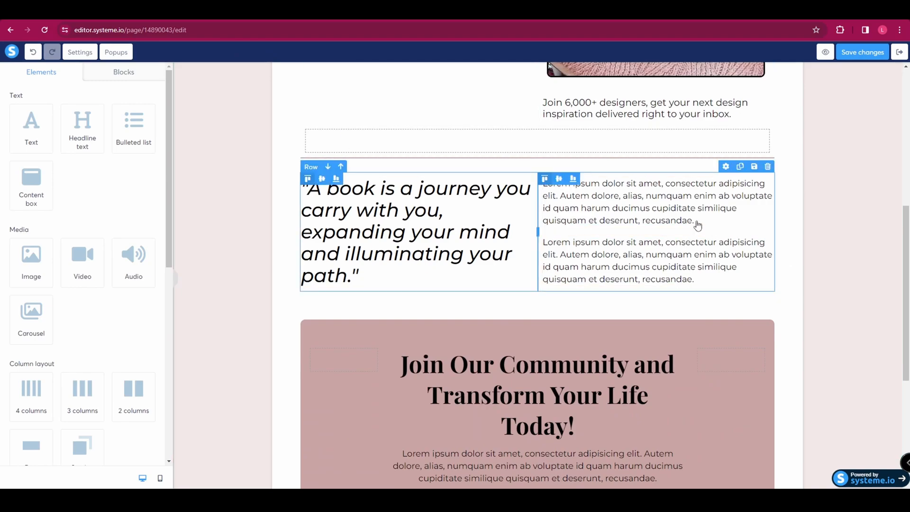
pyautogui.click(660, 260)
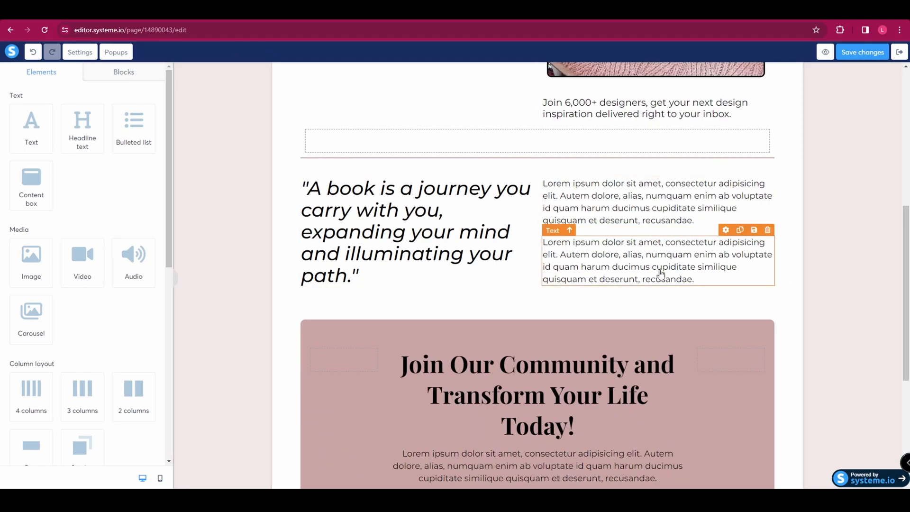
pyautogui.click(354, 201)
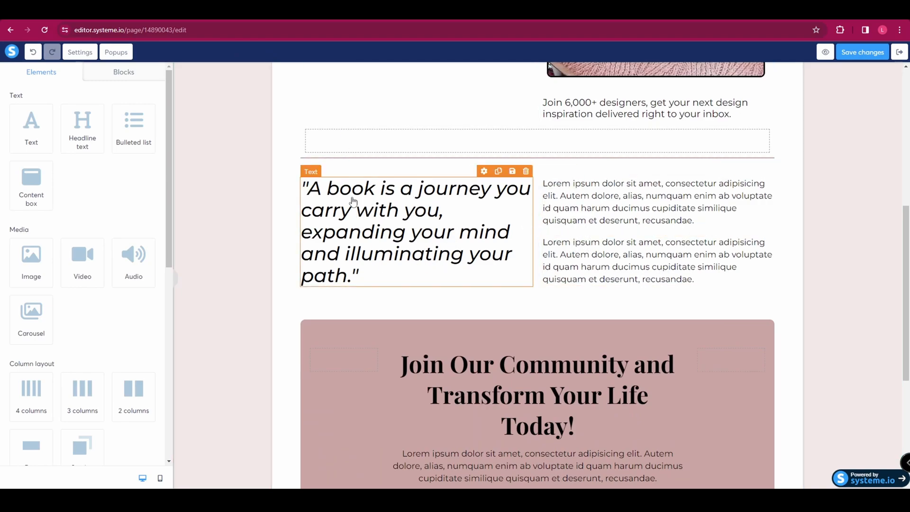
pyautogui.click(656, 198)
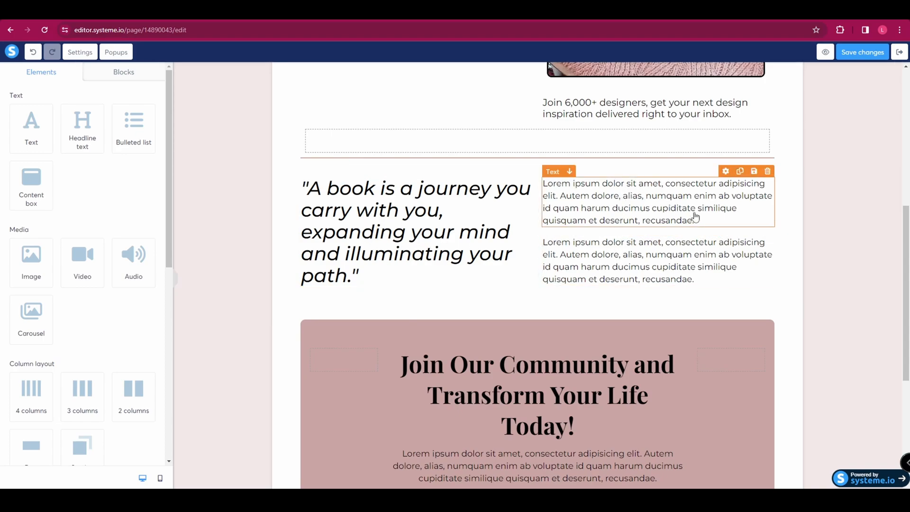
pyautogui.scroll(-3)
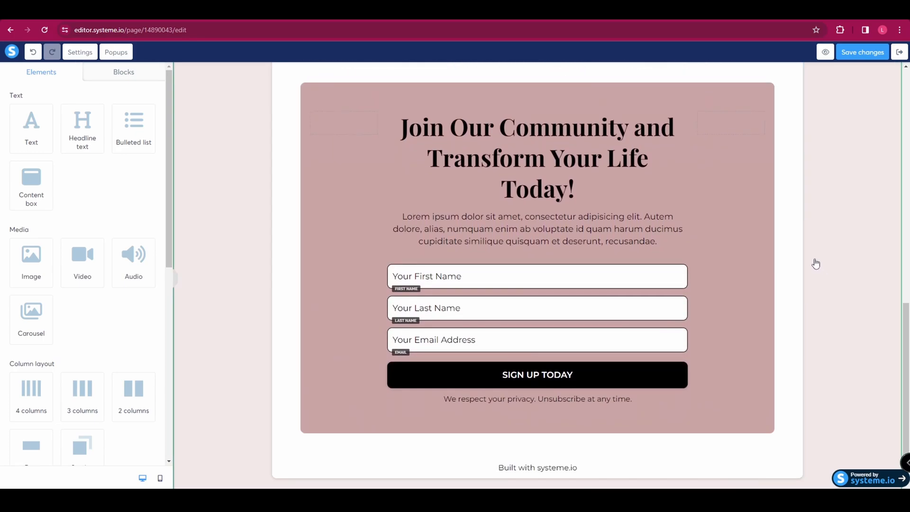
pyautogui.click(536, 276)
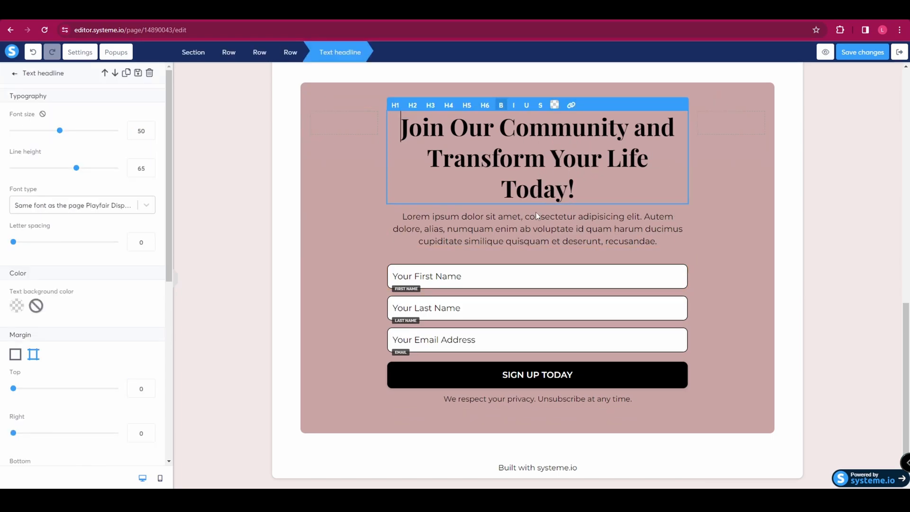
pyautogui.click(536, 307)
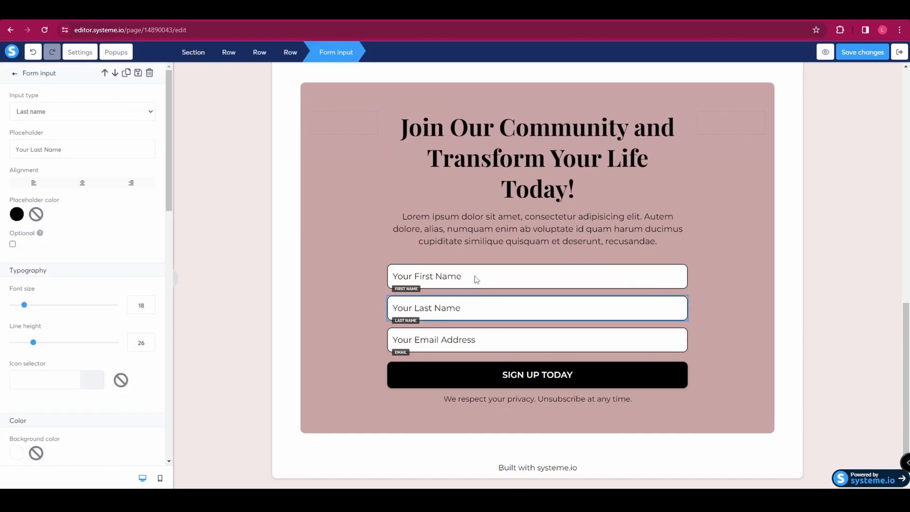
pyautogui.moveTo(666, 312)
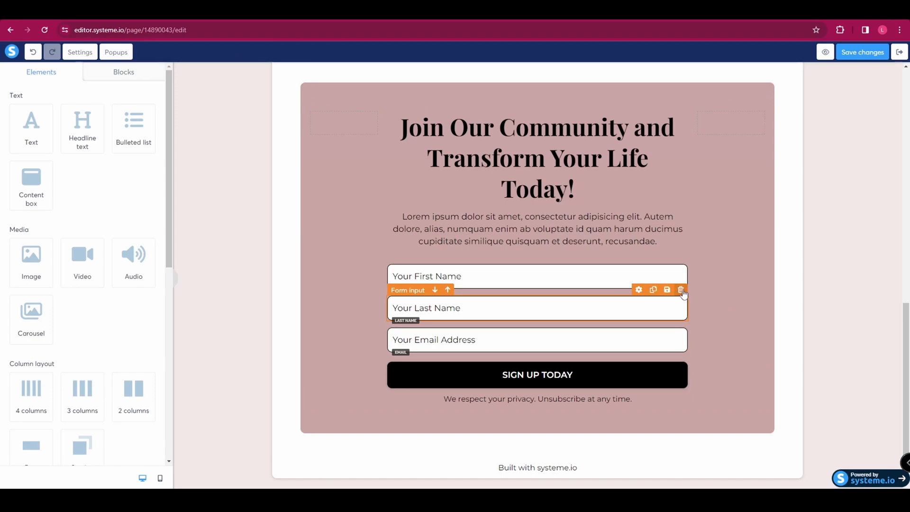
# Step: Remove the Last Name field and set the first field's placeholder to 'First Name'
pyautogui.click(680, 290)
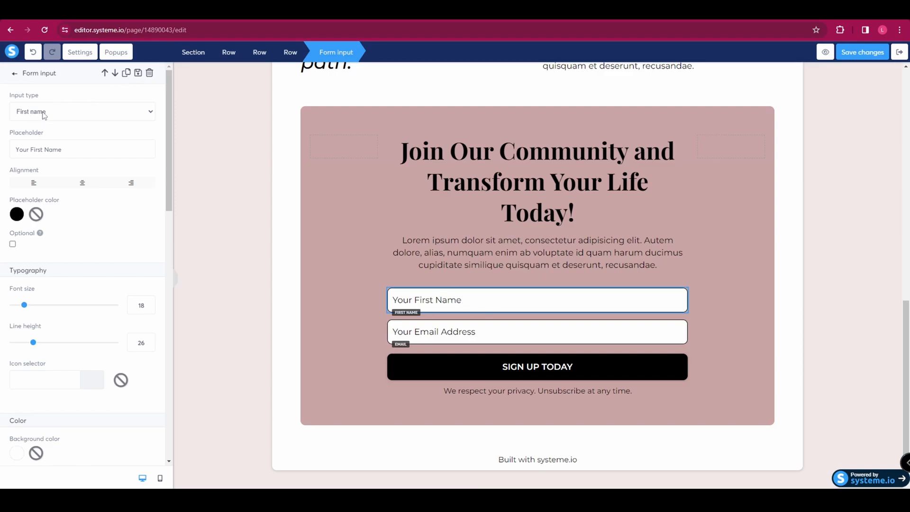
pyautogui.click(82, 112)
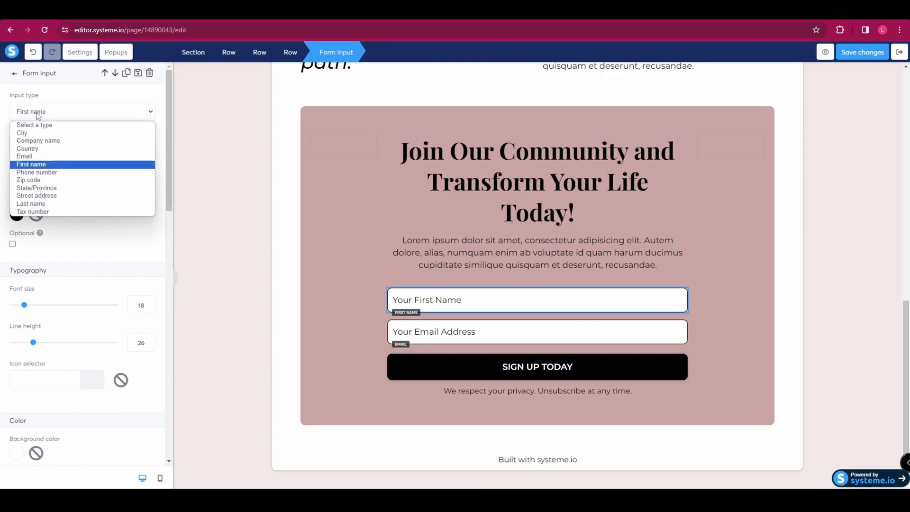
pyautogui.moveTo(27, 149)
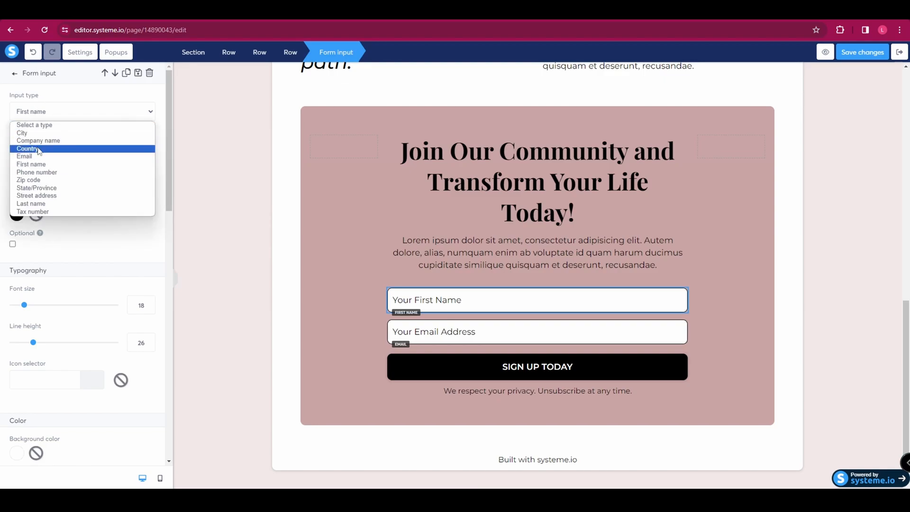
pyautogui.moveTo(66, 155)
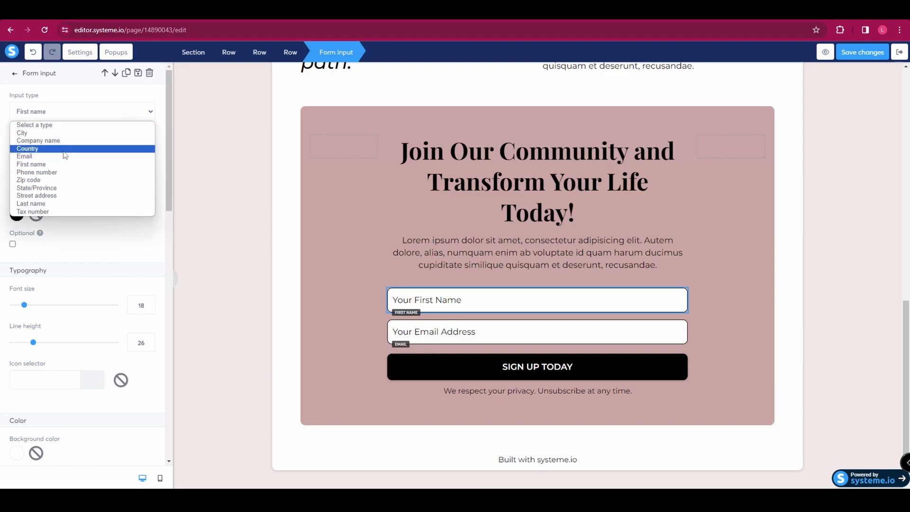
pyautogui.click(31, 164)
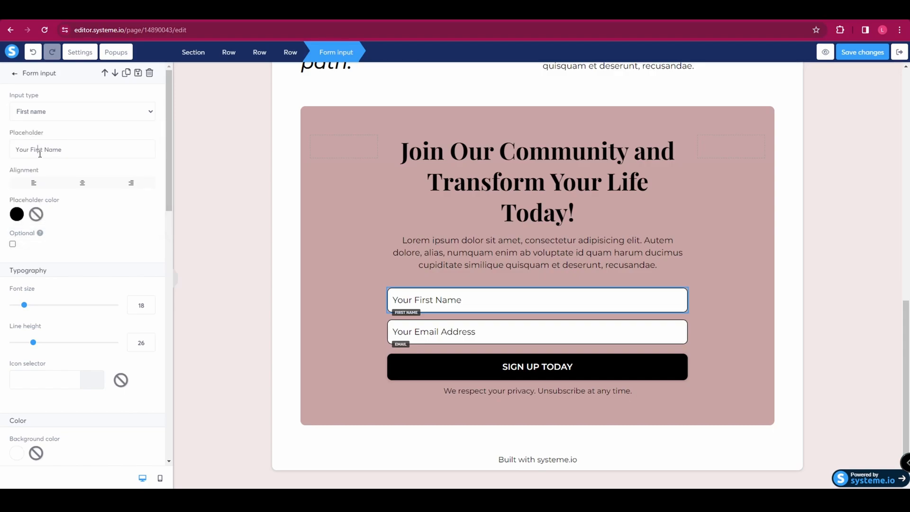
pyautogui.doubleClick(22, 149)
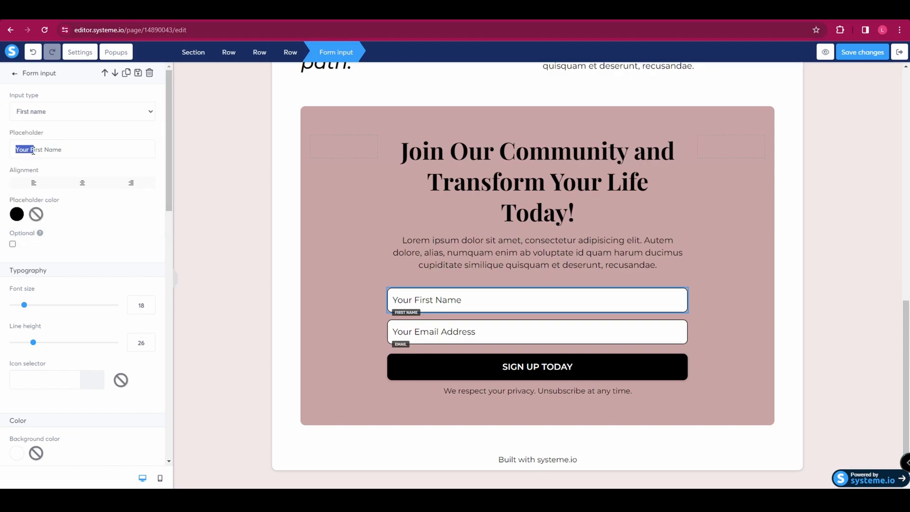
pyautogui.write('First Name')
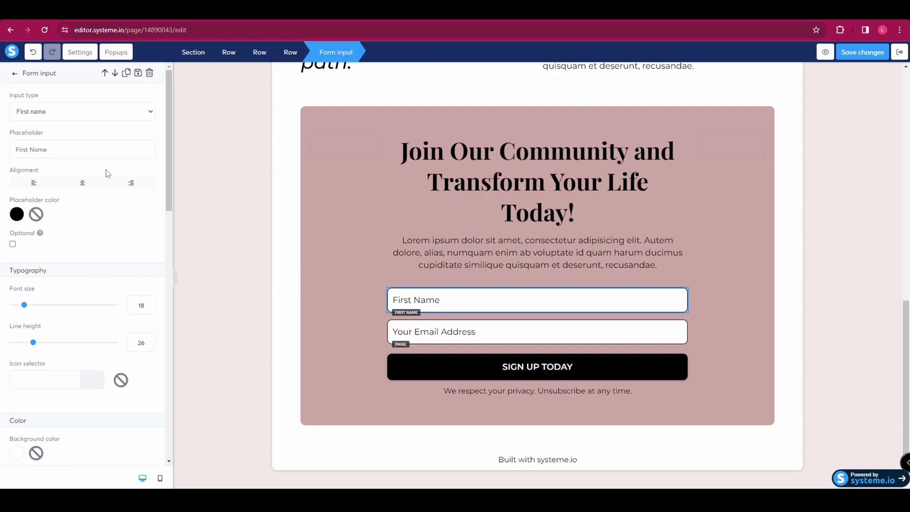
pyautogui.click(16, 214)
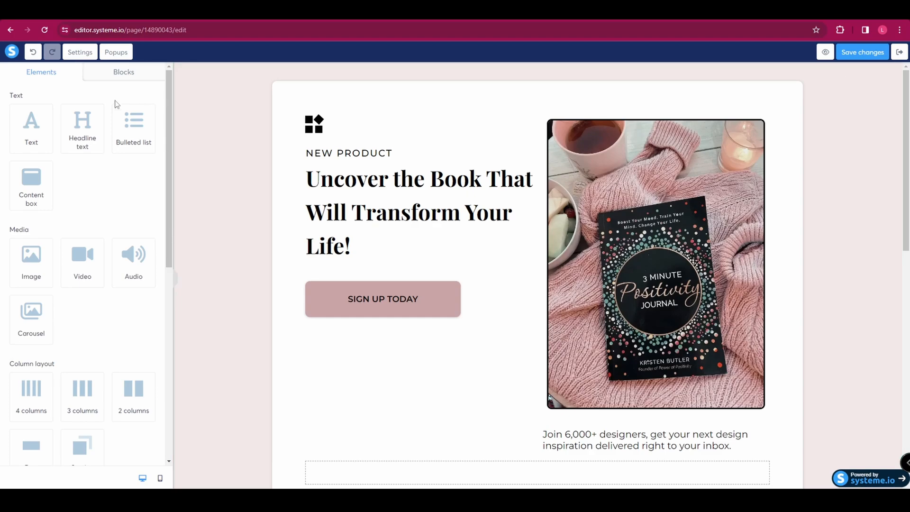
pyautogui.scroll(-3)
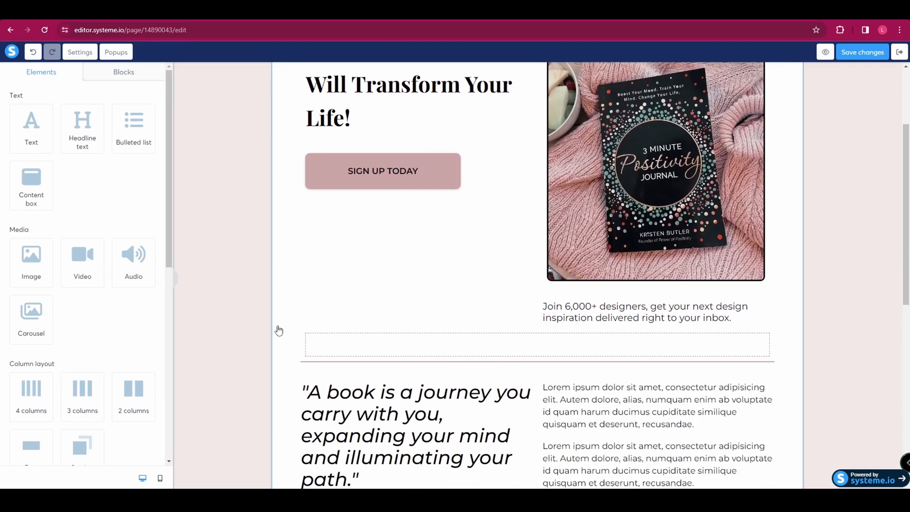
pyautogui.scroll(-3)
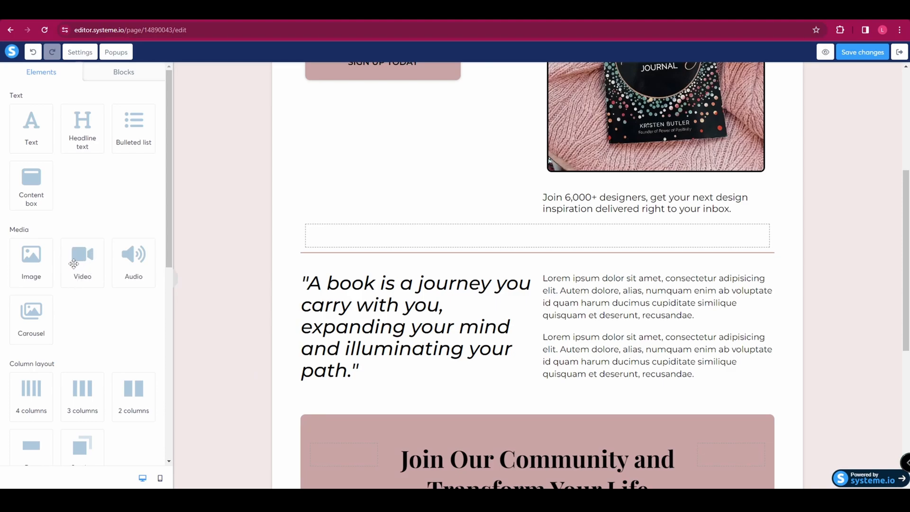
pyautogui.moveTo(81, 255)
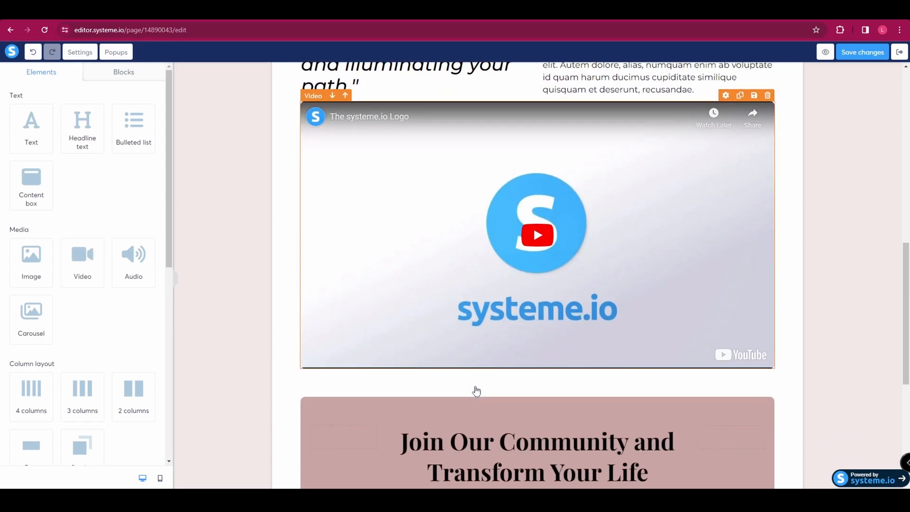
pyautogui.click(537, 232)
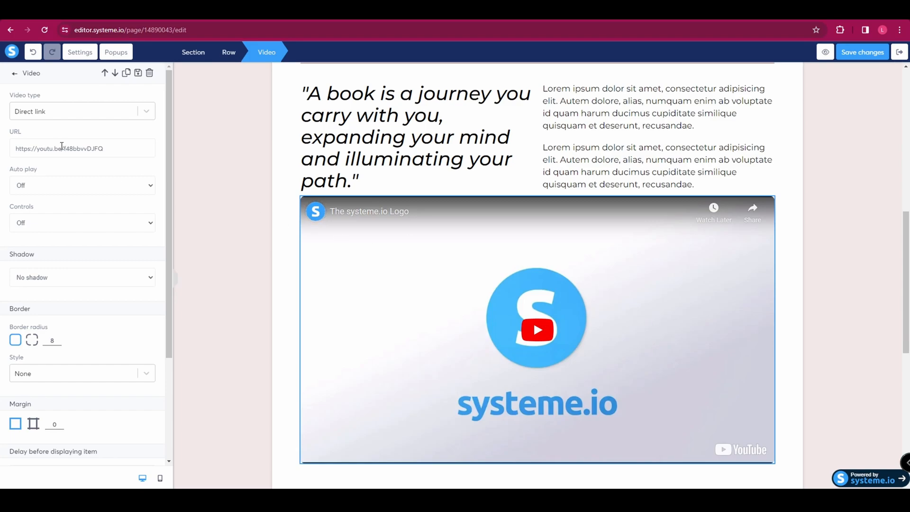
pyautogui.tripleClick(59, 148)
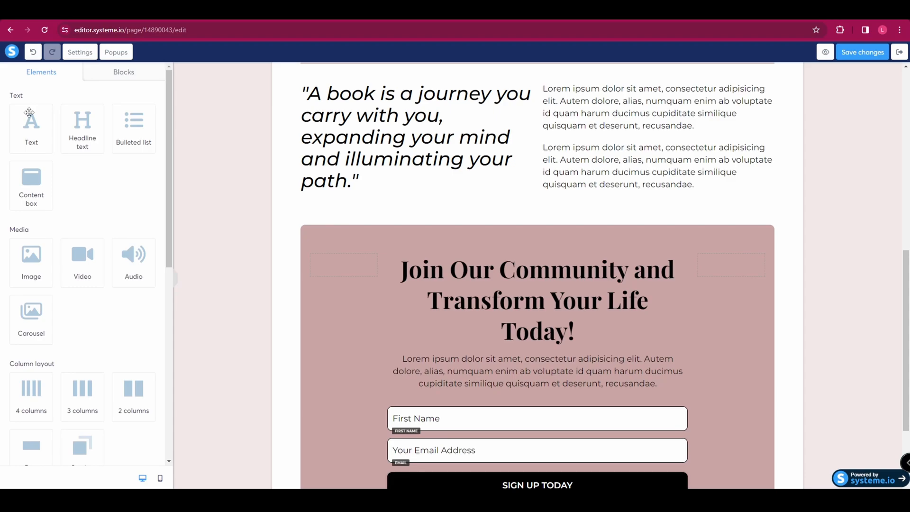
pyautogui.scroll(-3)
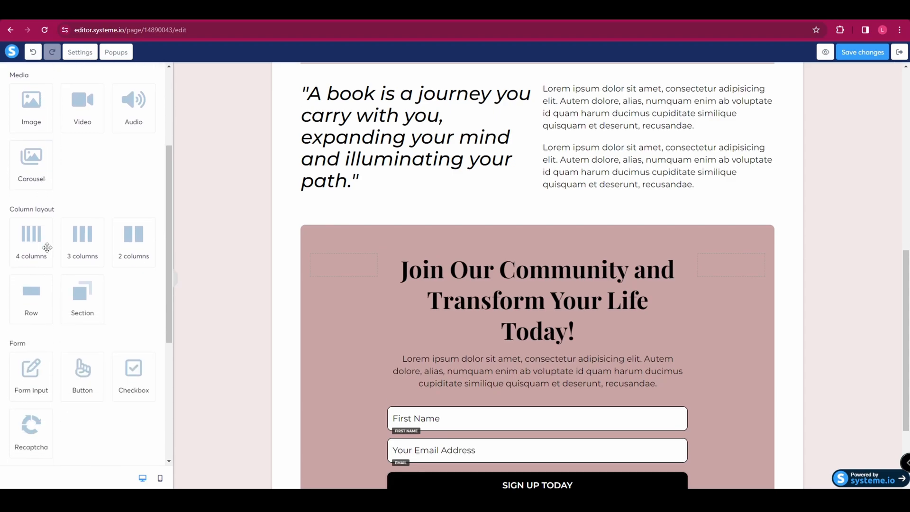
pyautogui.scroll(-3)
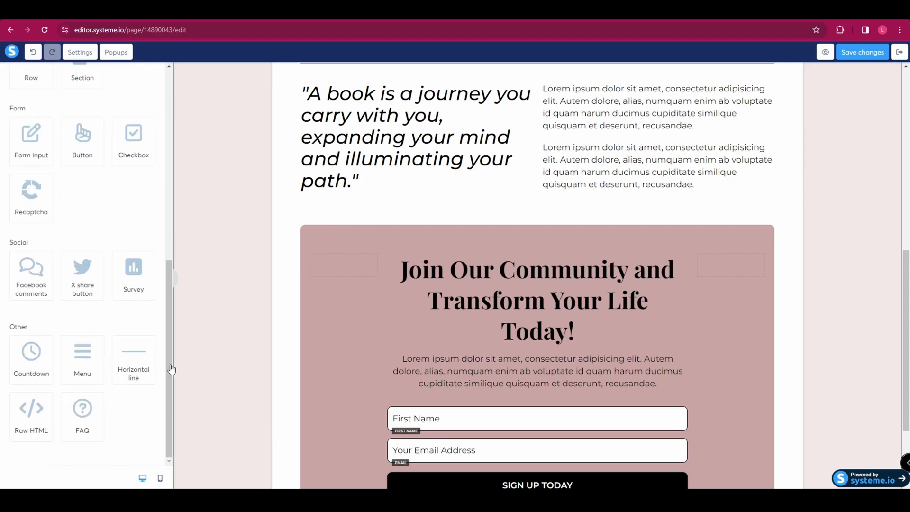
pyautogui.moveTo(152, 475)
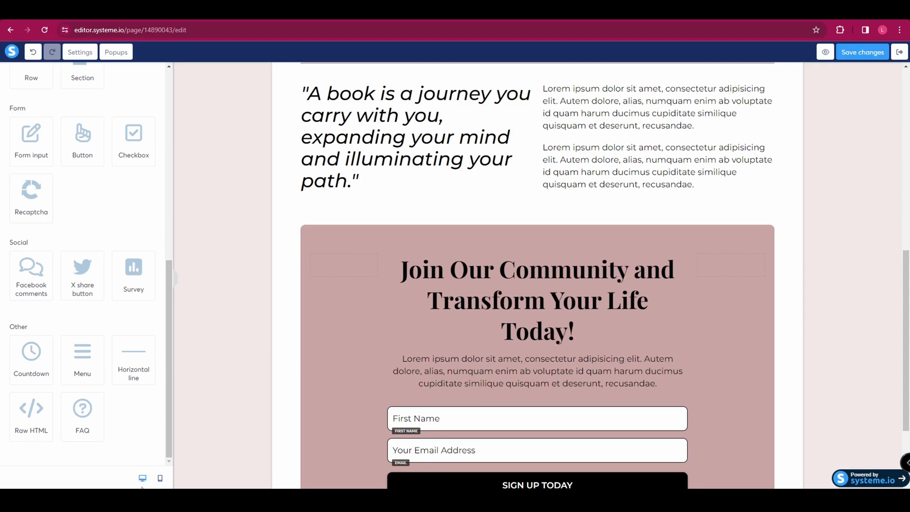
pyautogui.moveTo(142, 478)
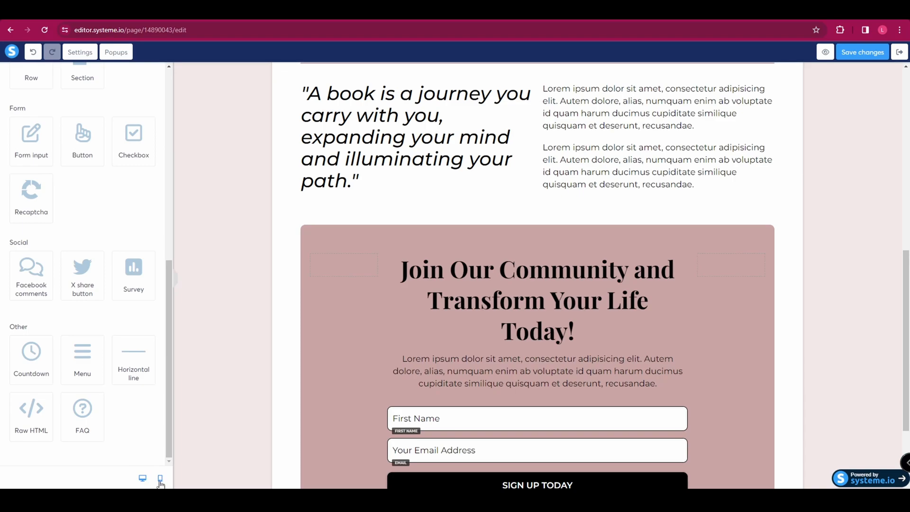
# Step: Check the squeeze page in mobile view, then preview it as visitors will see it
pyautogui.click(159, 477)
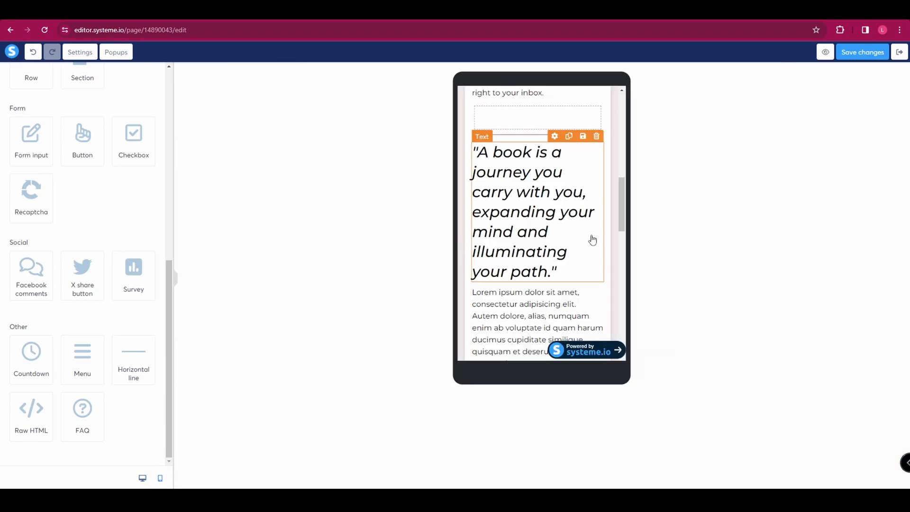
pyautogui.scroll(-3)
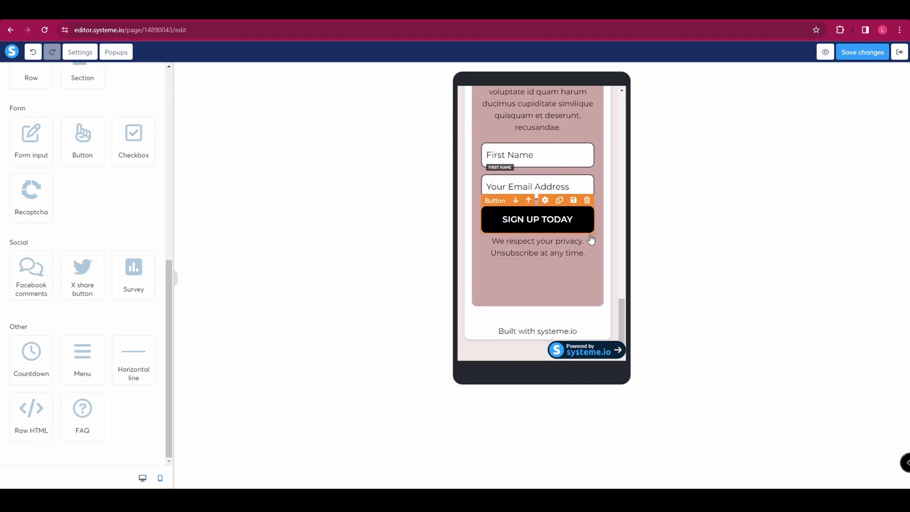
pyautogui.scroll(3)
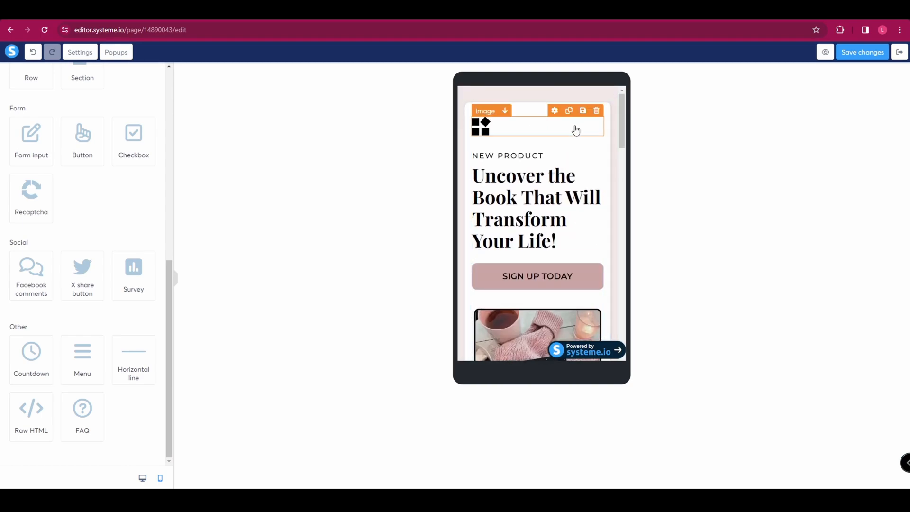
pyautogui.scroll(-3)
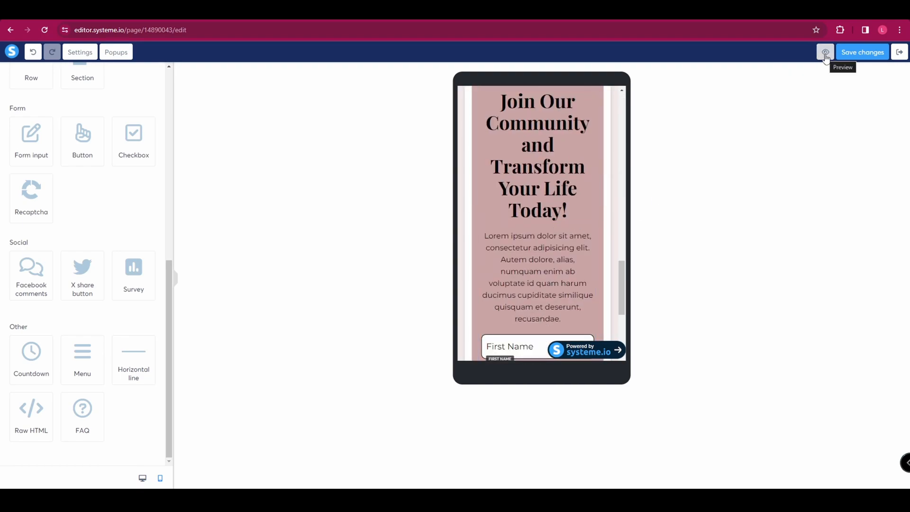
pyautogui.click(825, 52)
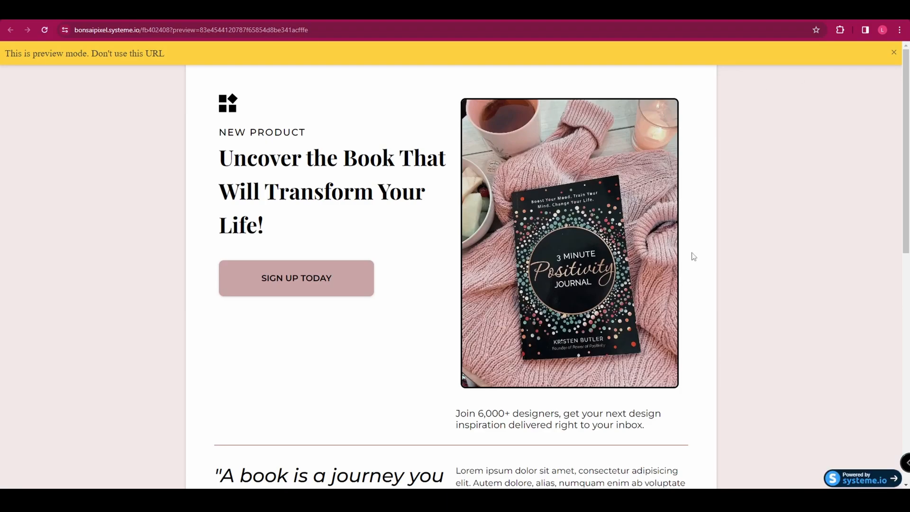
pyautogui.moveTo(712, 174)
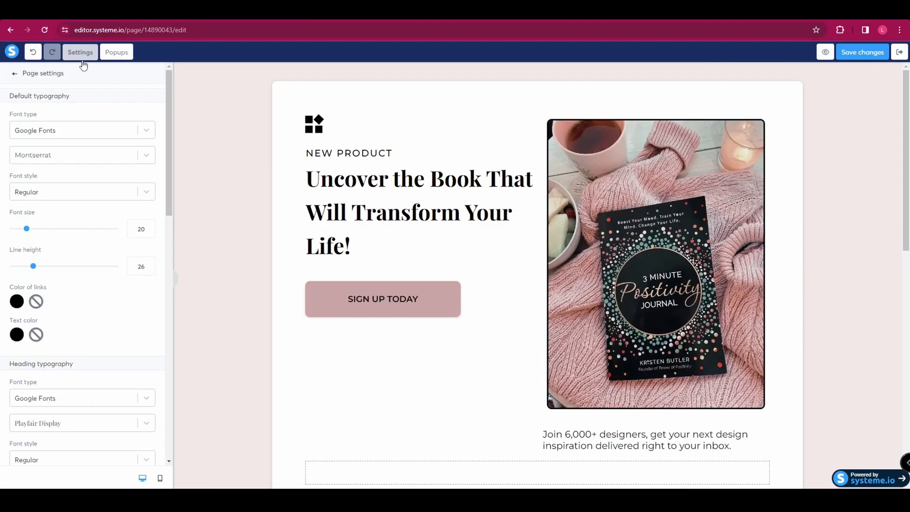
pyautogui.moveTo(80, 51)
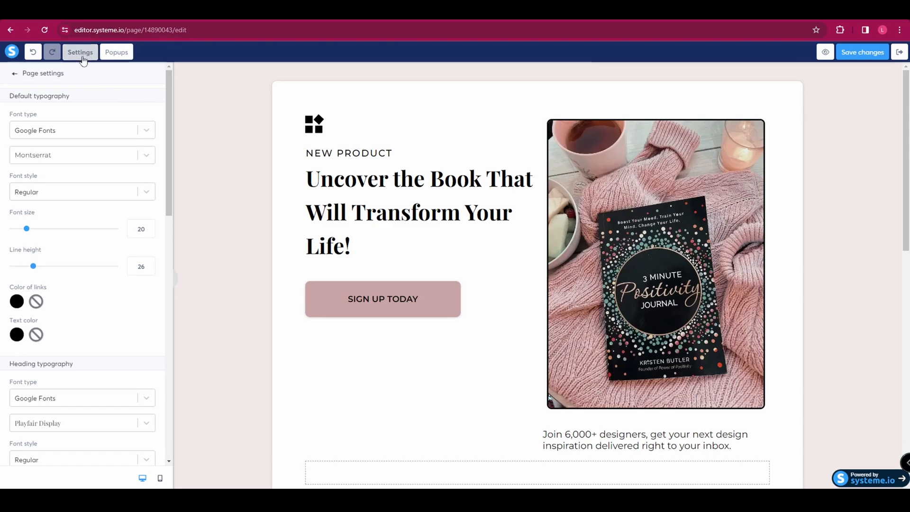
pyautogui.moveTo(45, 125)
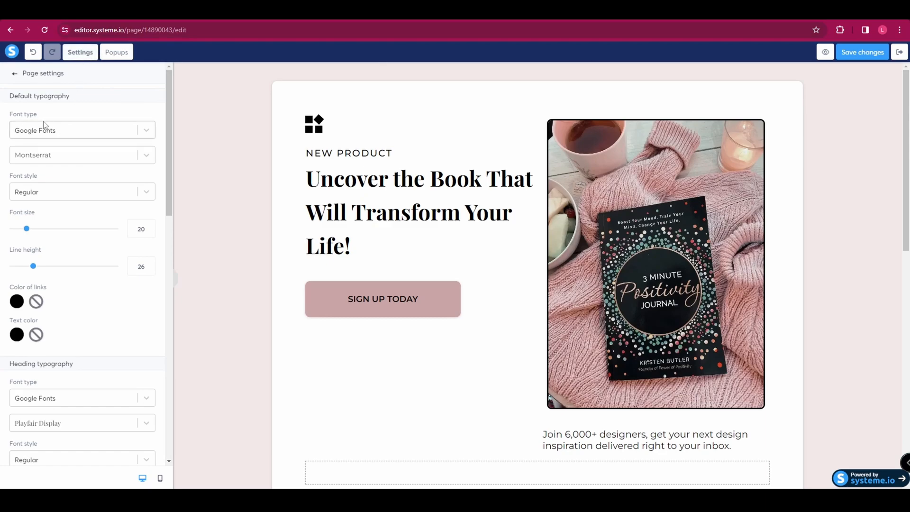
pyautogui.moveTo(148, 307)
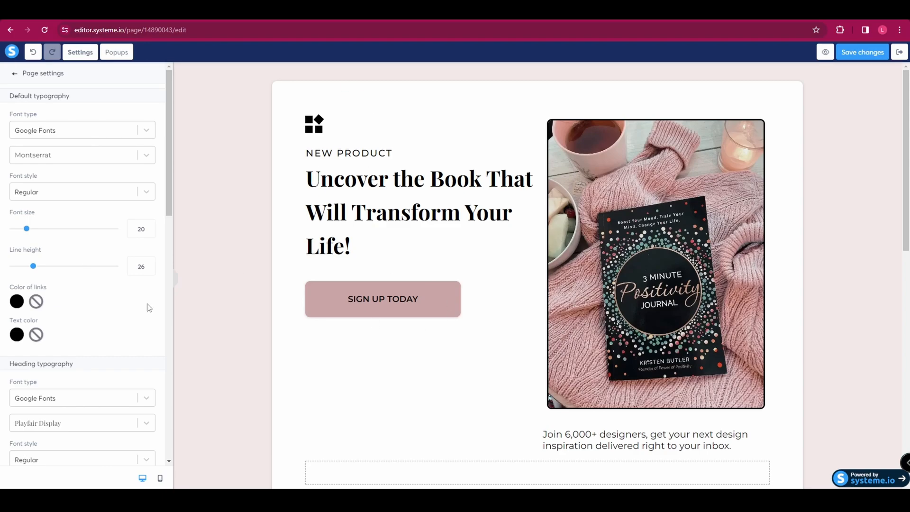
pyautogui.scroll(-3)
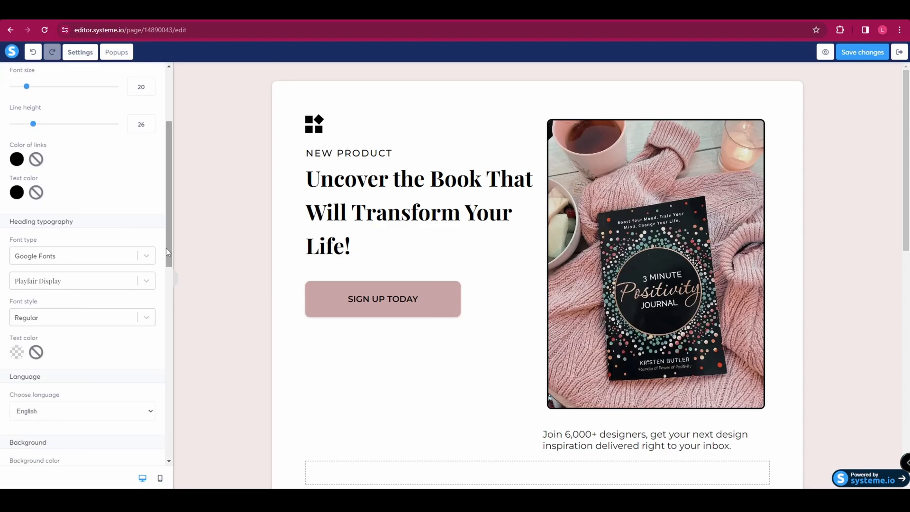
pyautogui.scroll(-3)
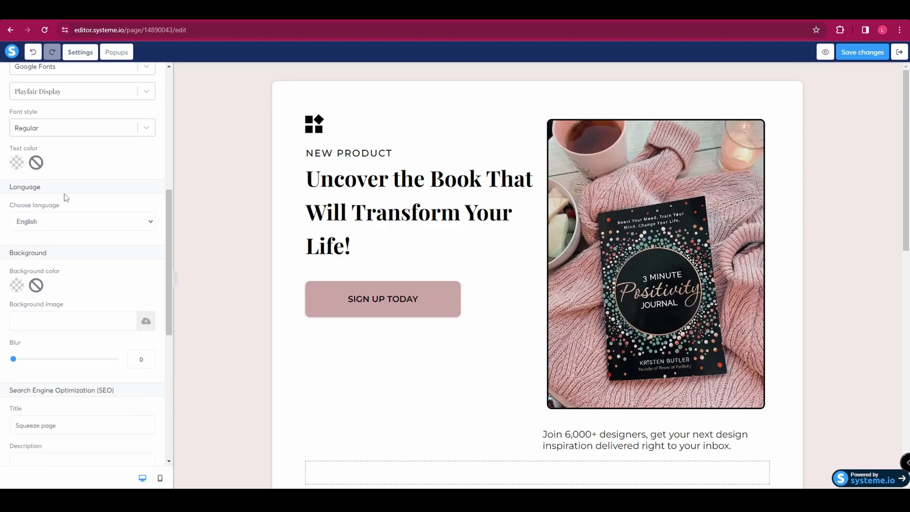
pyautogui.scroll(-3)
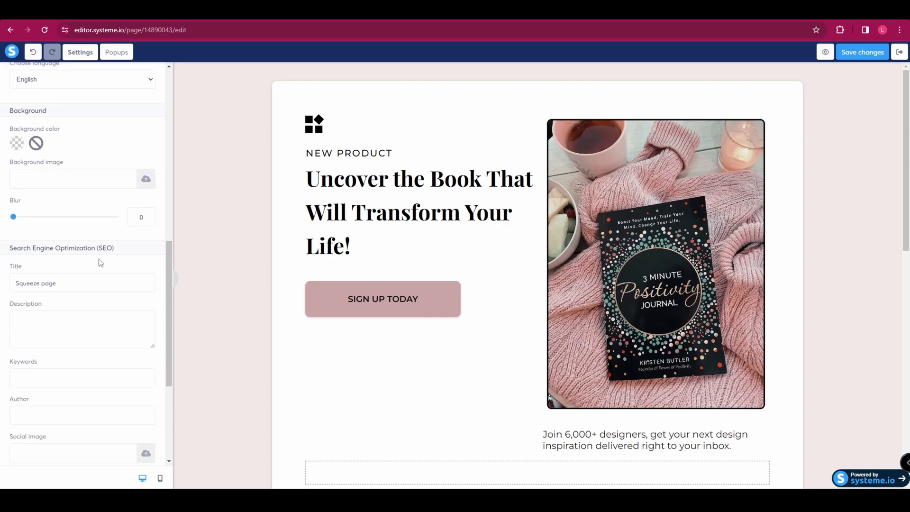
pyautogui.scroll(-3)
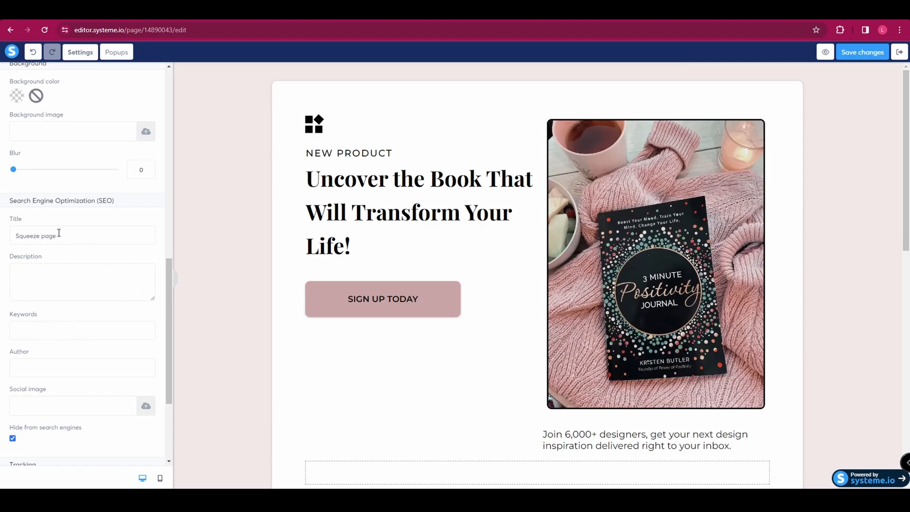
pyautogui.scroll(-3)
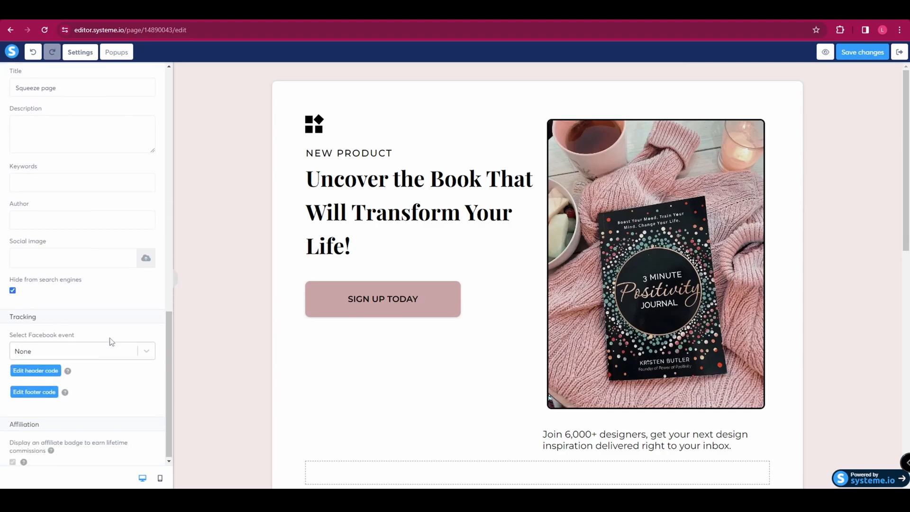
pyautogui.scroll(3)
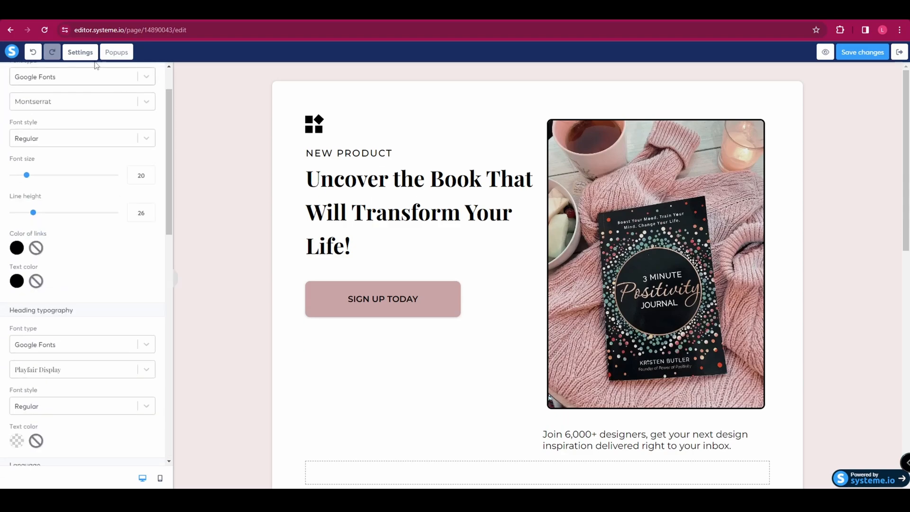
# Step: Inspect the subscribe popup's privacy note and its own settings from the Popups list
pyautogui.click(115, 51)
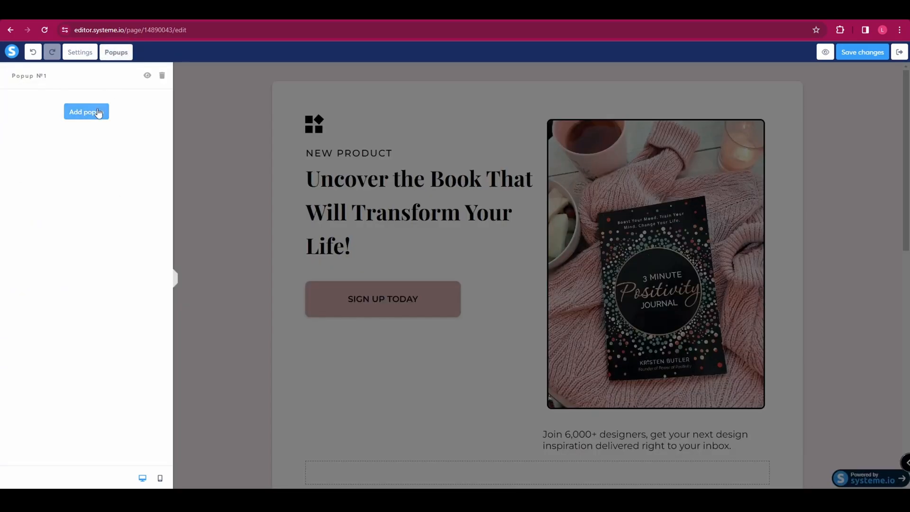
pyautogui.click(86, 112)
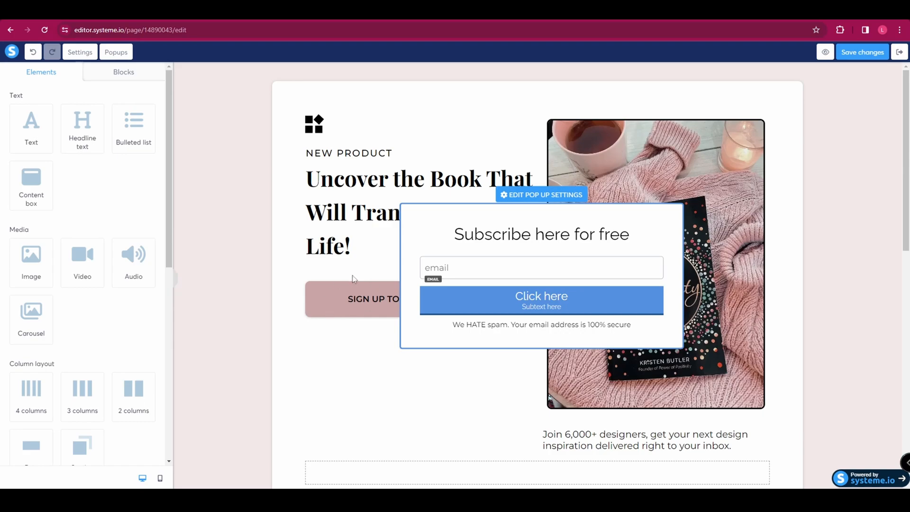
pyautogui.moveTo(347, 323)
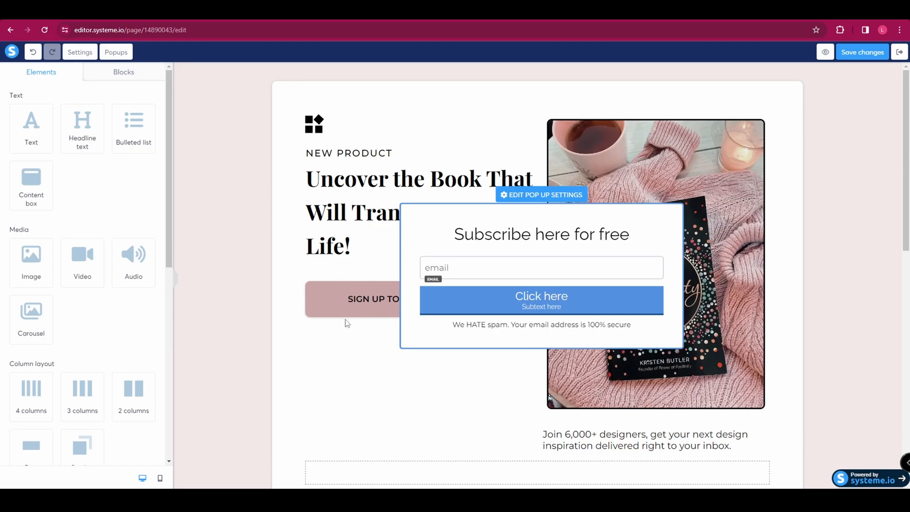
pyautogui.click(540, 295)
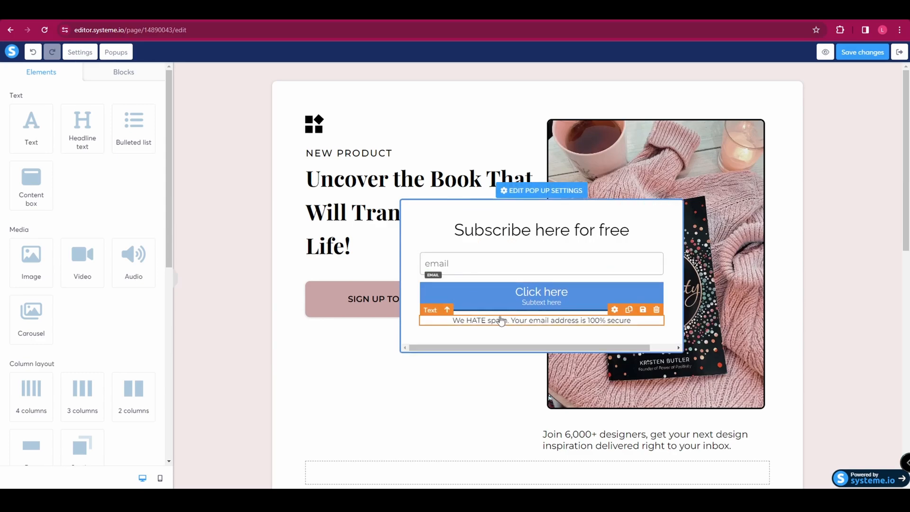
pyautogui.click(540, 191)
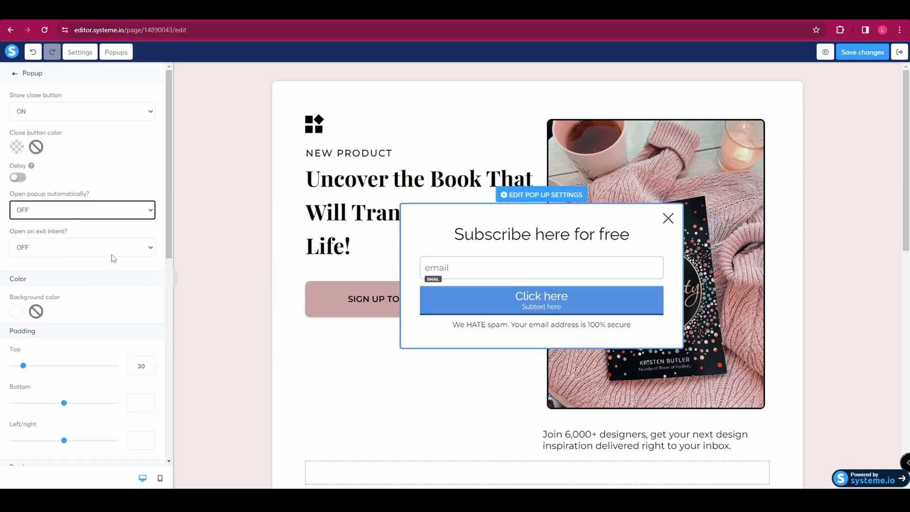
pyautogui.scroll(-3)
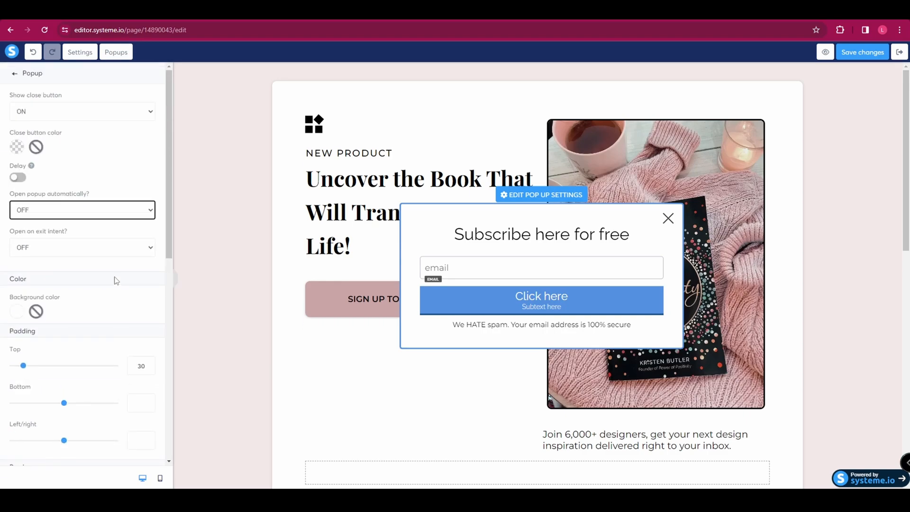
pyautogui.moveTo(46, 83)
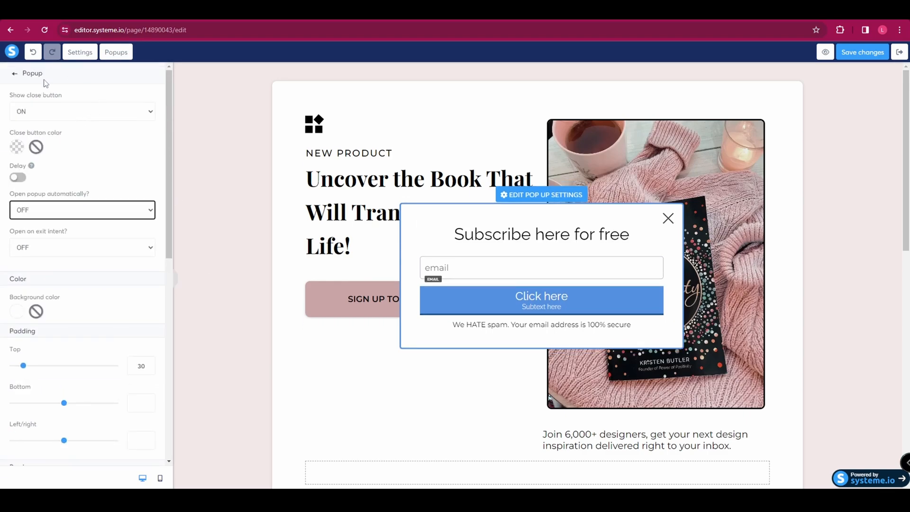
# Step: Delete Popup №3 so the subscribe popup is removed from the squeeze page
pyautogui.click(14, 73)
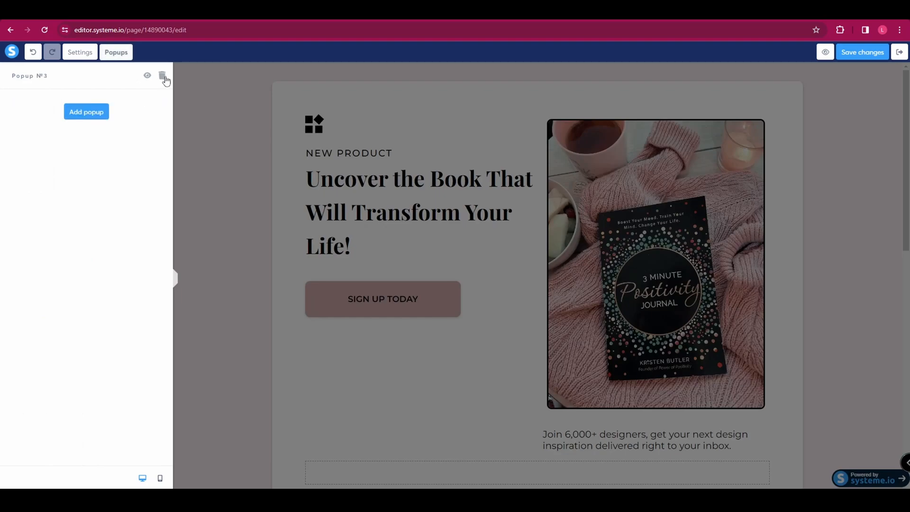
pyautogui.click(163, 76)
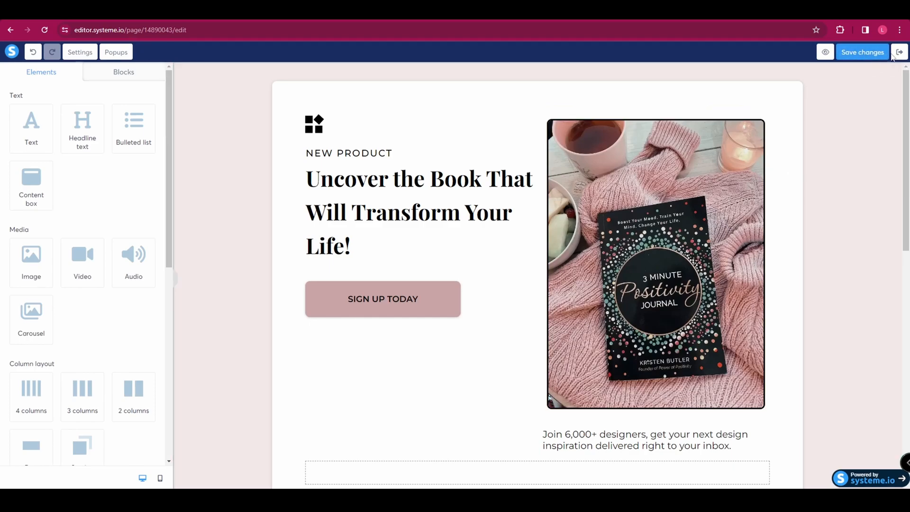
# Step: Exit the editor and view the published squeeze page live down to its sign-up form
pyautogui.click(900, 51)
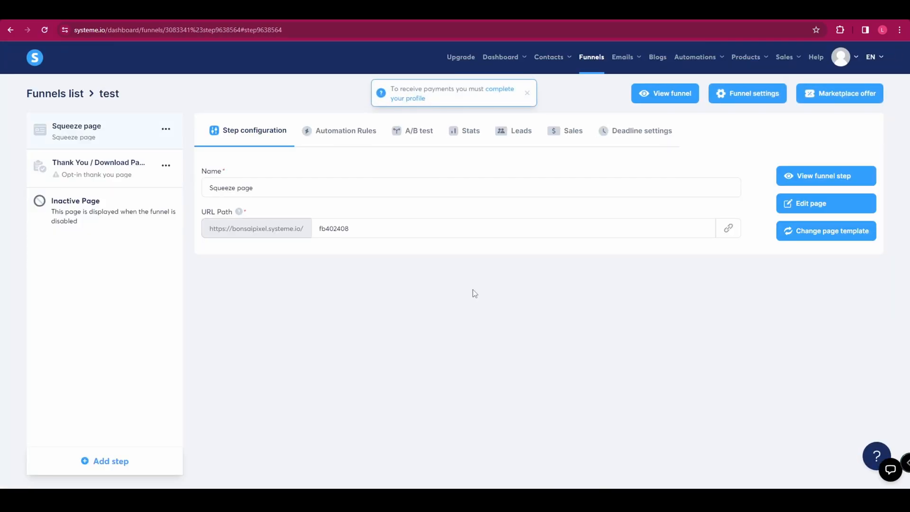
pyautogui.moveTo(646, 203)
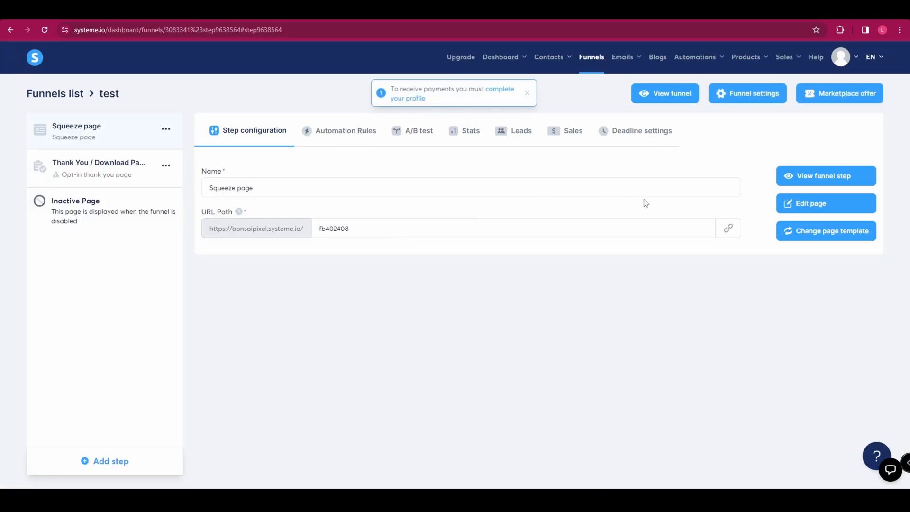
pyautogui.click(727, 228)
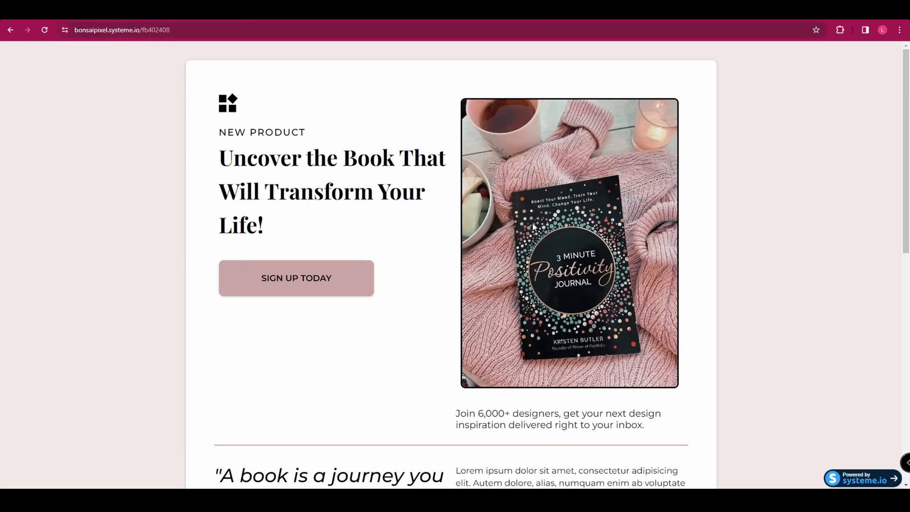
pyautogui.scroll(-3)
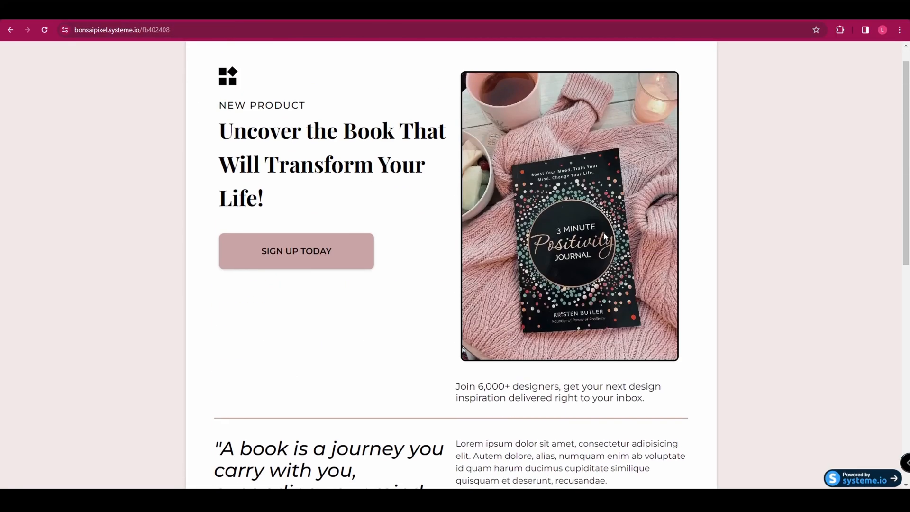
pyautogui.scroll(-3)
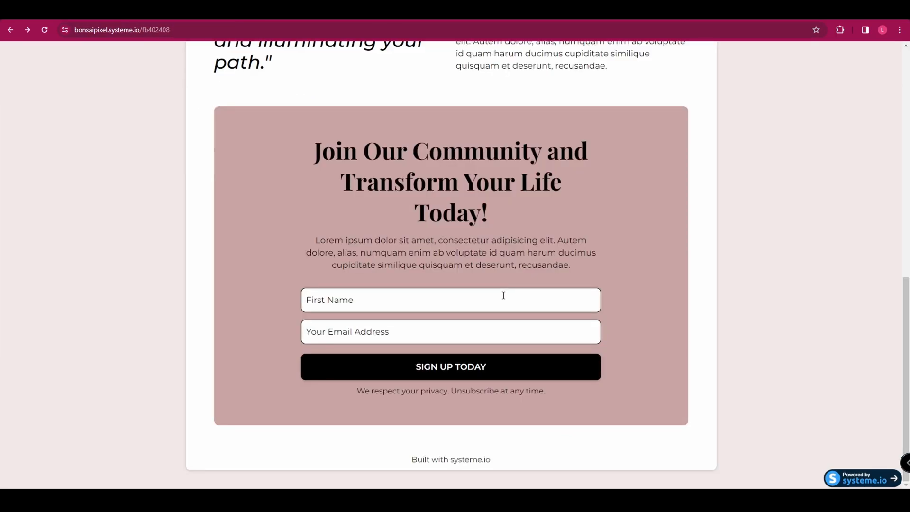
pyautogui.click(450, 341)
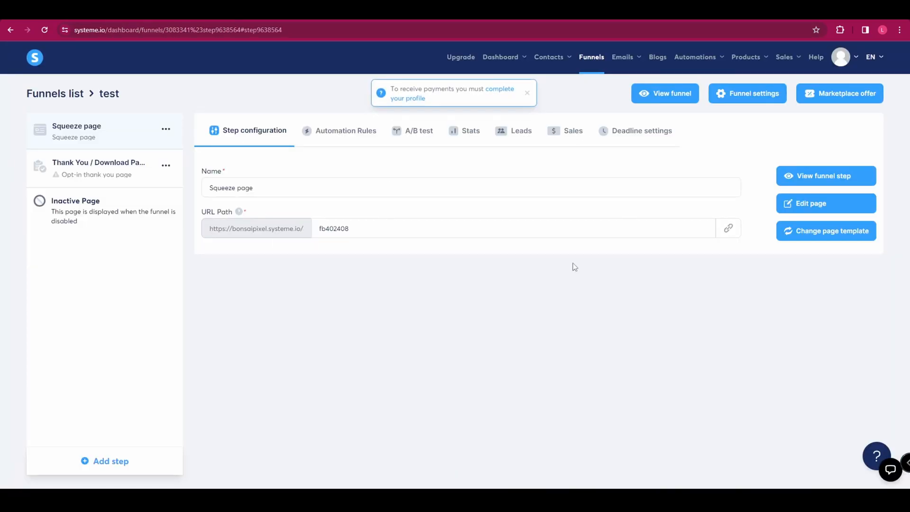
# Step: Save a rule on Funnel step form subscribed that subscribes contacts to the Offer campaign
pyautogui.click(345, 130)
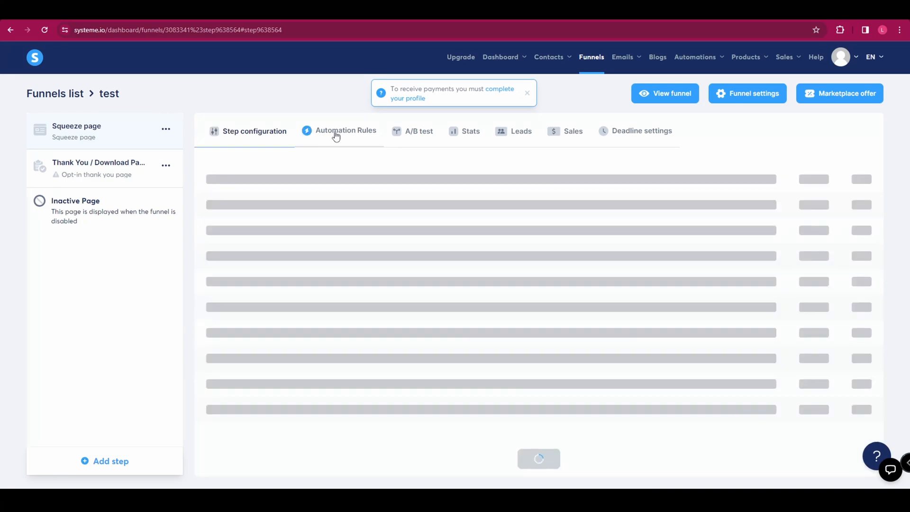
pyautogui.click(346, 129)
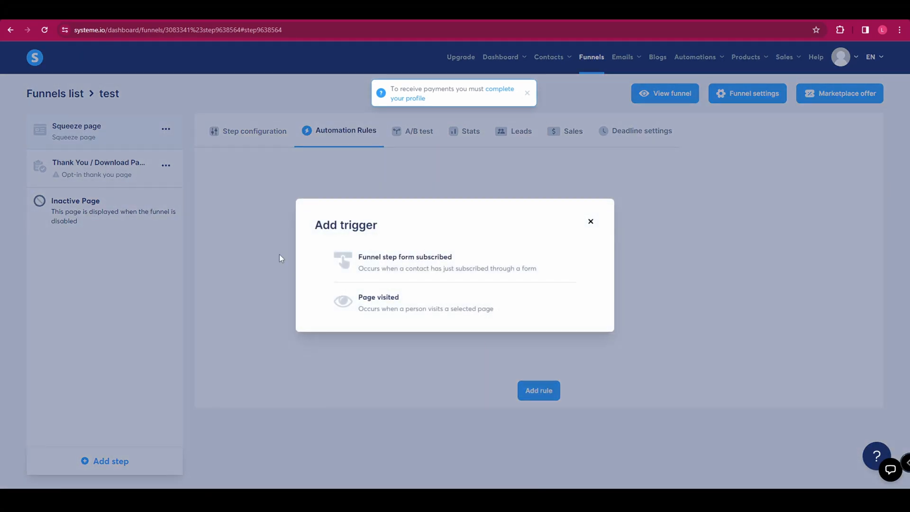
pyautogui.moveTo(364, 262)
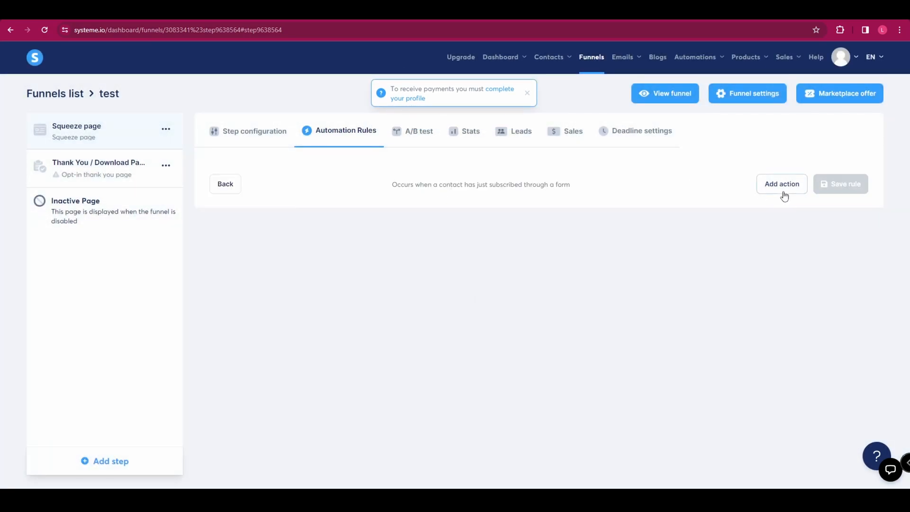
pyautogui.click(780, 183)
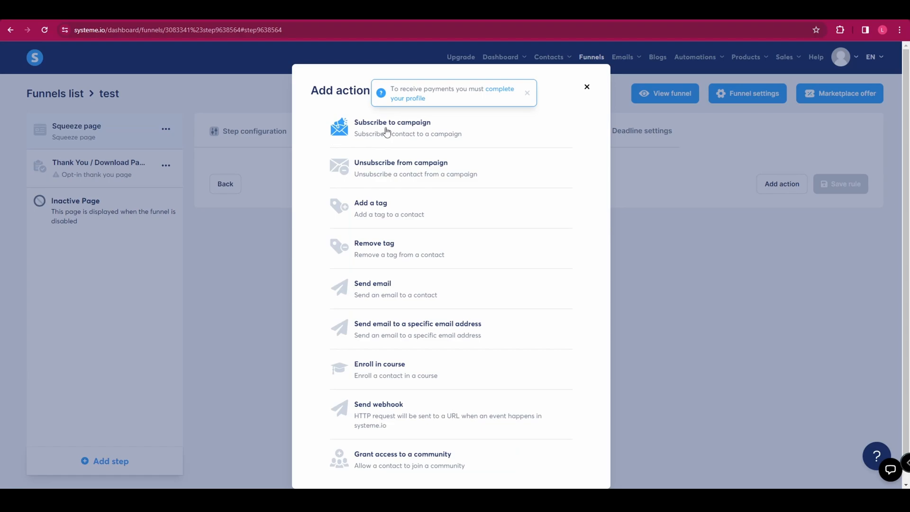
pyautogui.click(392, 127)
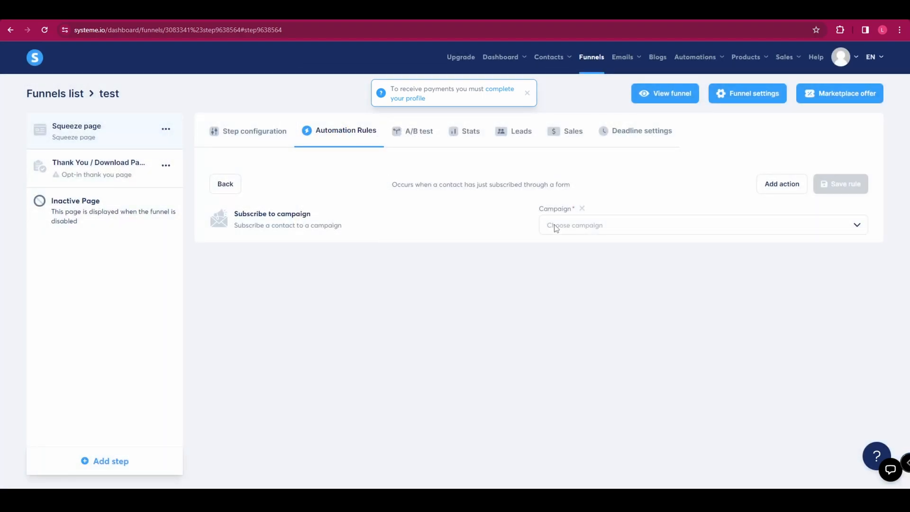
pyautogui.click(700, 225)
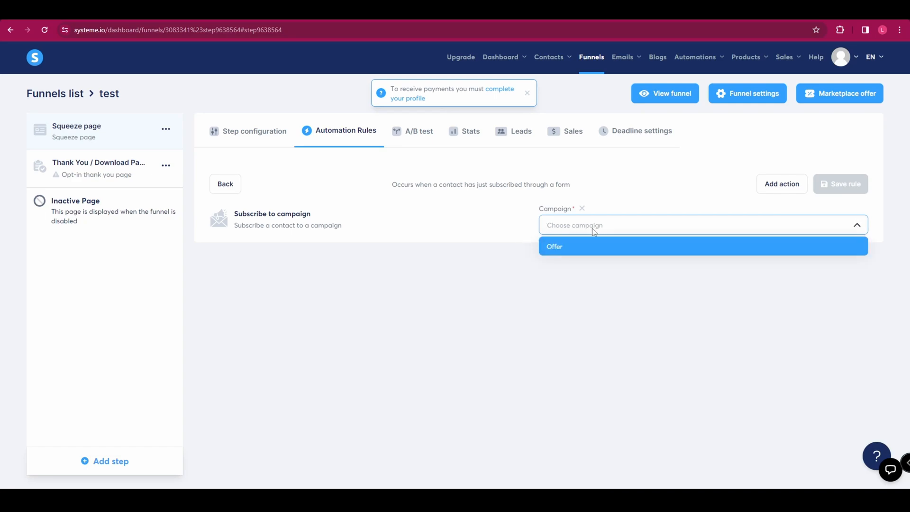
pyautogui.moveTo(539, 250)
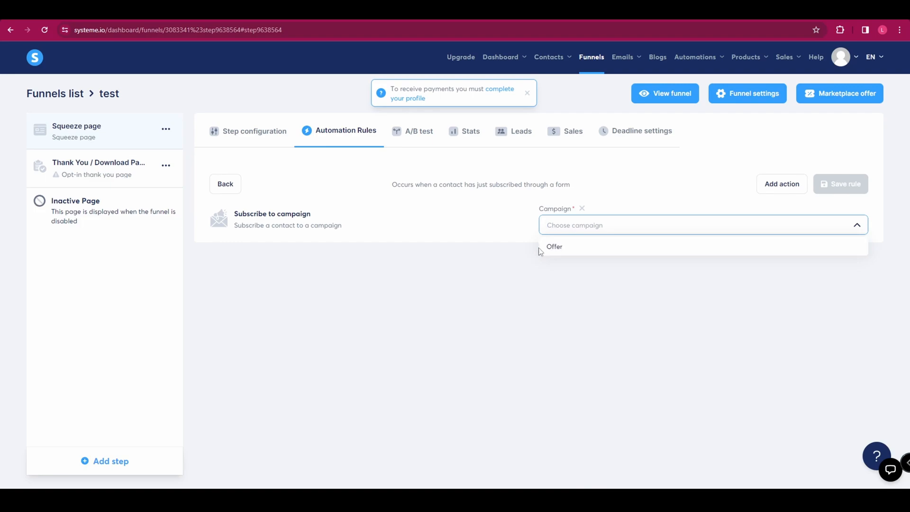
pyautogui.click(555, 246)
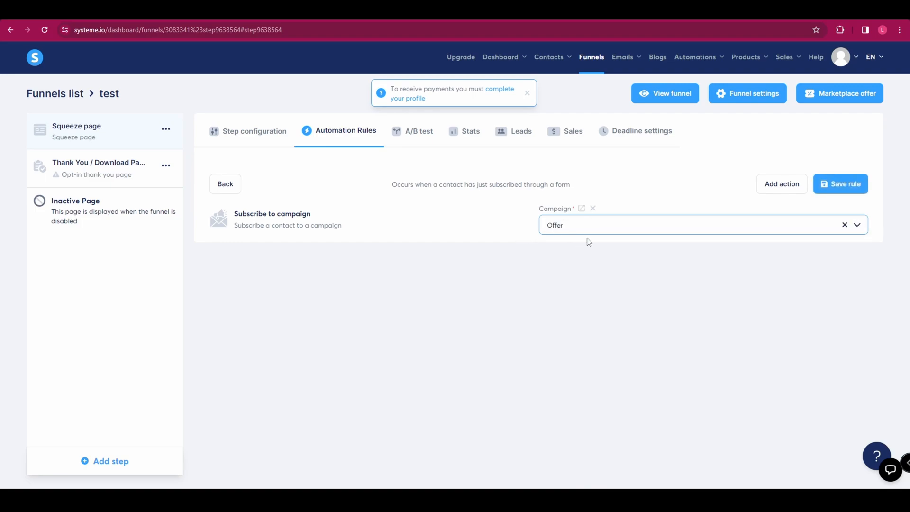
pyautogui.click(840, 184)
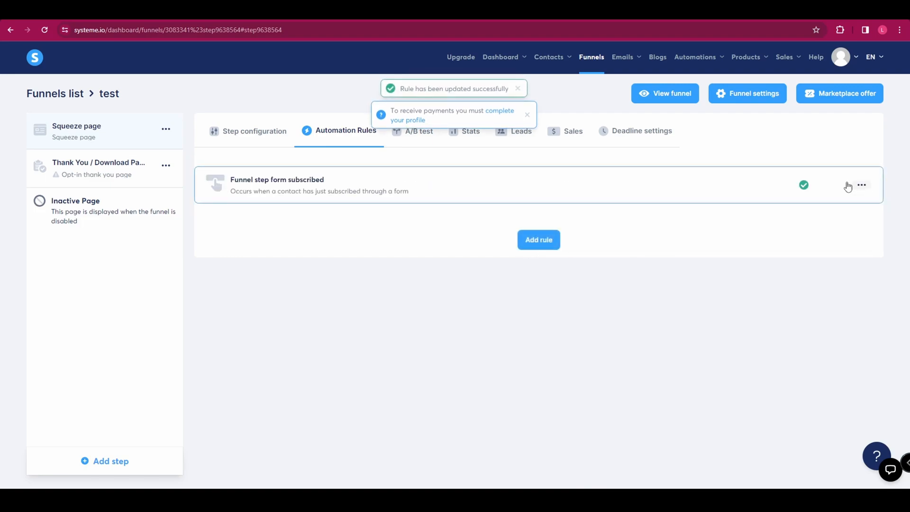
# Step: Check the Emails > Campaigns list holding only Offer, then return to the Funnels list
pyautogui.click(621, 57)
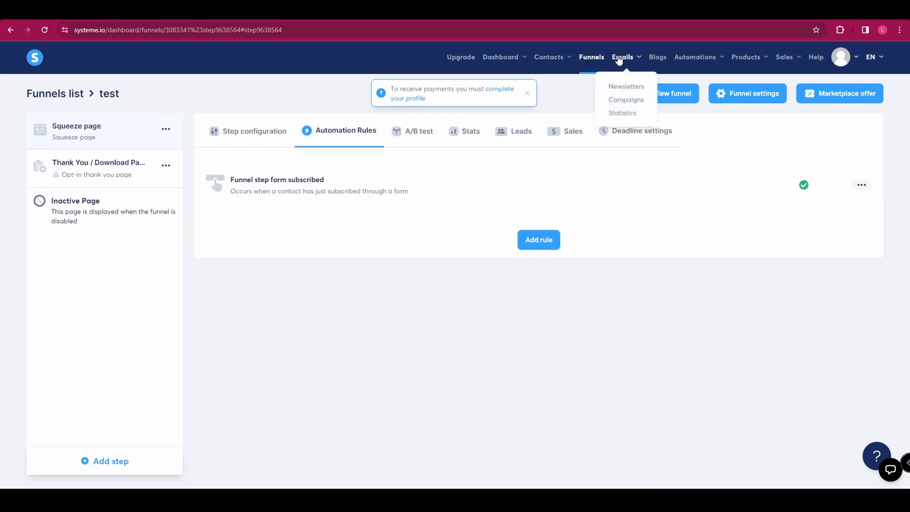
pyautogui.click(626, 99)
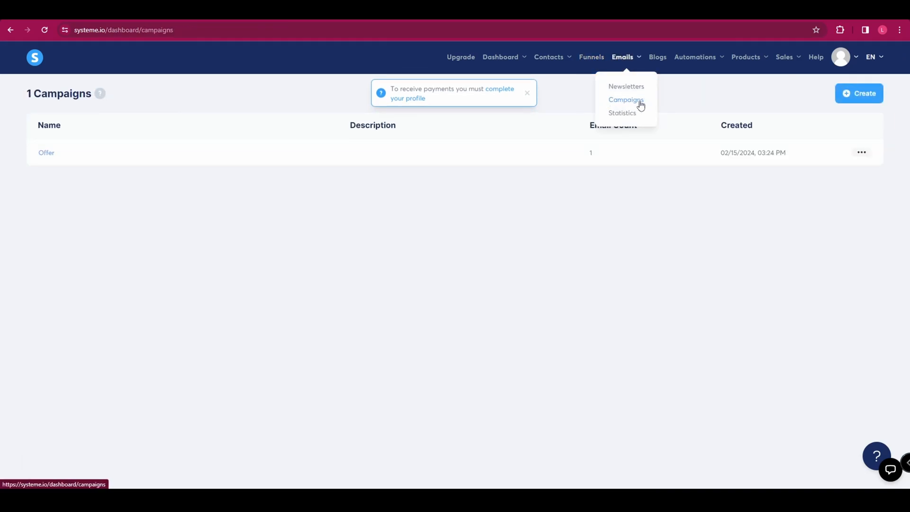
pyautogui.click(858, 92)
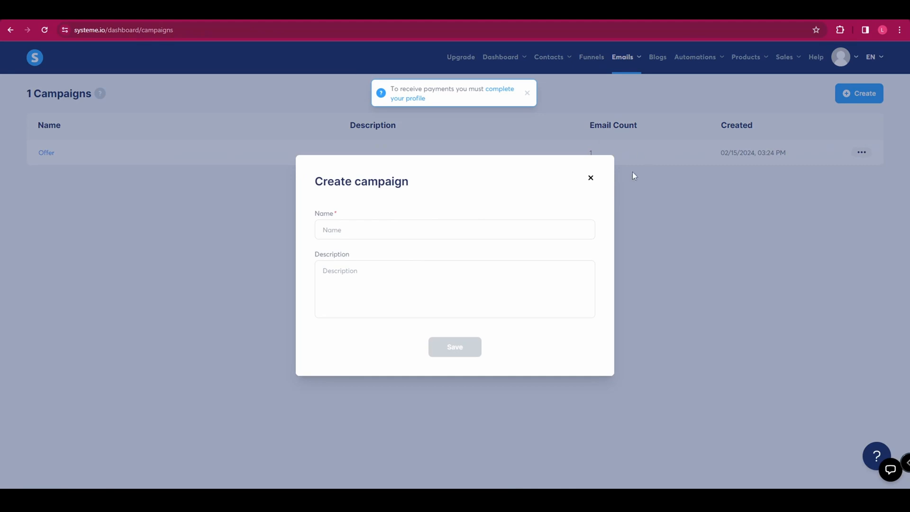
pyautogui.click(590, 57)
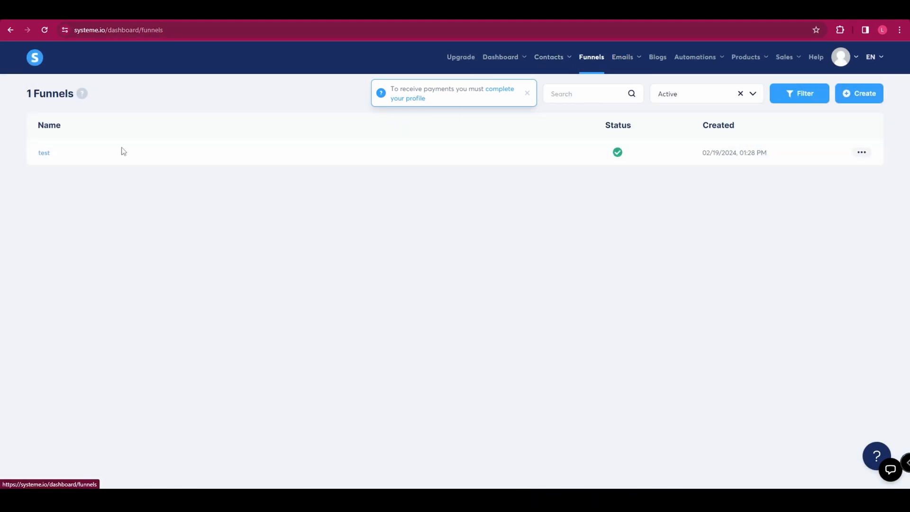
# Step: Open the test funnel's Thank You / Download step and browse the second page of templates
pyautogui.click(44, 152)
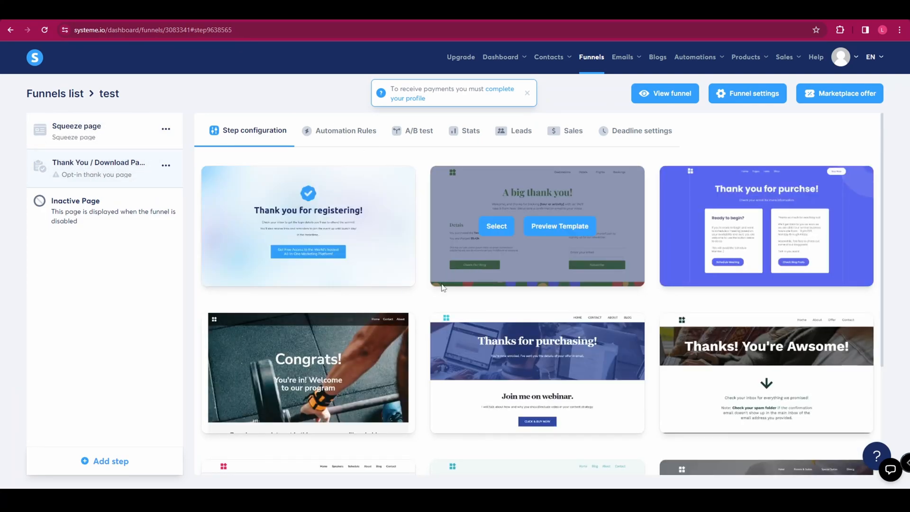
pyautogui.moveTo(579, 277)
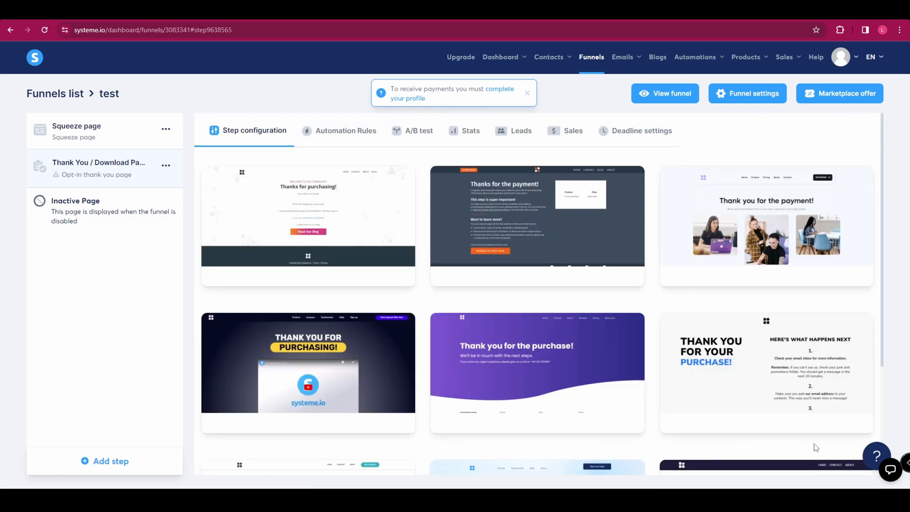
pyautogui.moveTo(766, 373)
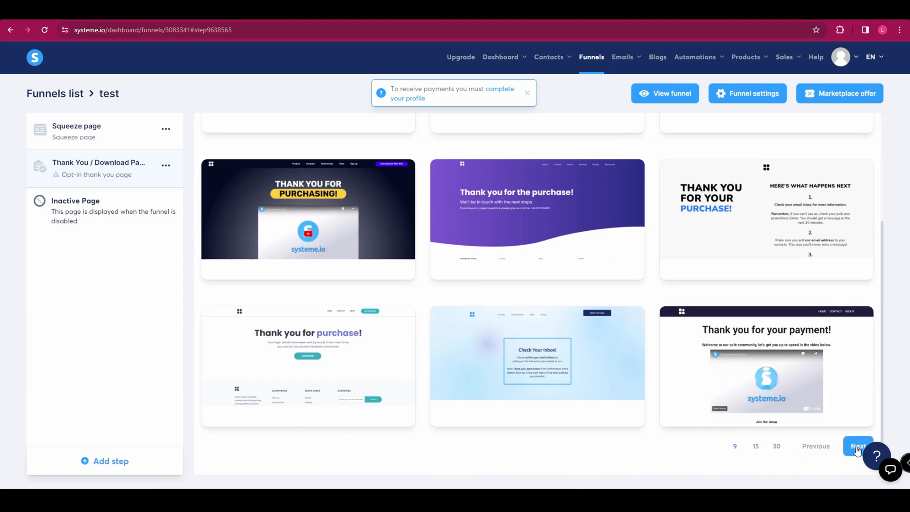
pyautogui.click(857, 445)
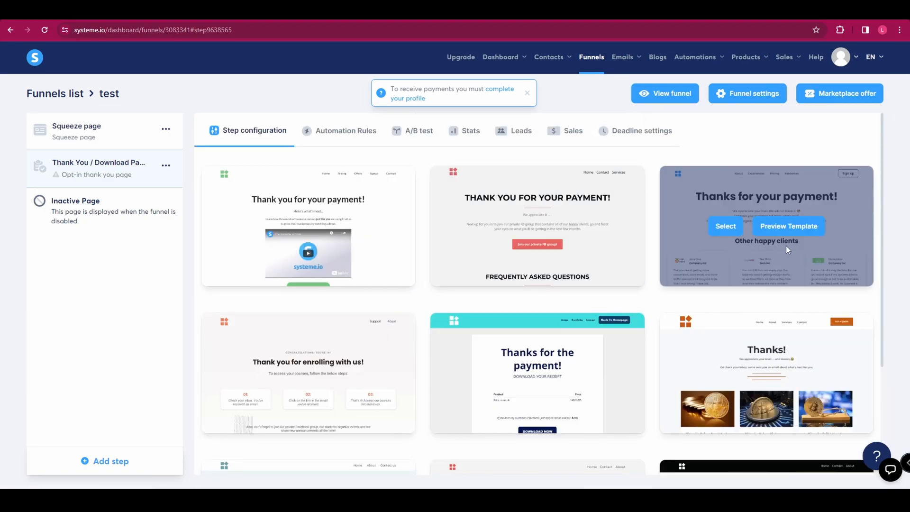
pyautogui.scroll(-3)
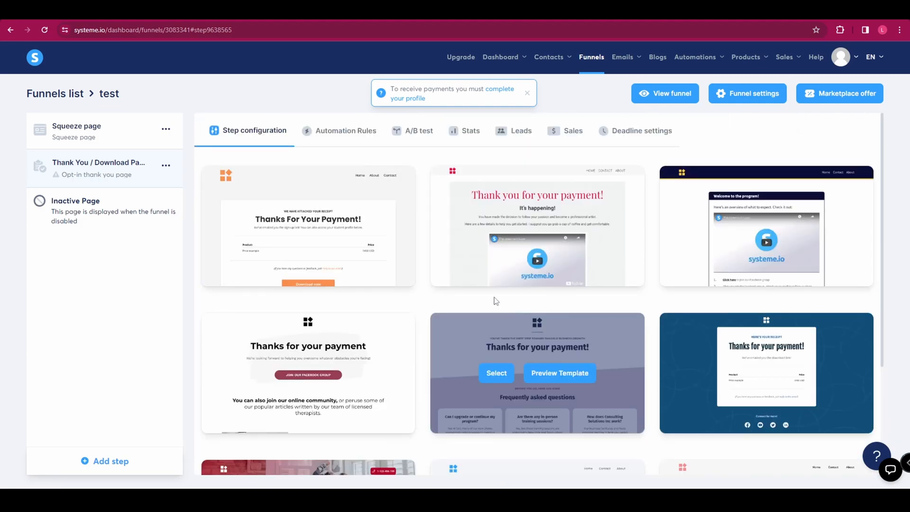
pyautogui.moveTo(488, 295)
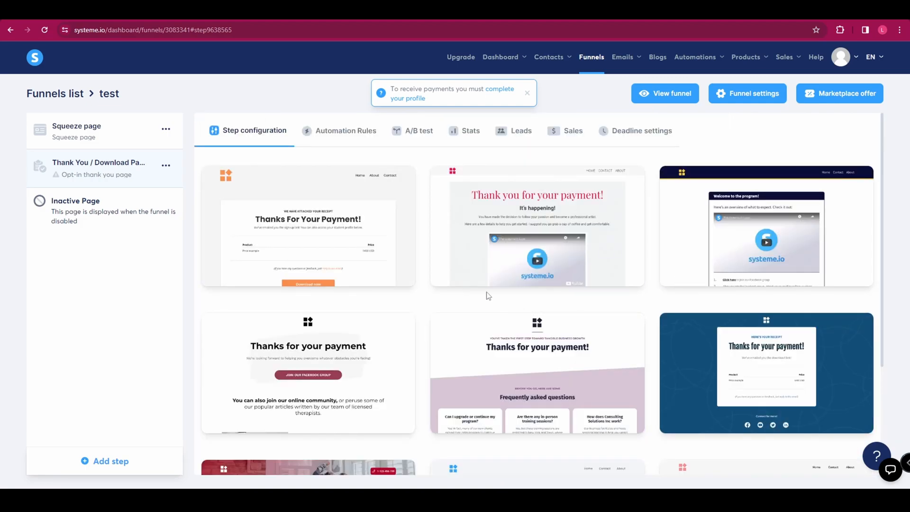
pyautogui.scroll(-3)
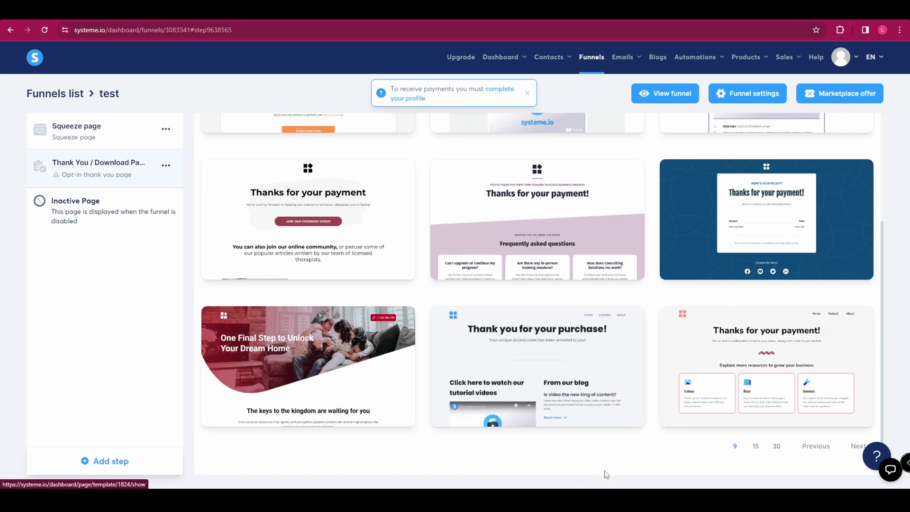